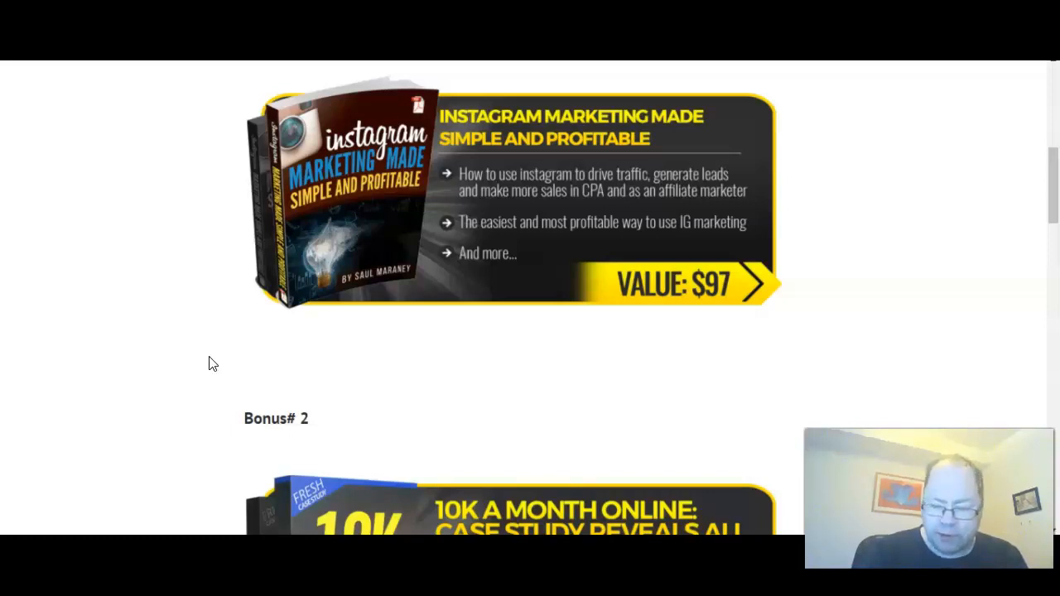
Scroll the bonus page past Bonus #2 to Bonus #3, the $197 YouTube channel course.
scroll(down, 3)
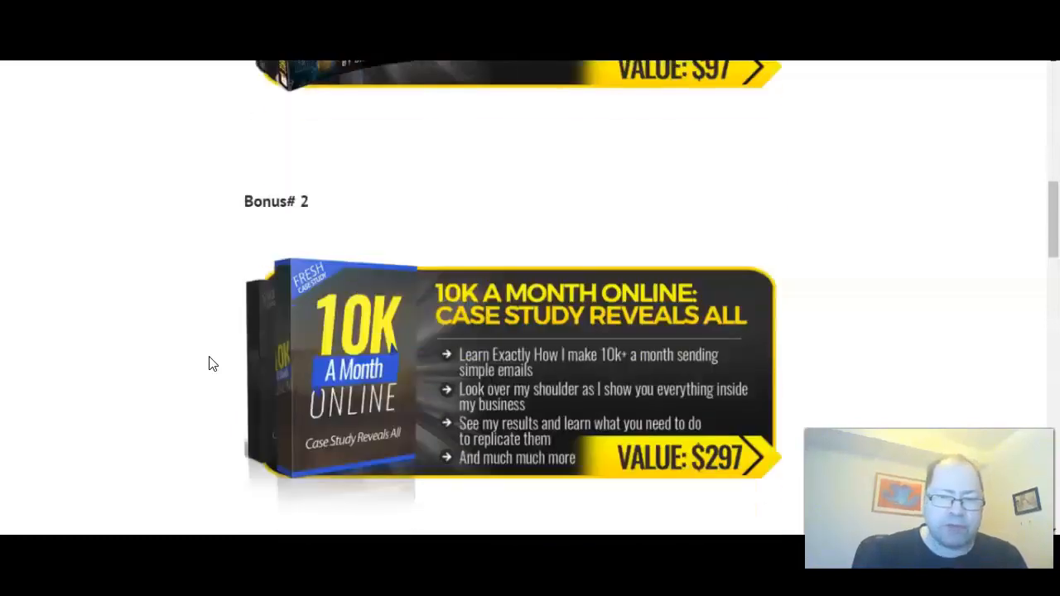
scroll(down, 3)
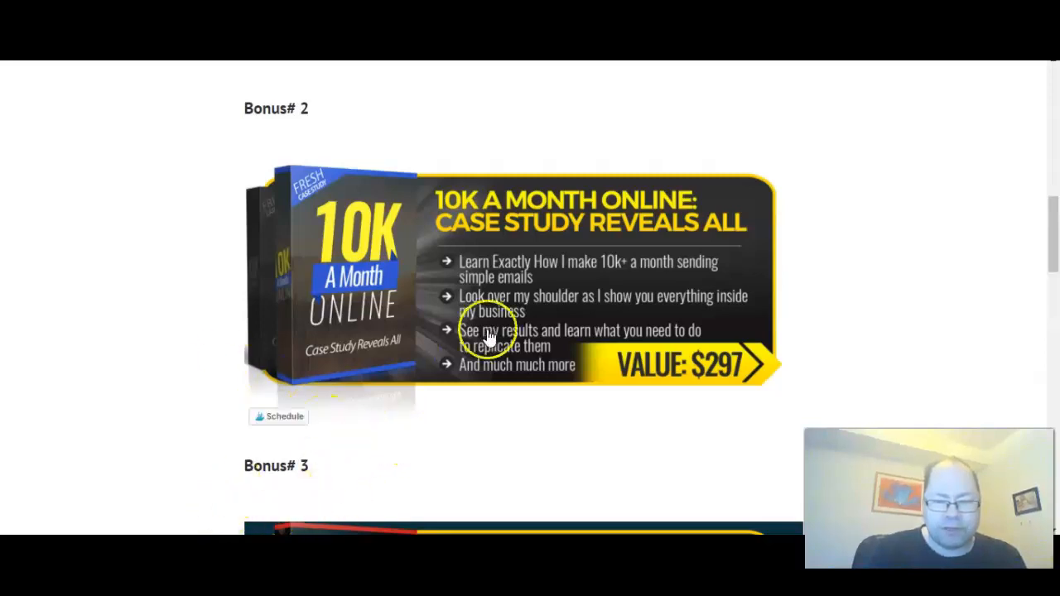
mouse_move(725, 377)
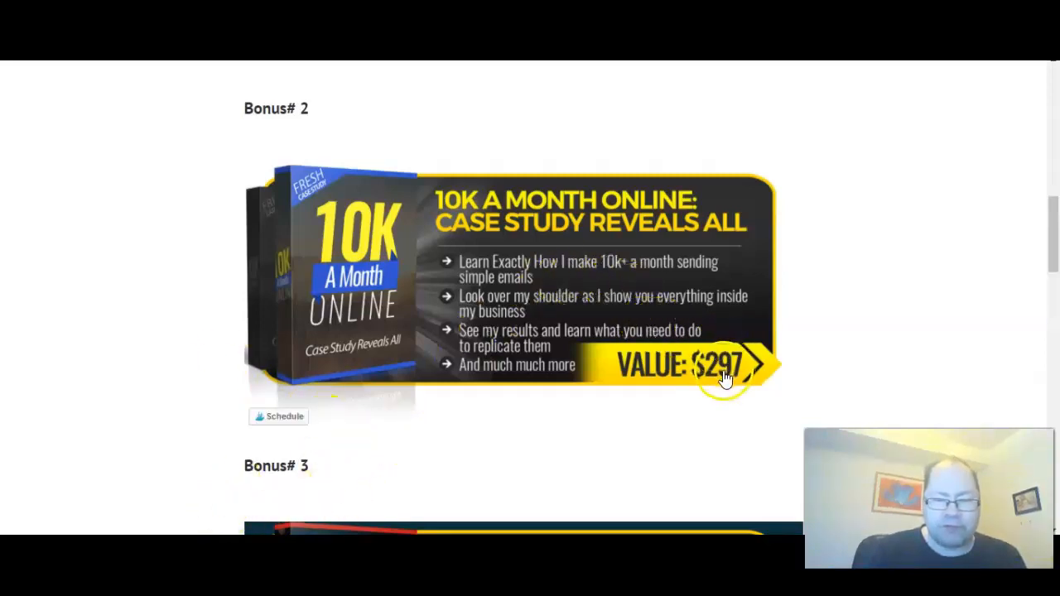
mouse_move(277, 416)
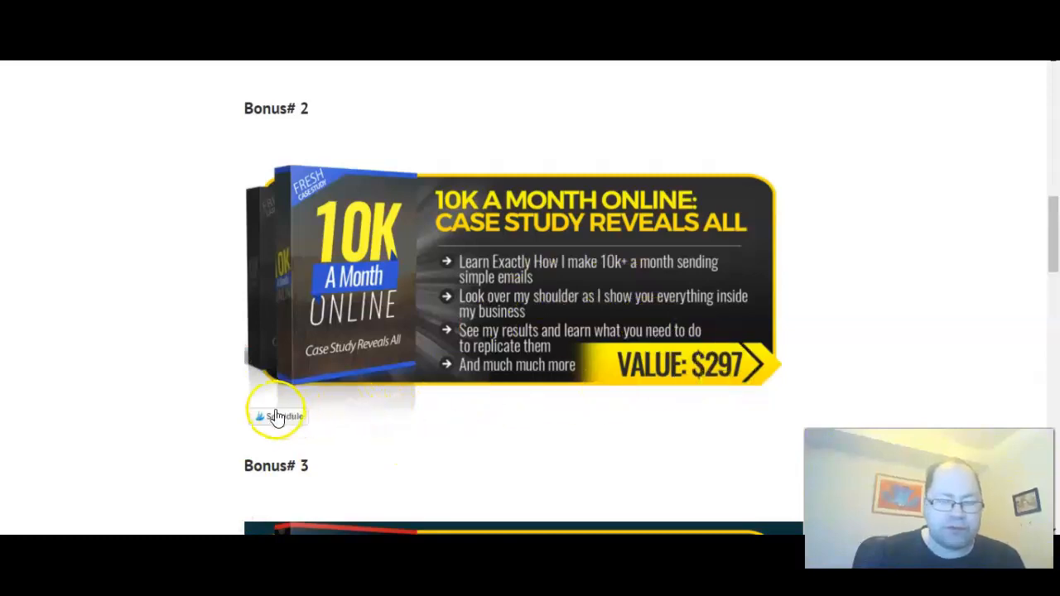
scroll(down, 3)
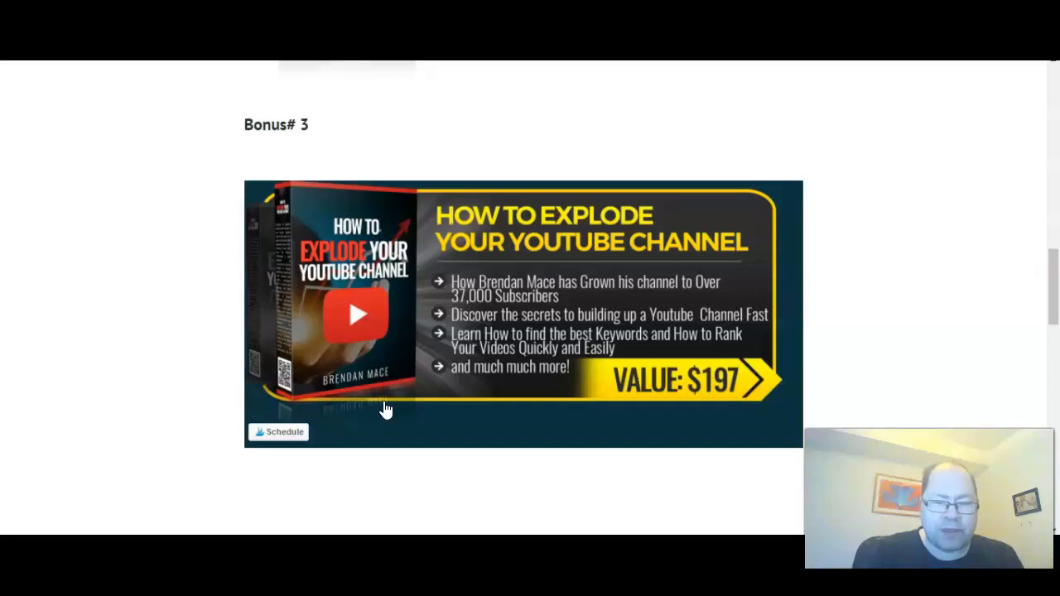
Scroll the bonus page further until the Bonus #4 heading comes into view.
scroll(down, 3)
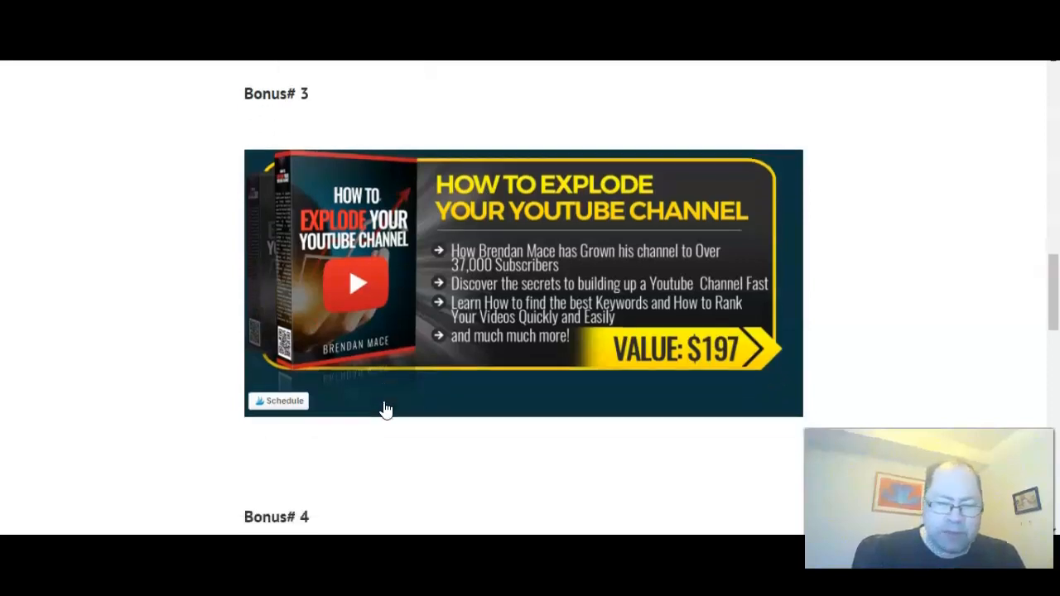
scroll(down, 3)
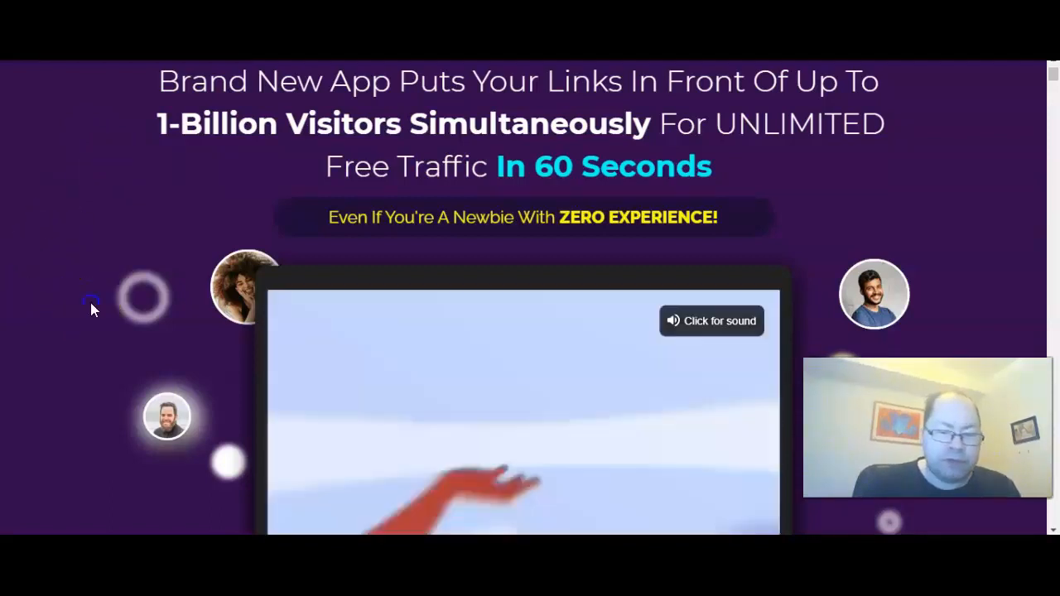
Scroll the Binsta sales page past the $17.97 offer and the 3 Steps overview.
scroll(down, 3)
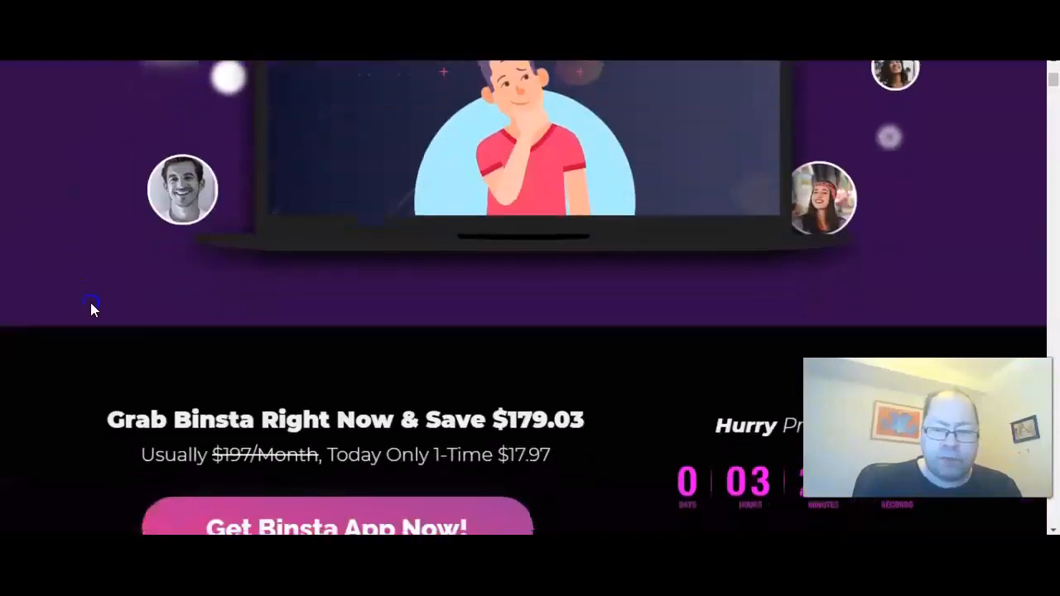
scroll(down, 3)
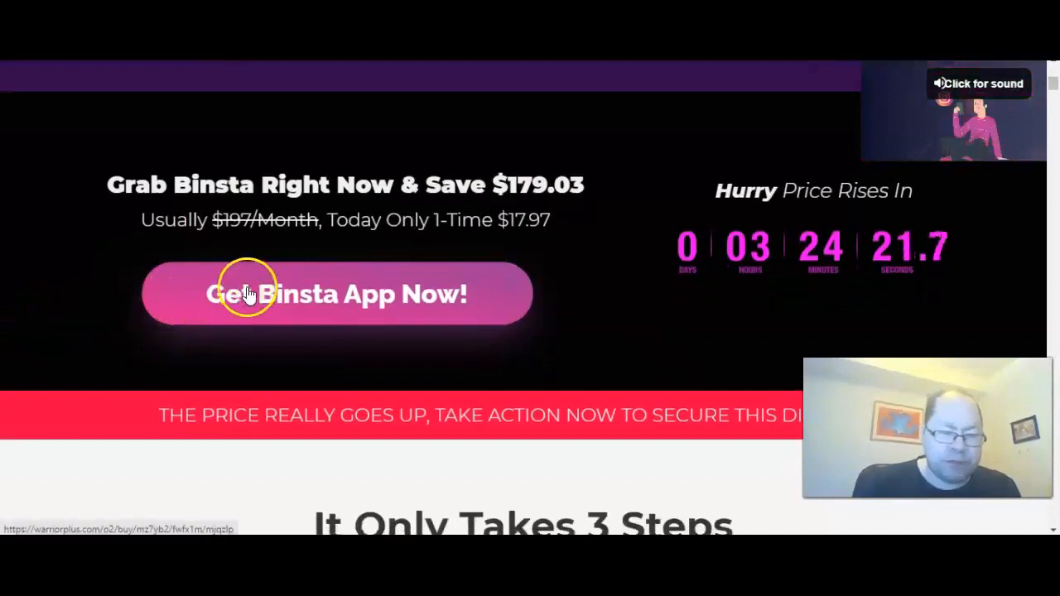
mouse_move(79, 340)
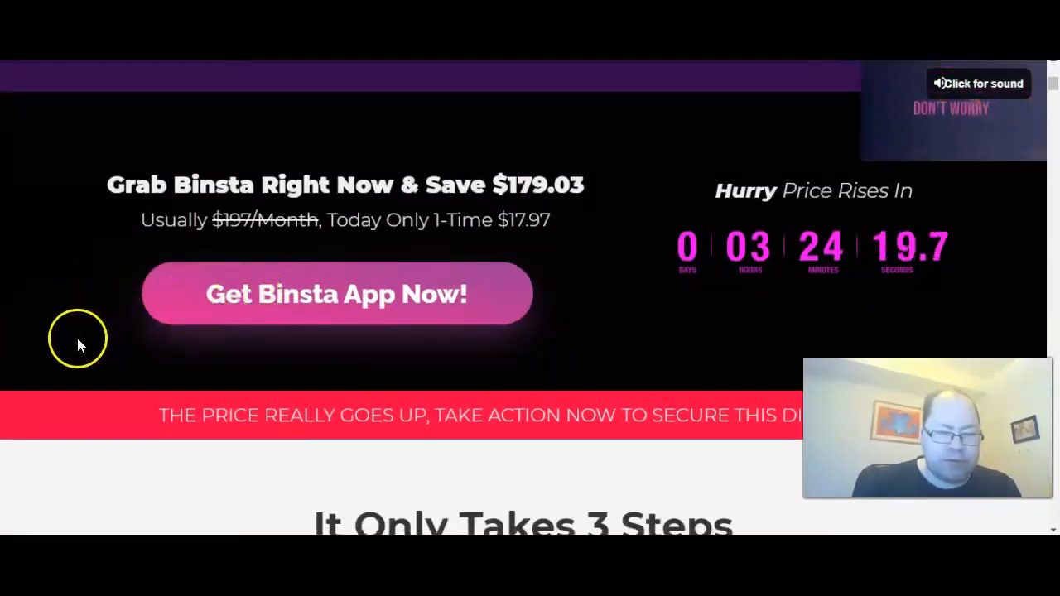
scroll(down, 3)
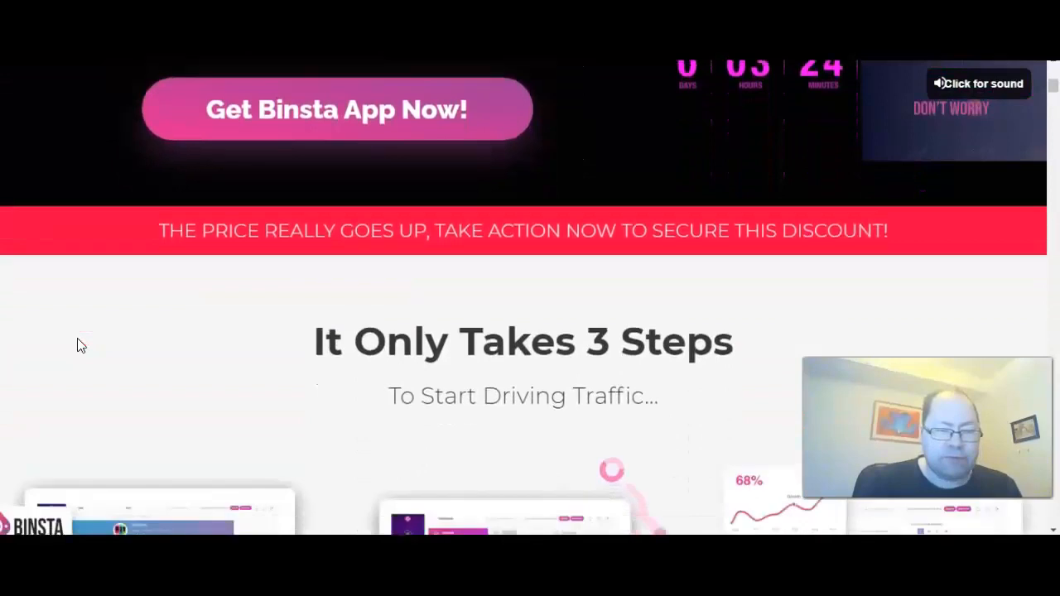
scroll(down, 3)
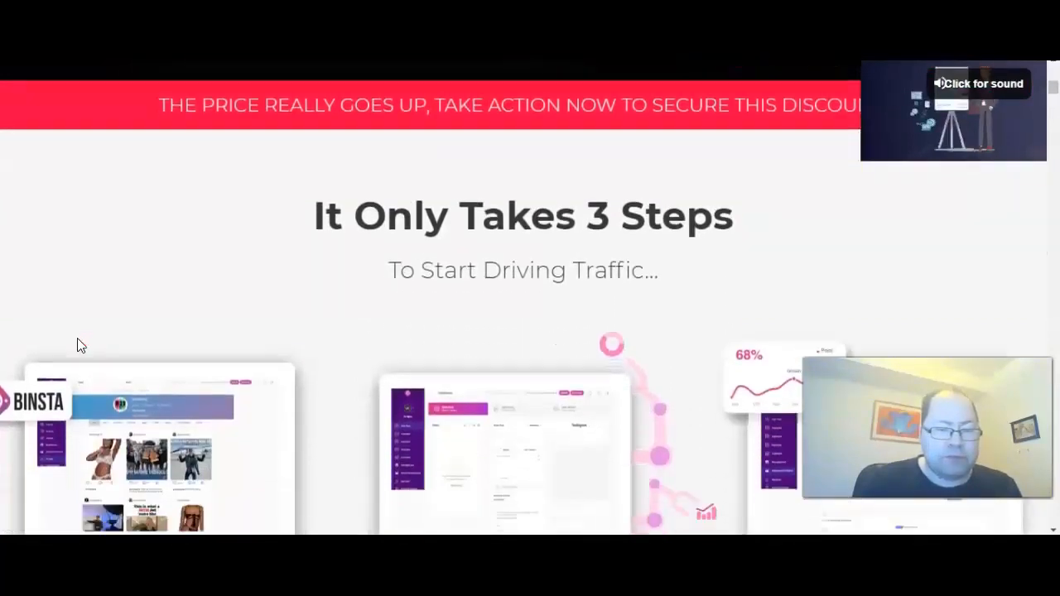
Scroll on through the sales dashboard screenshots into the creator's backstory text.
scroll(down, 3)
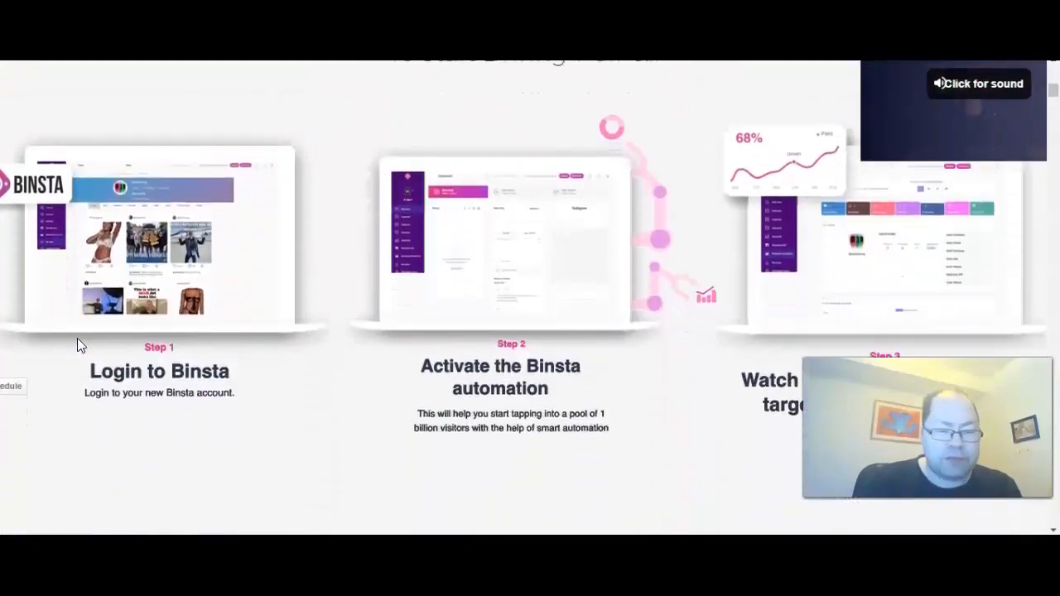
scroll(up, 3)
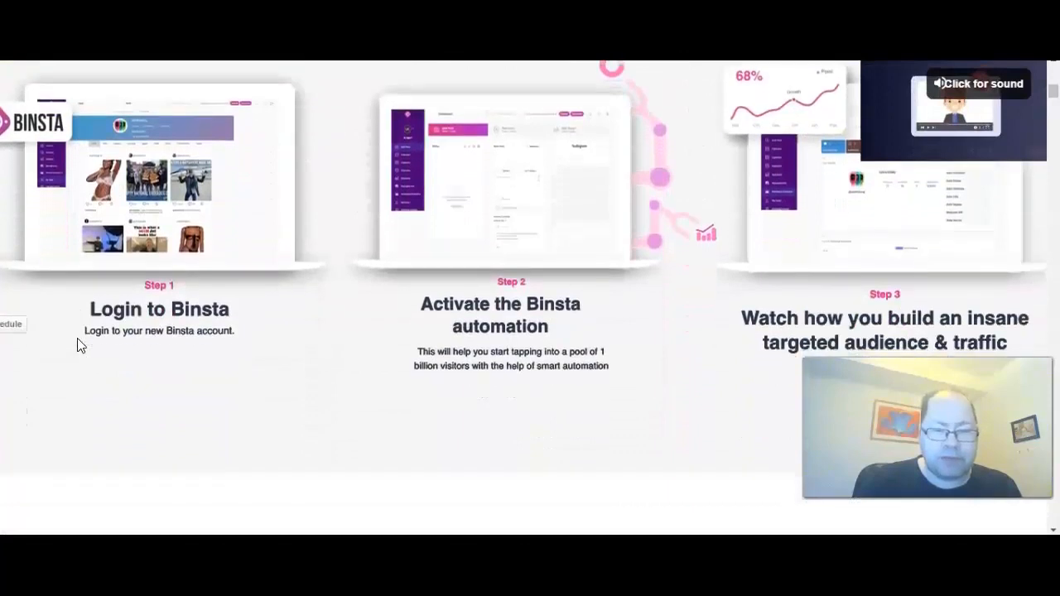
scroll(down, 3)
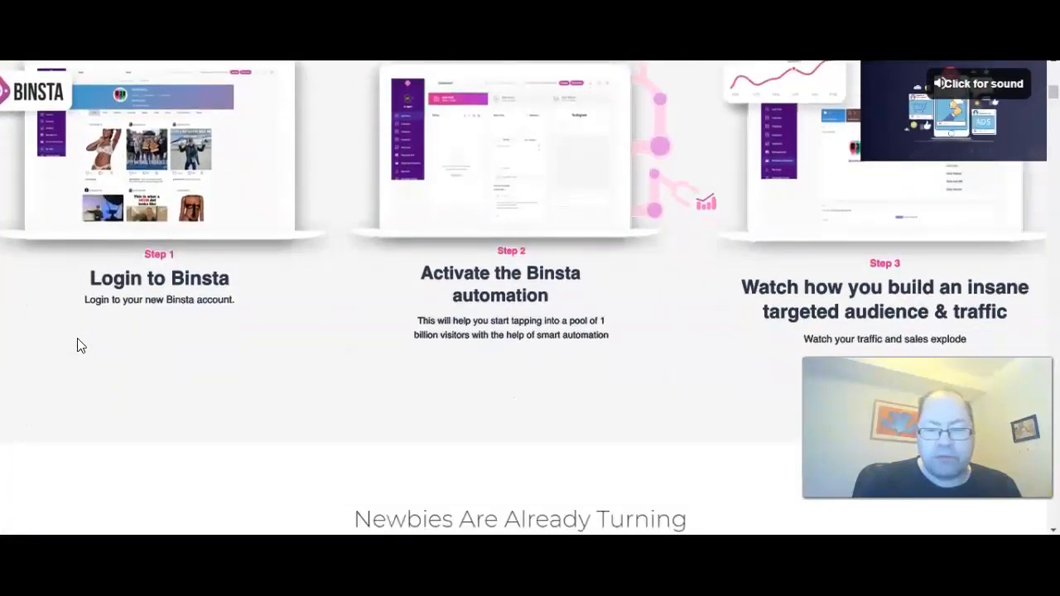
scroll(down, 3)
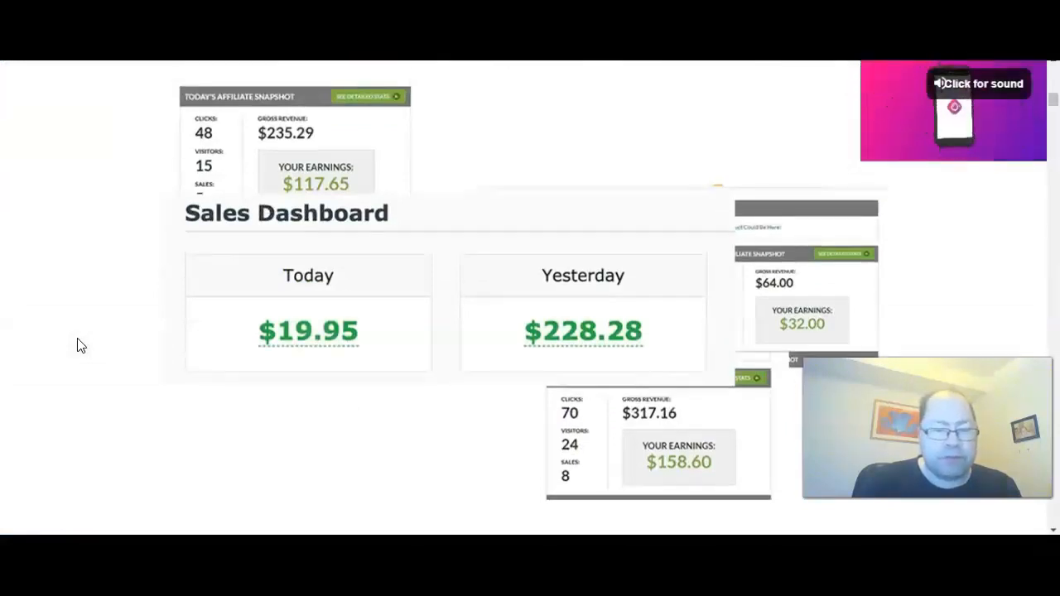
scroll(down, 3)
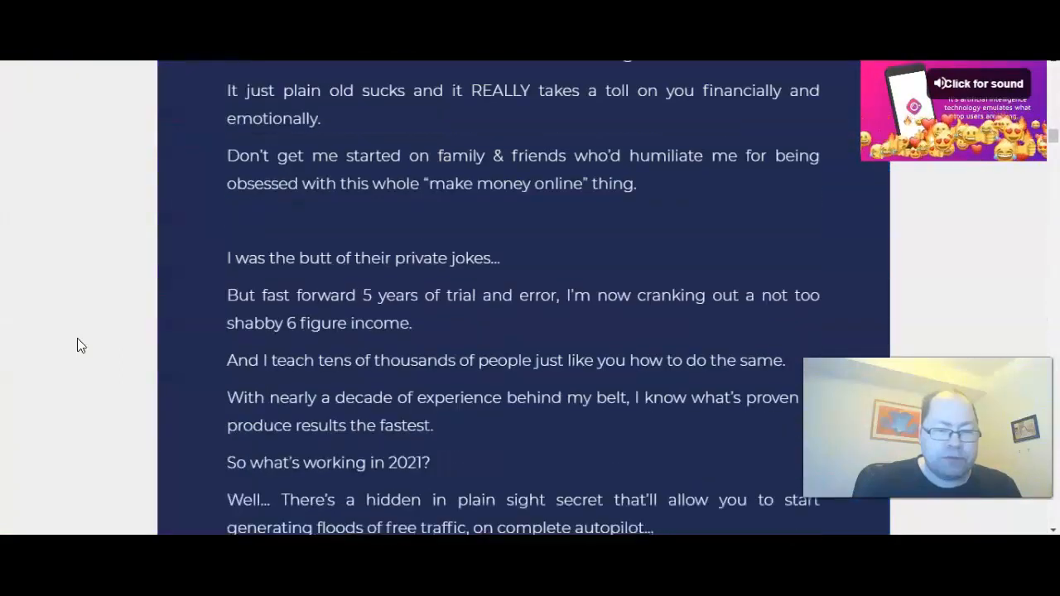
Scroll the sales page through the 'Let me ask you' list and Instagram traffic stats.
scroll(up, 3)
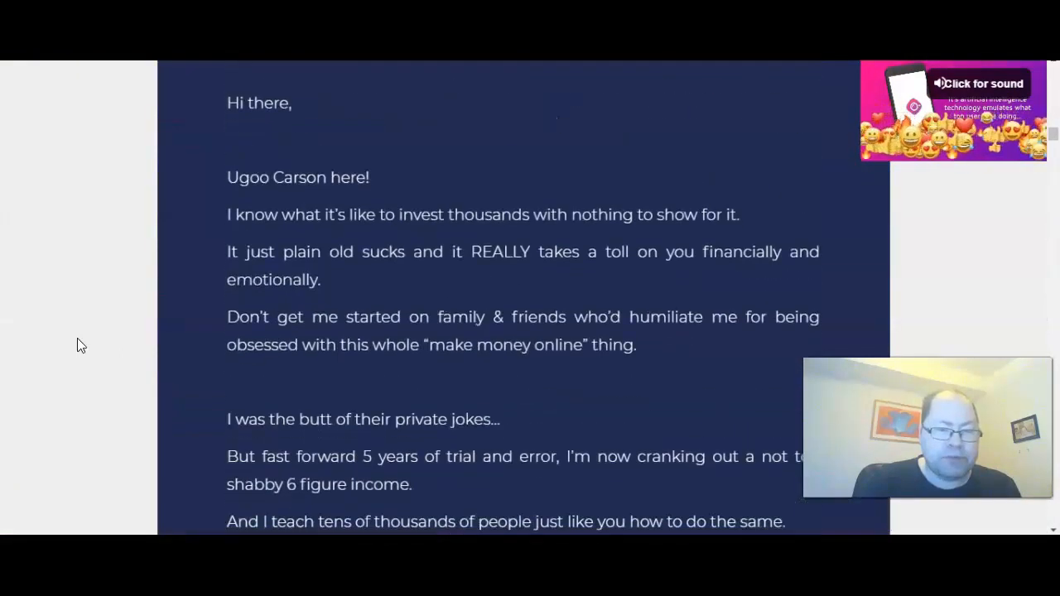
scroll(up, 3)
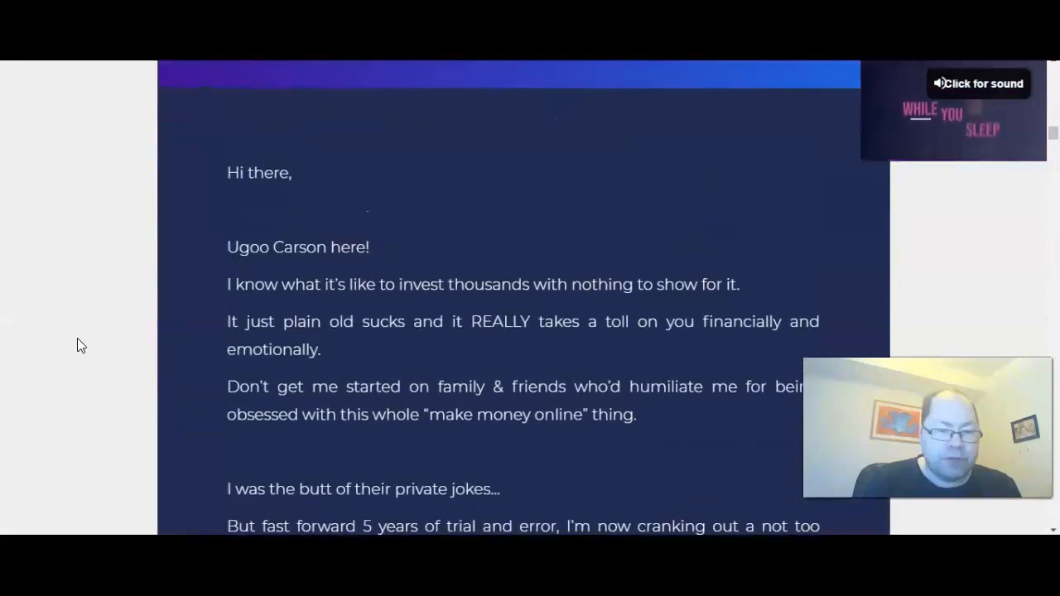
scroll(down, 3)
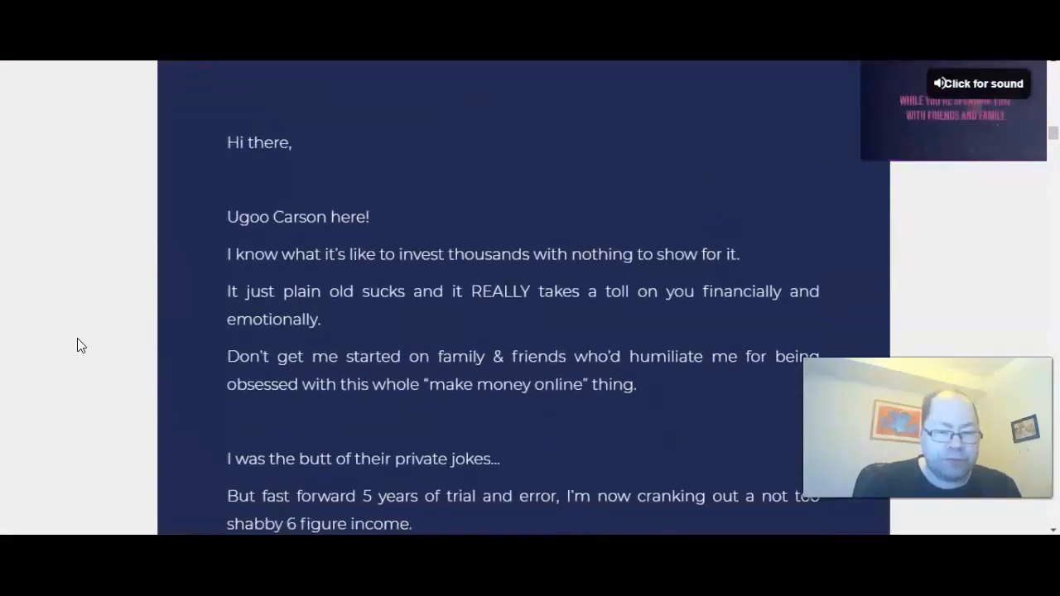
scroll(down, 3)
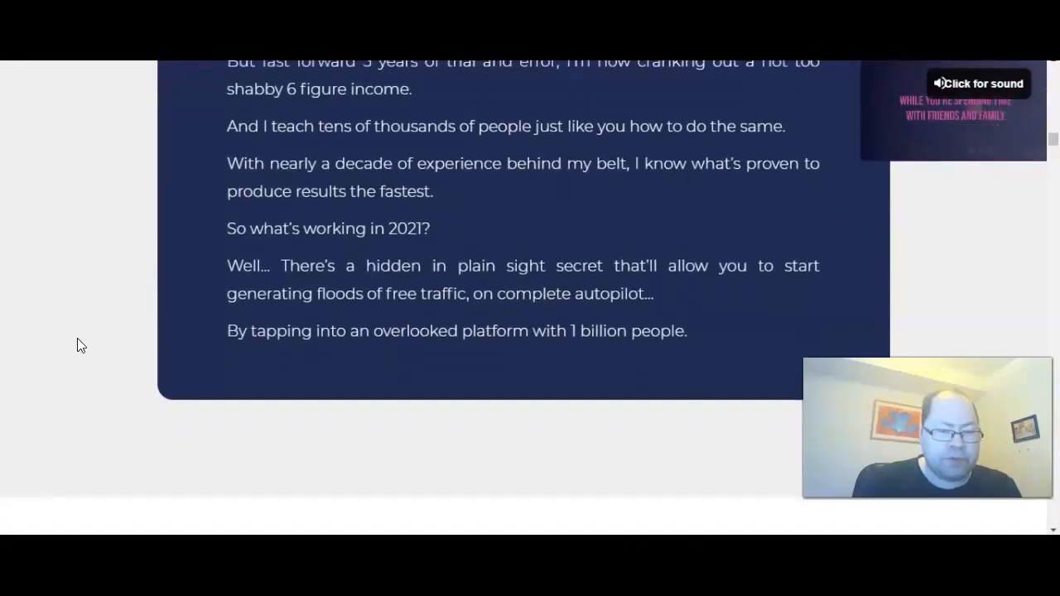
scroll(down, 3)
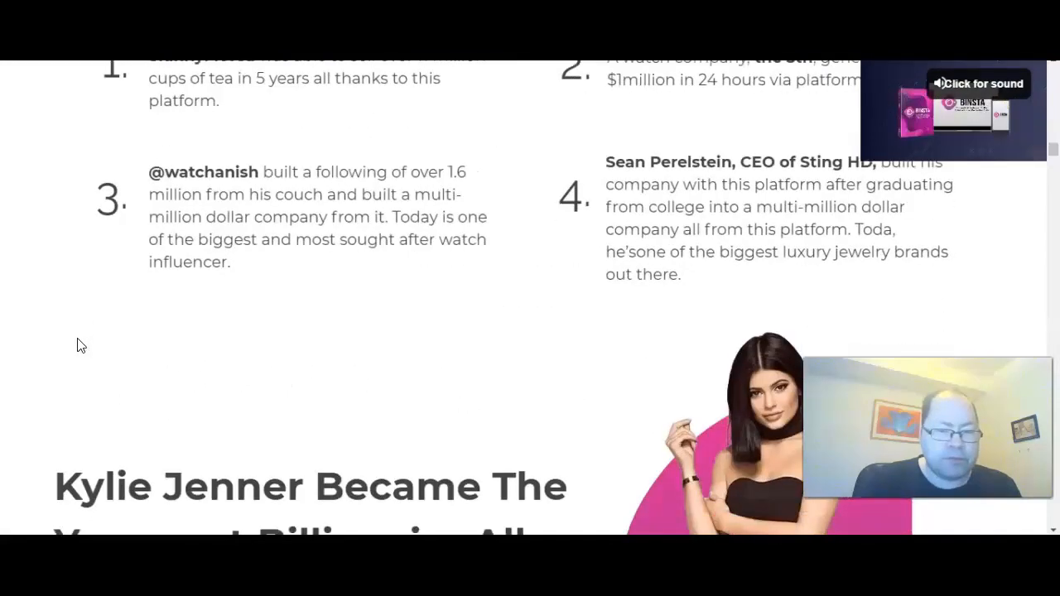
scroll(down, 3)
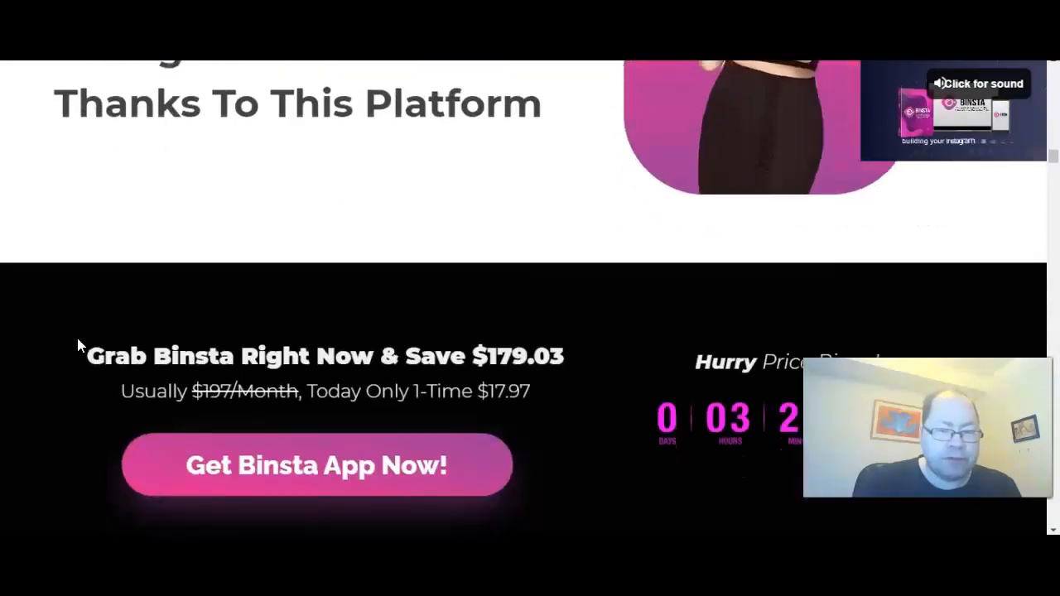
scroll(up, 3)
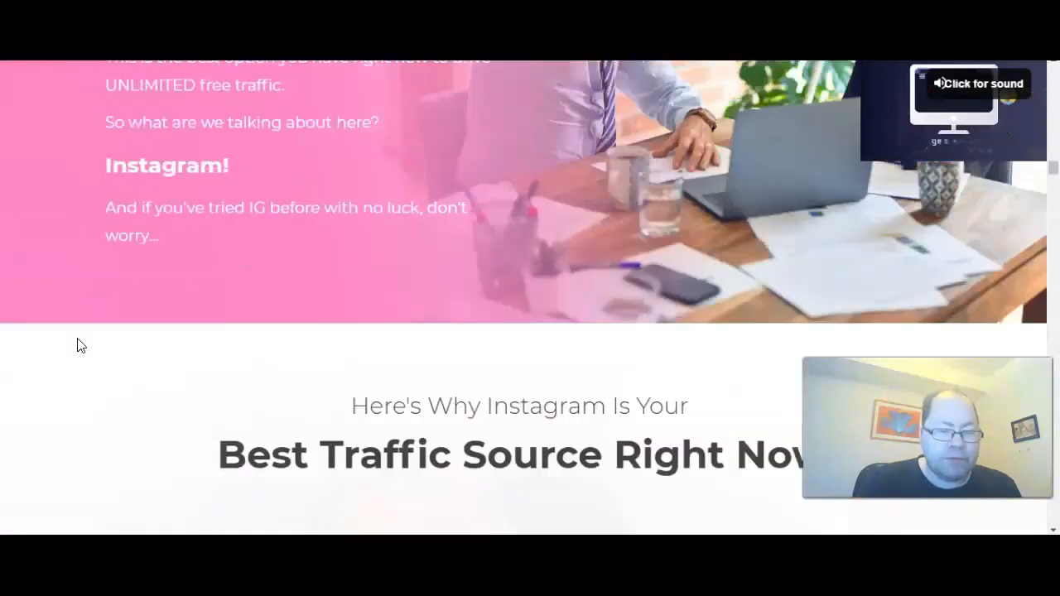
Scroll on past testimonials to the 'Introducing Binsta' laptop and phone mockup section.
scroll(down, 3)
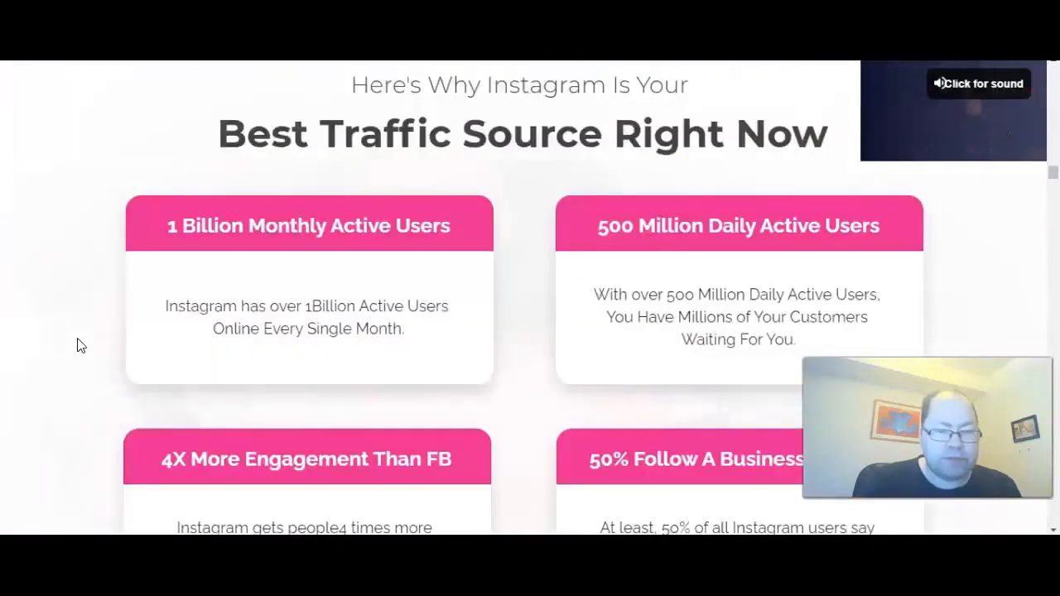
scroll(down, 3)
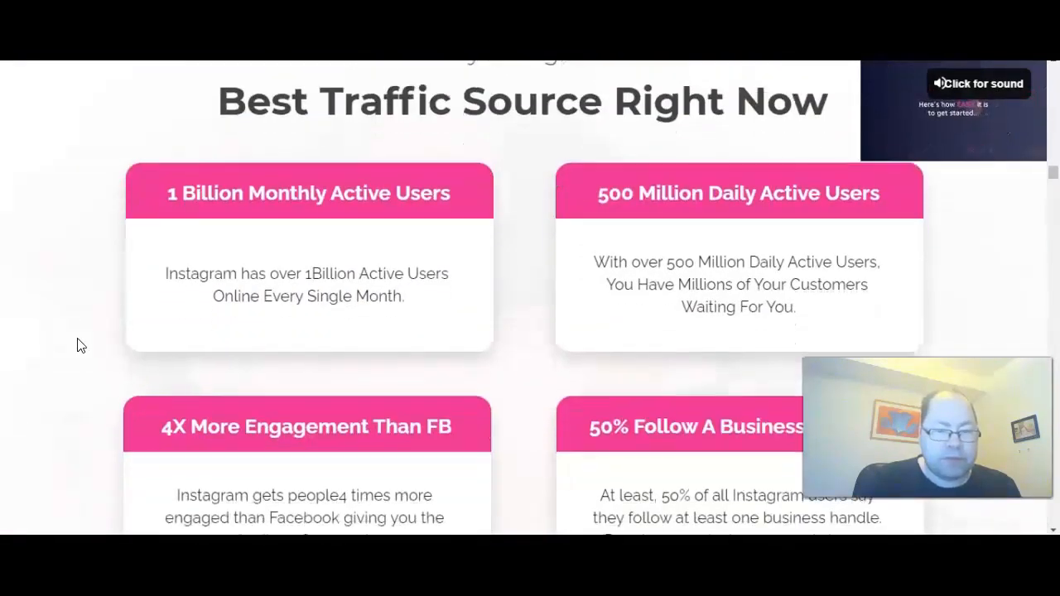
scroll(down, 3)
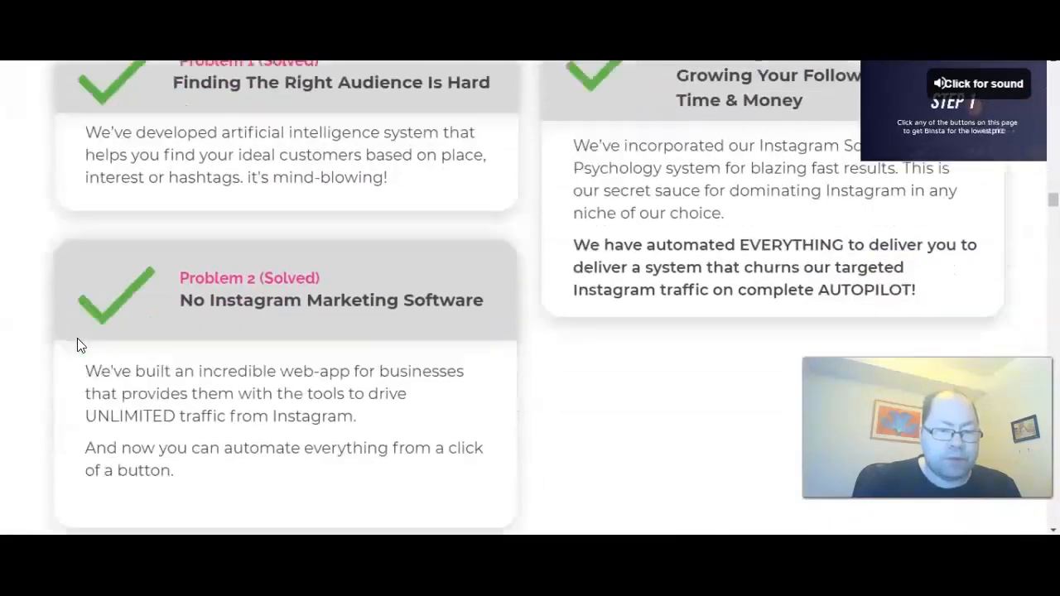
scroll(down, 3)
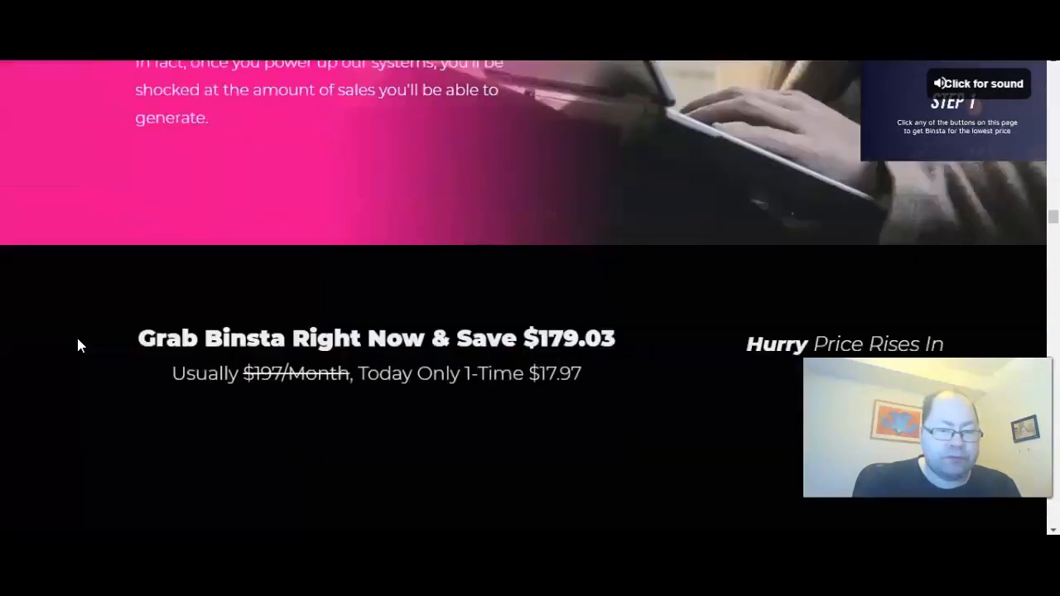
scroll(down, 3)
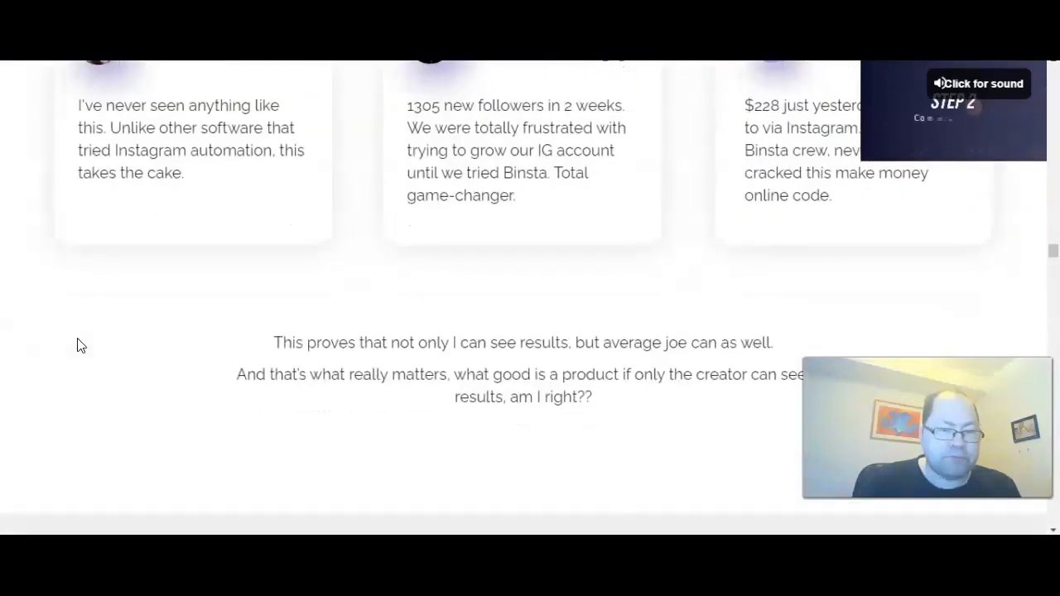
scroll(down, 3)
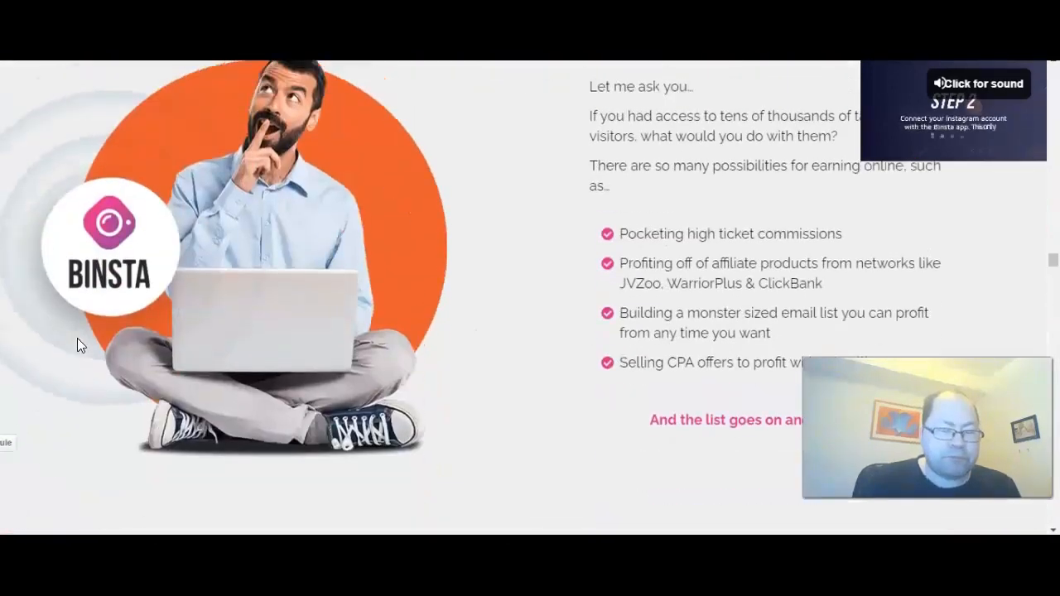
scroll(down, 3)
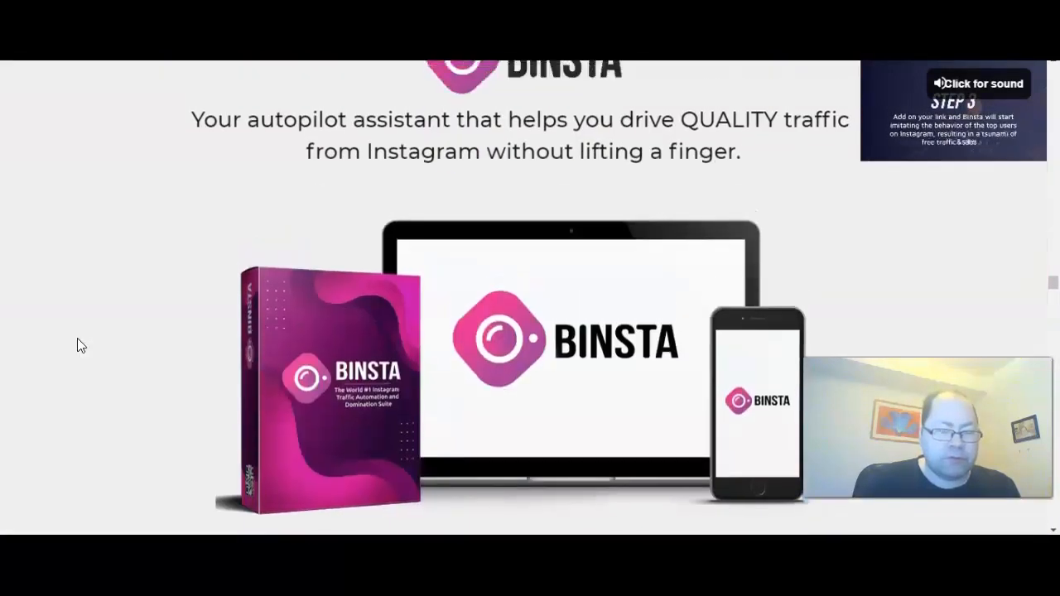
Scroll through the autopilot, DM autoresponder and Stories features to the bonus Instagram course.
scroll(up, 3)
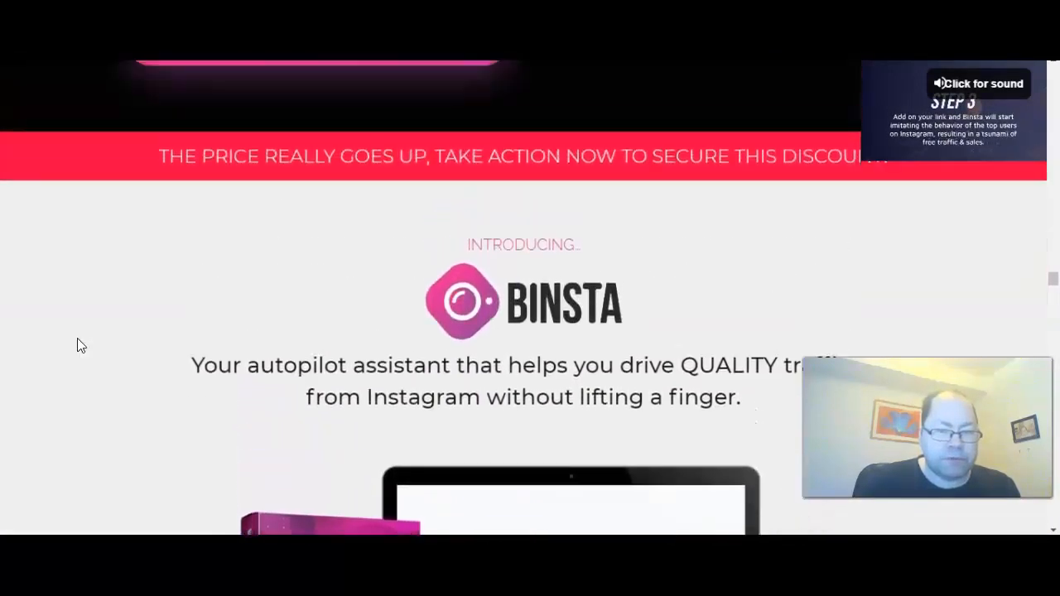
scroll(down, 3)
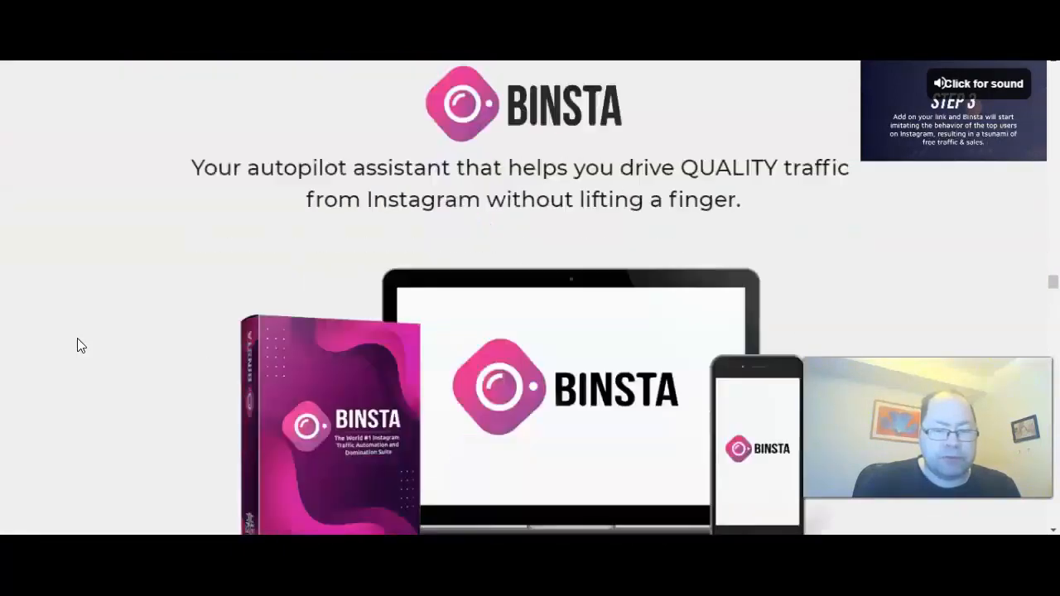
scroll(down, 3)
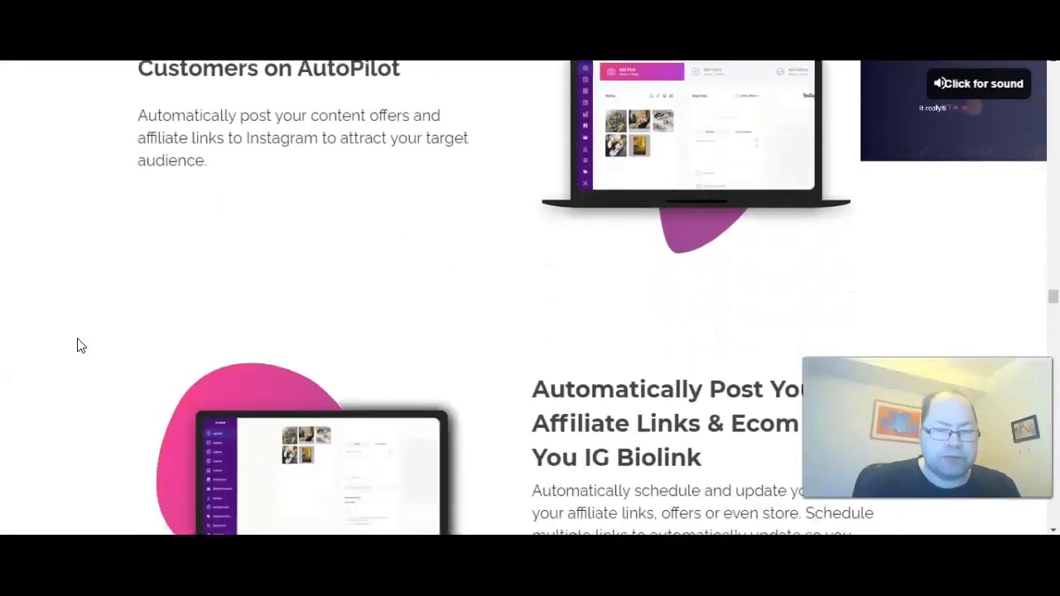
scroll(down, 3)
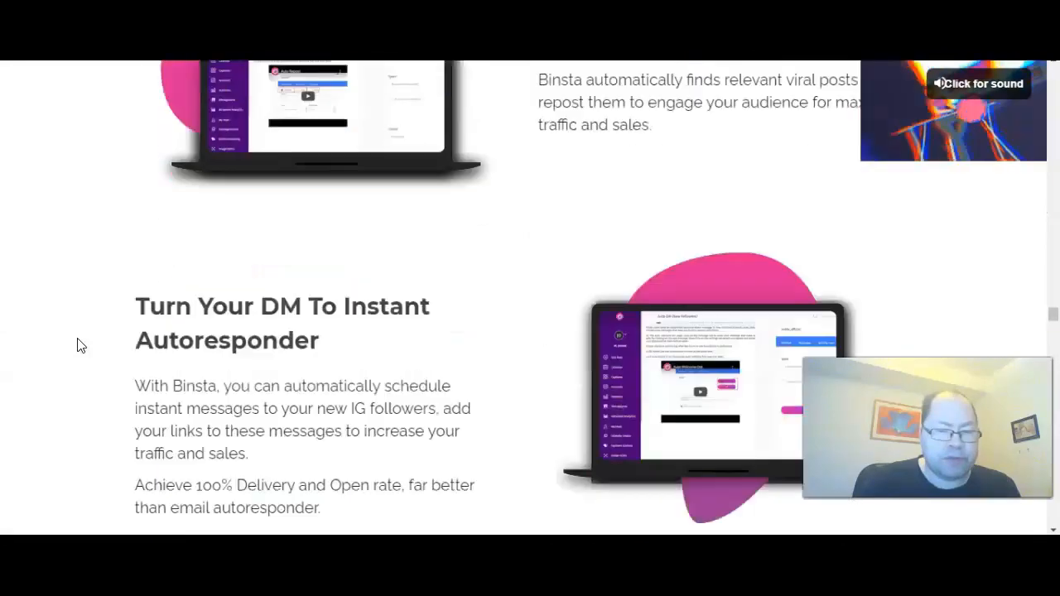
scroll(down, 3)
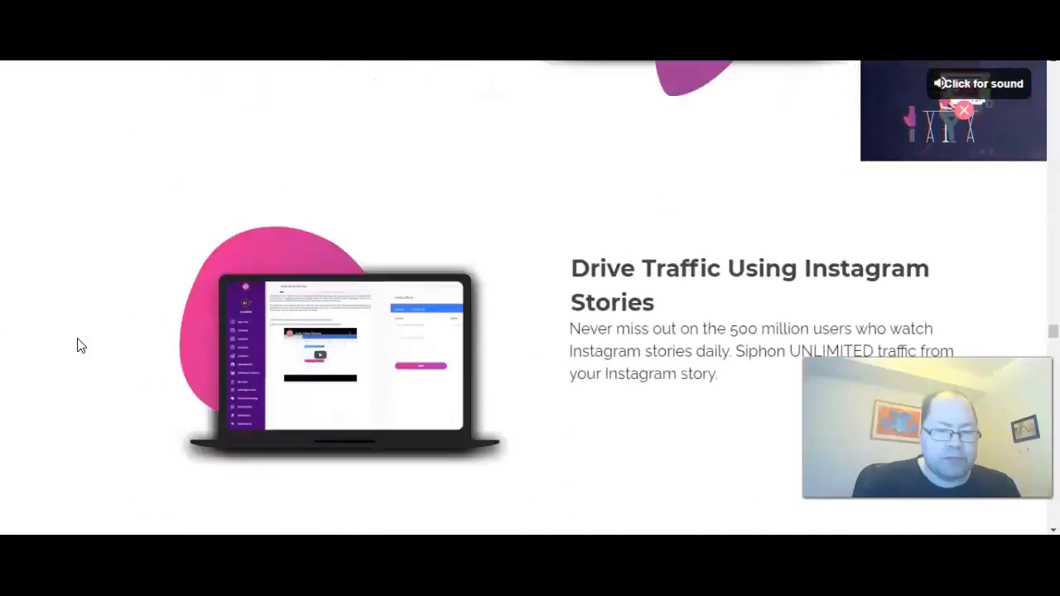
scroll(down, 3)
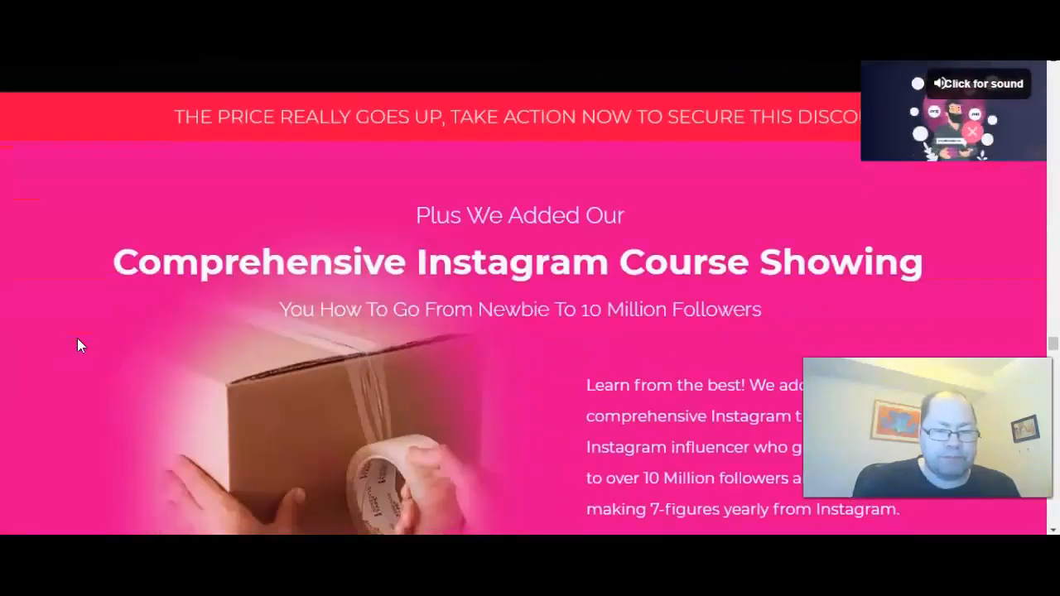
scroll(down, 3)
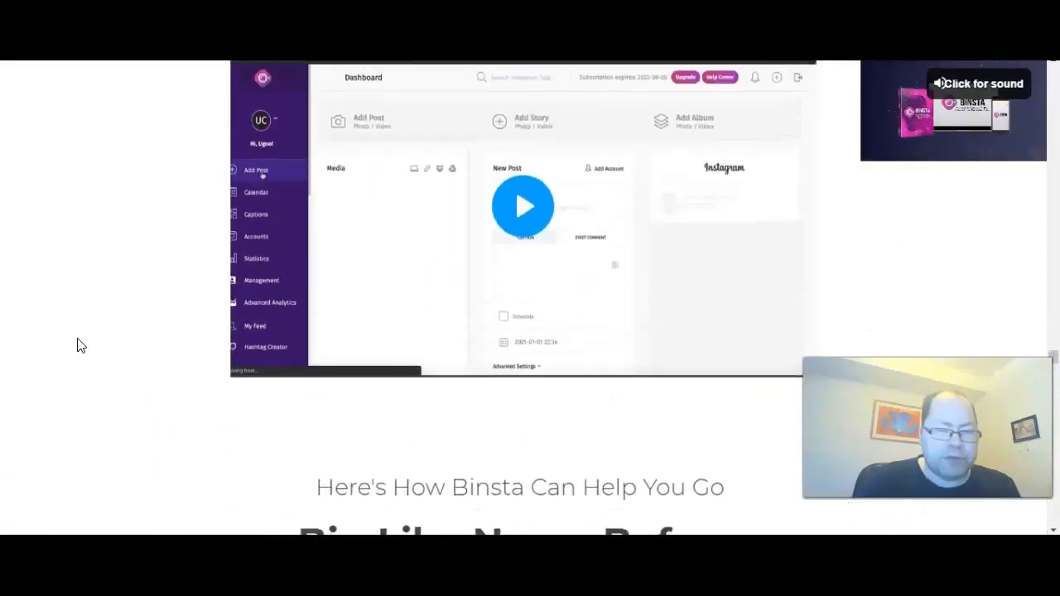
Reach the Demo Of Binsta App video, then switch to the Binsta dashboard window.
scroll(up, 3)
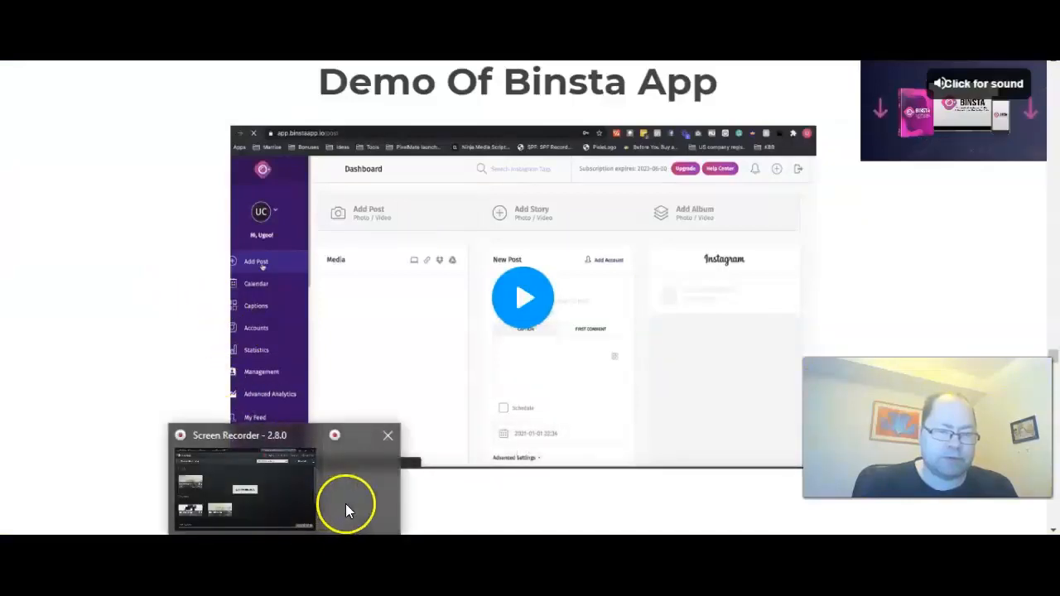
click(388, 435)
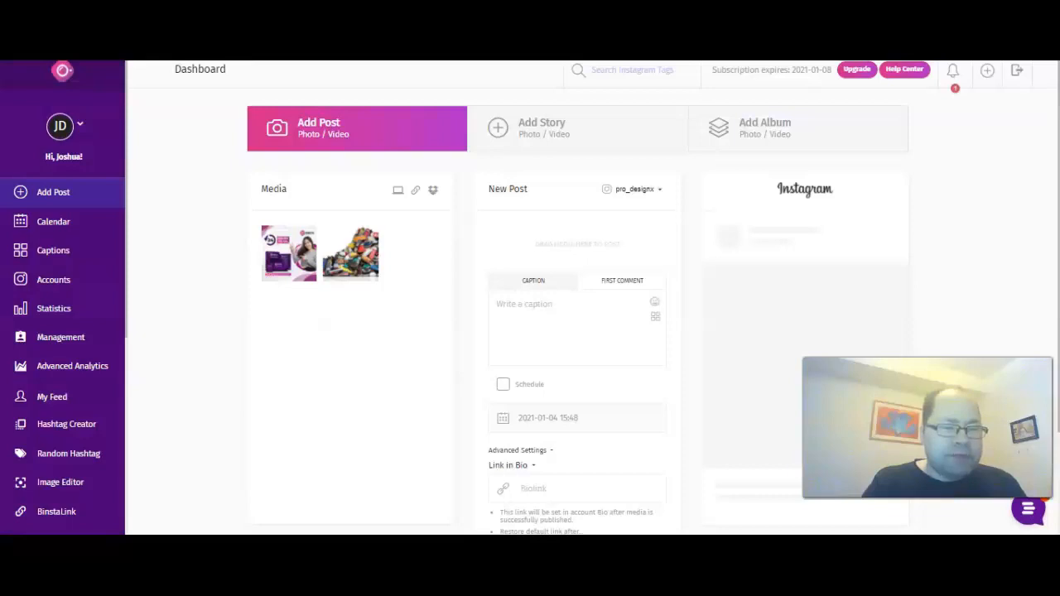
mouse_move(145, 115)
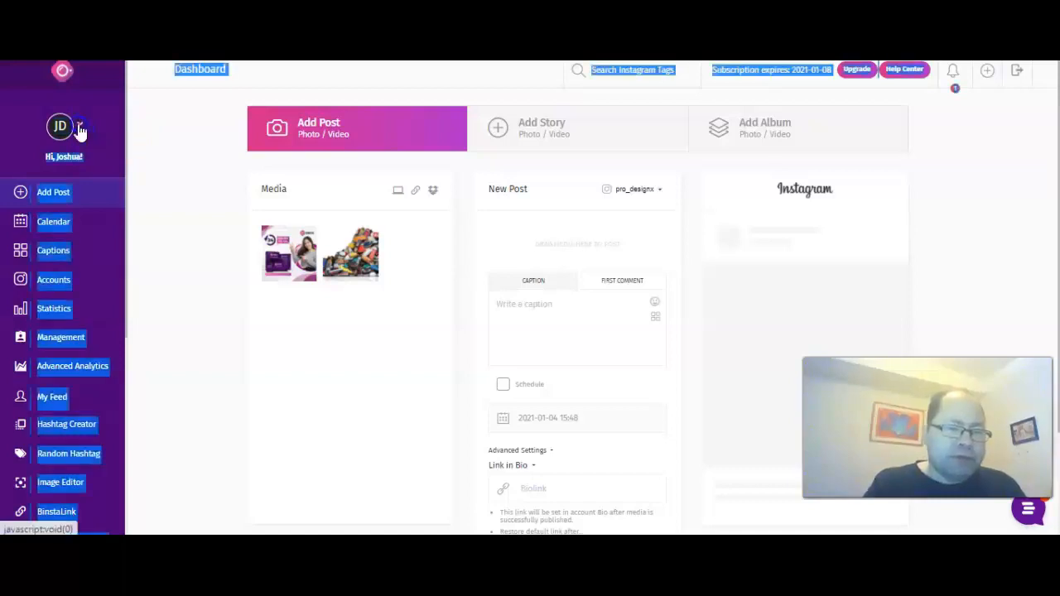
click(59, 127)
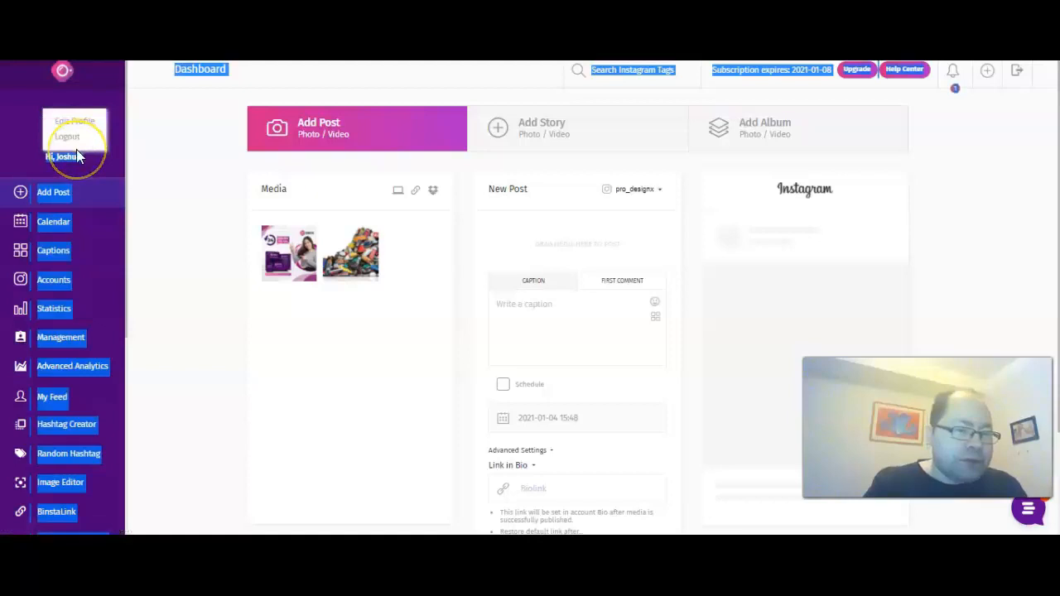
mouse_move(169, 202)
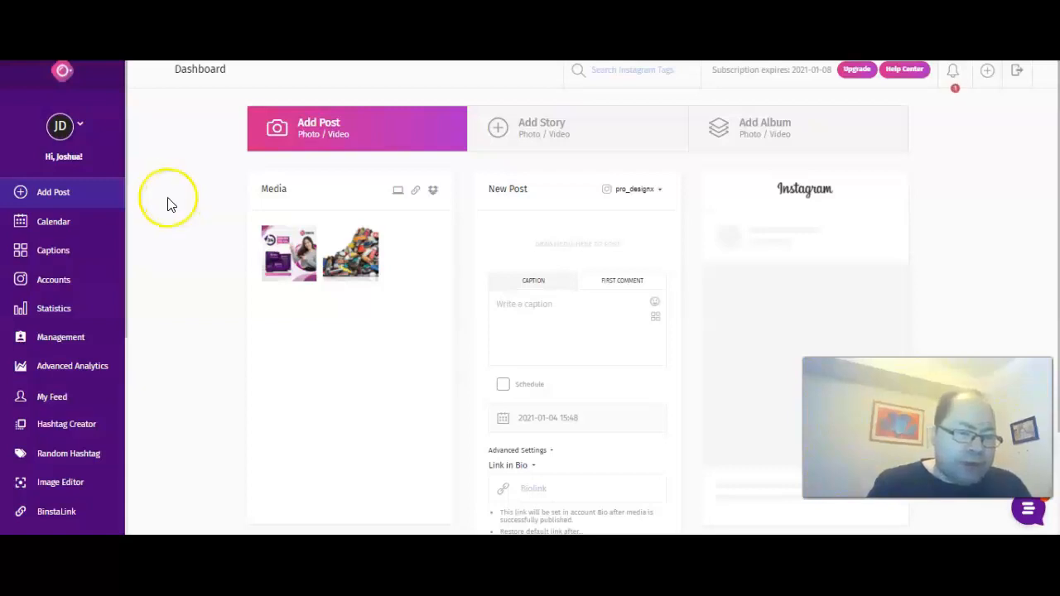
mouse_move(53, 192)
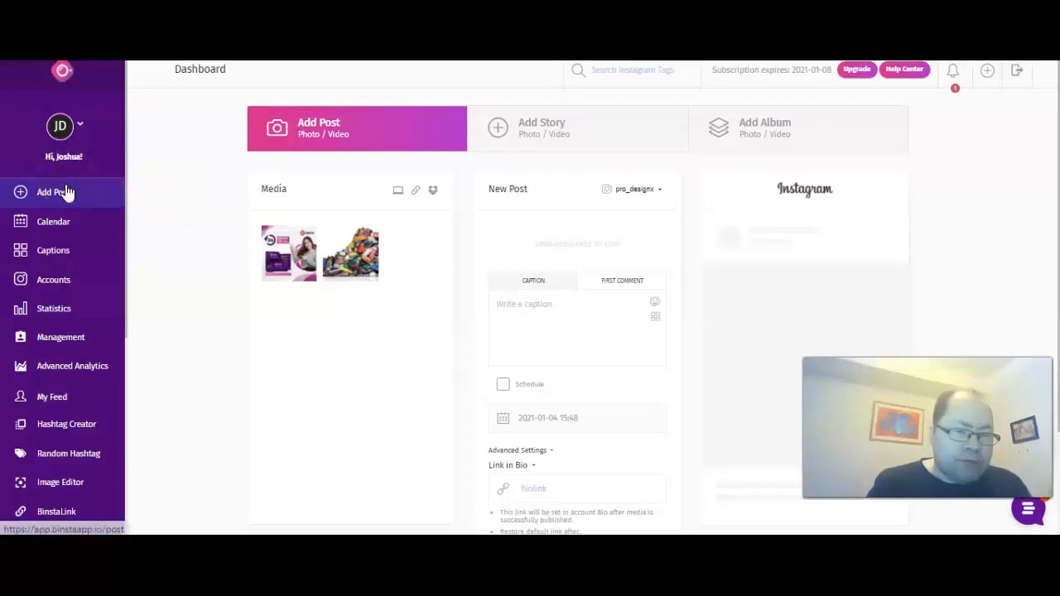
mouse_move(498, 128)
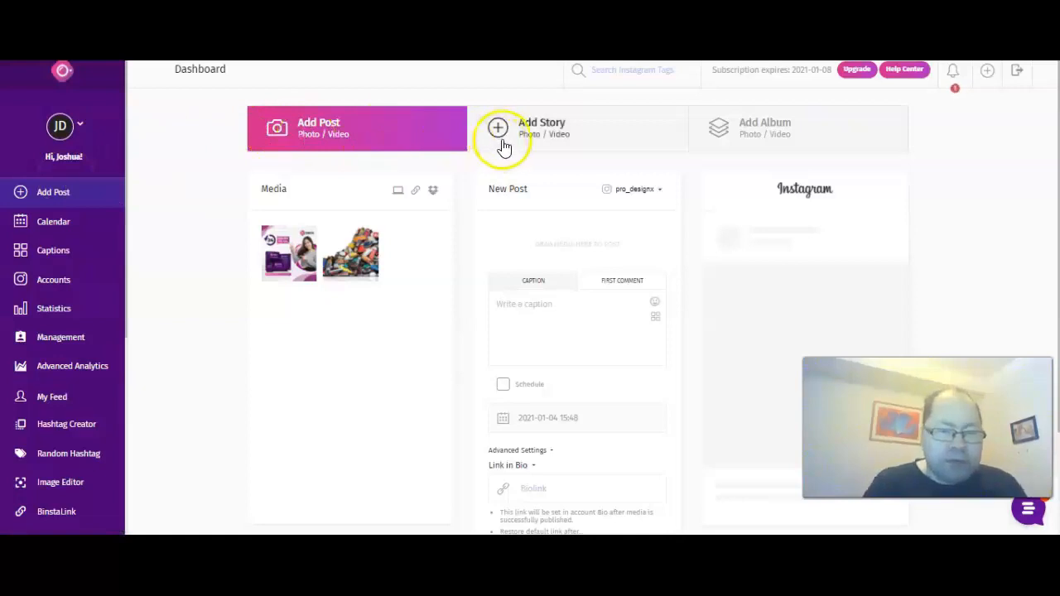
mouse_move(486, 154)
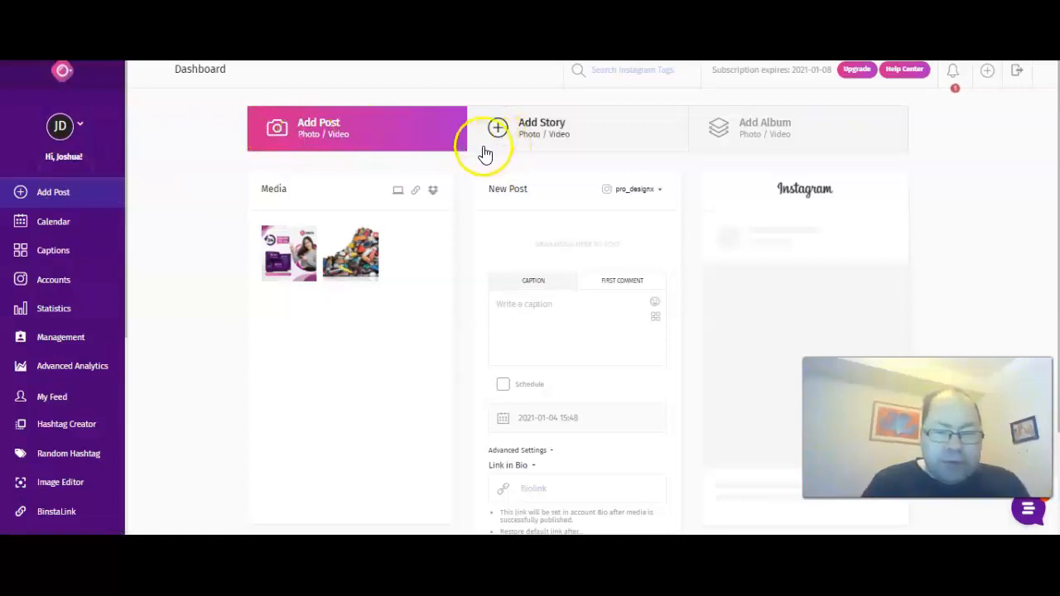
mouse_move(743, 136)
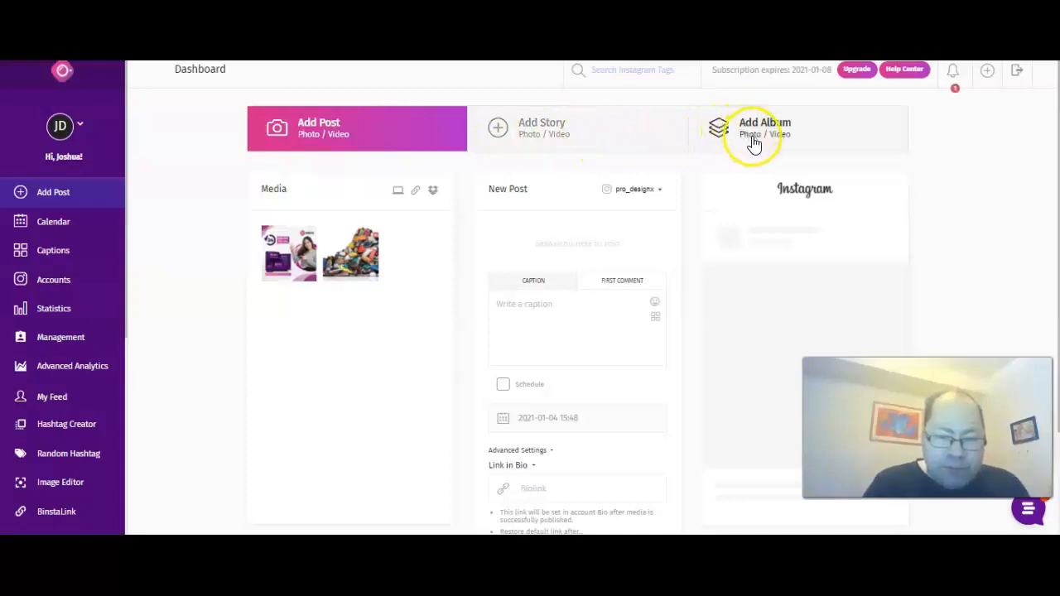
mouse_move(755, 163)
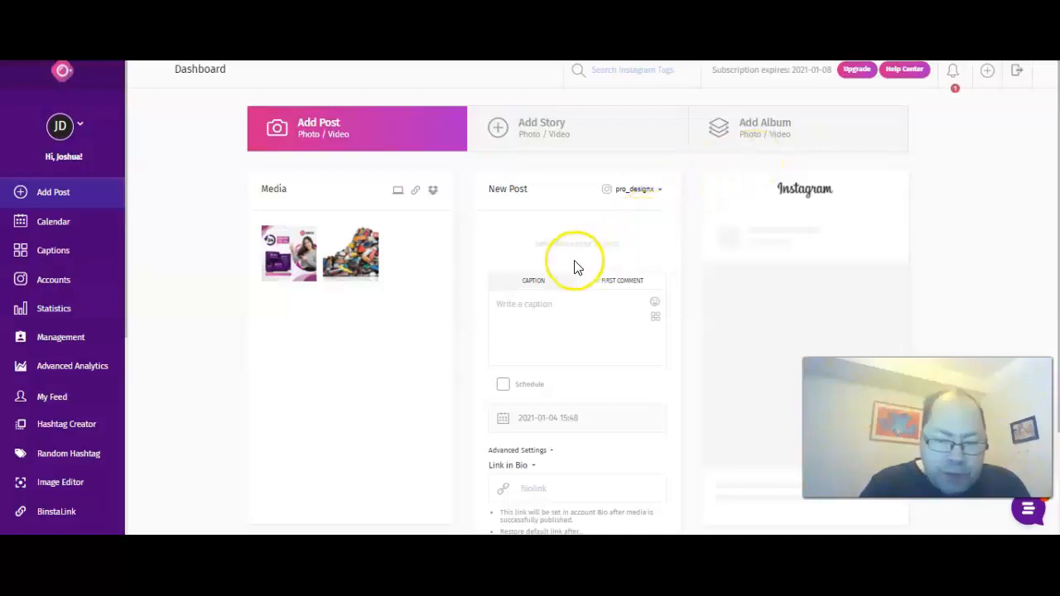
Scroll the New Post panel to the Link in Bio field, restore dropdown and Post Now button.
scroll(up, 3)
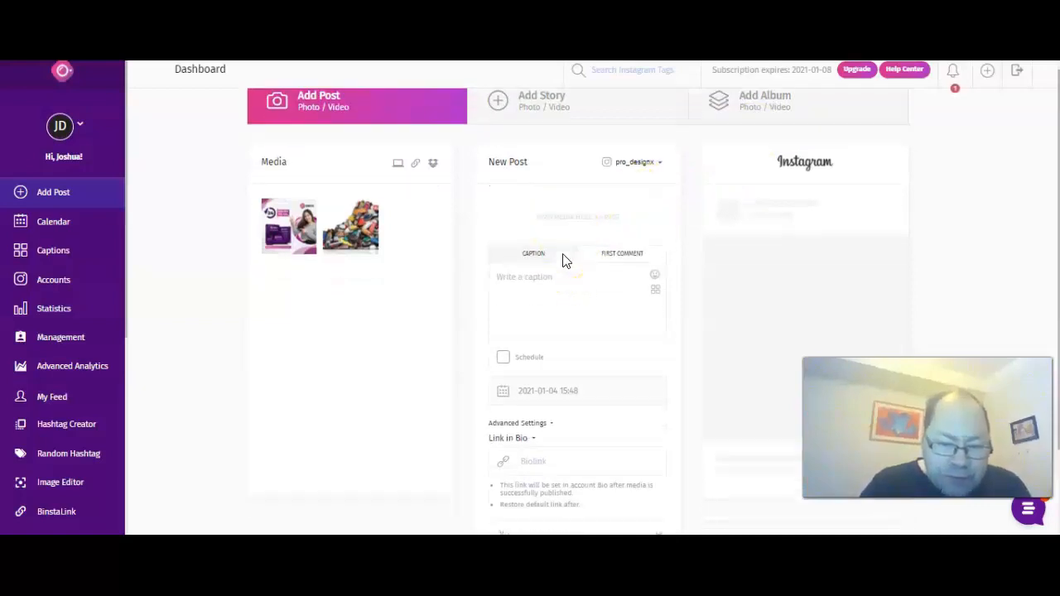
scroll(down, 3)
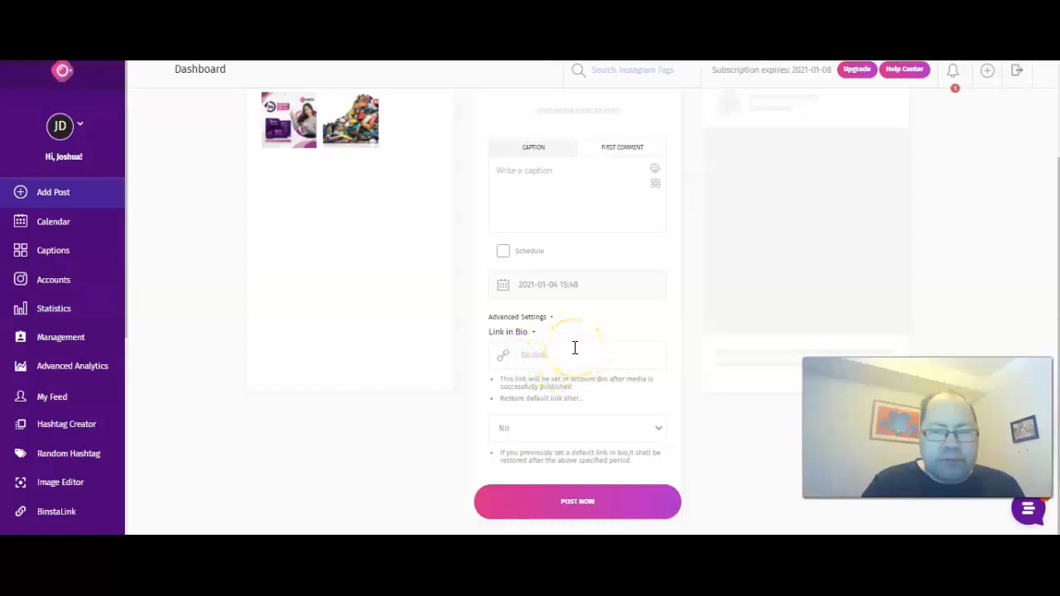
mouse_move(615, 413)
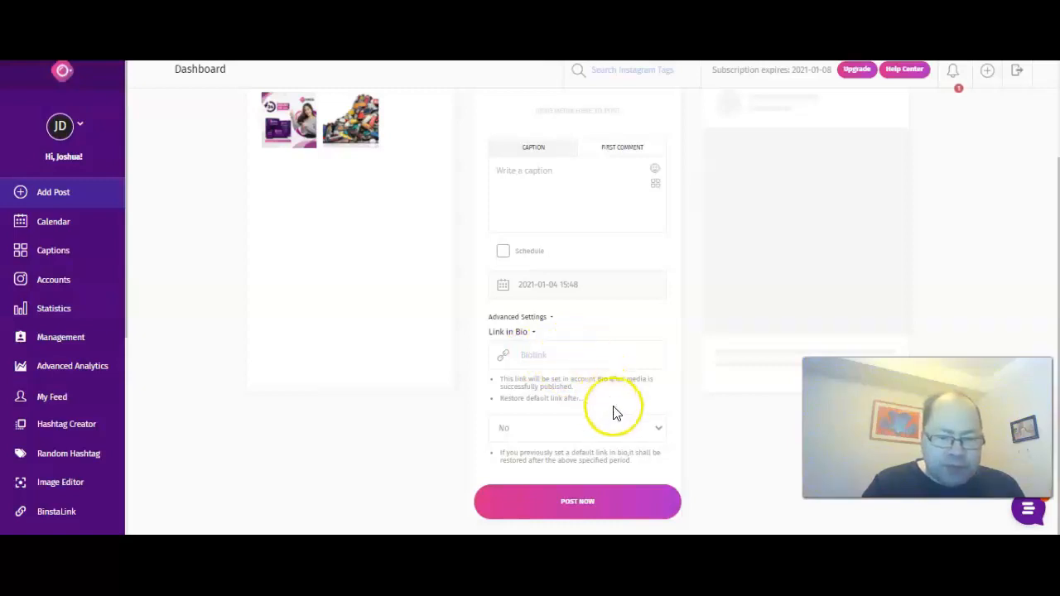
mouse_move(224, 286)
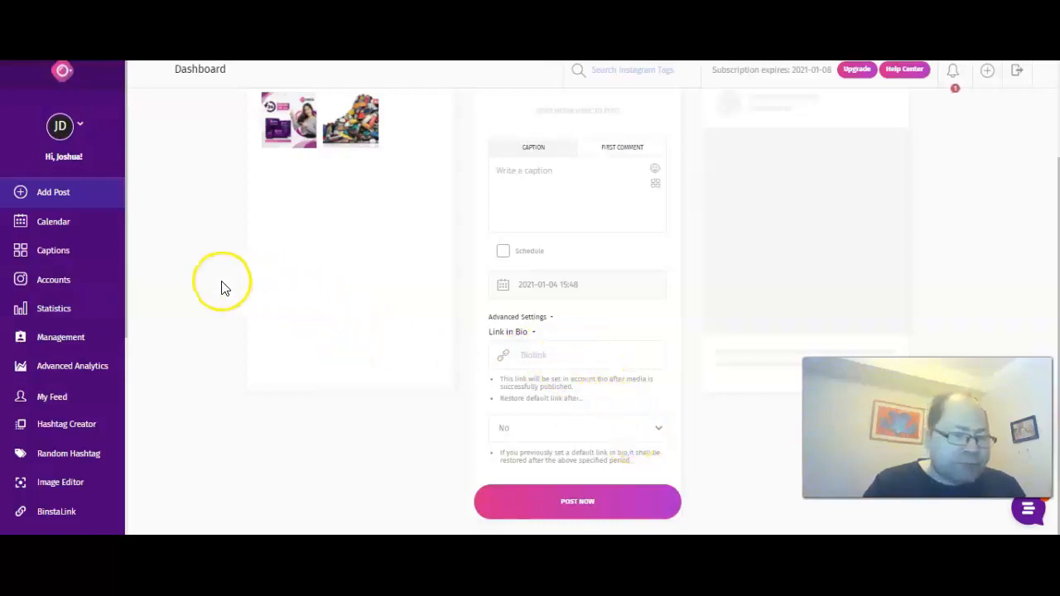
mouse_move(53, 250)
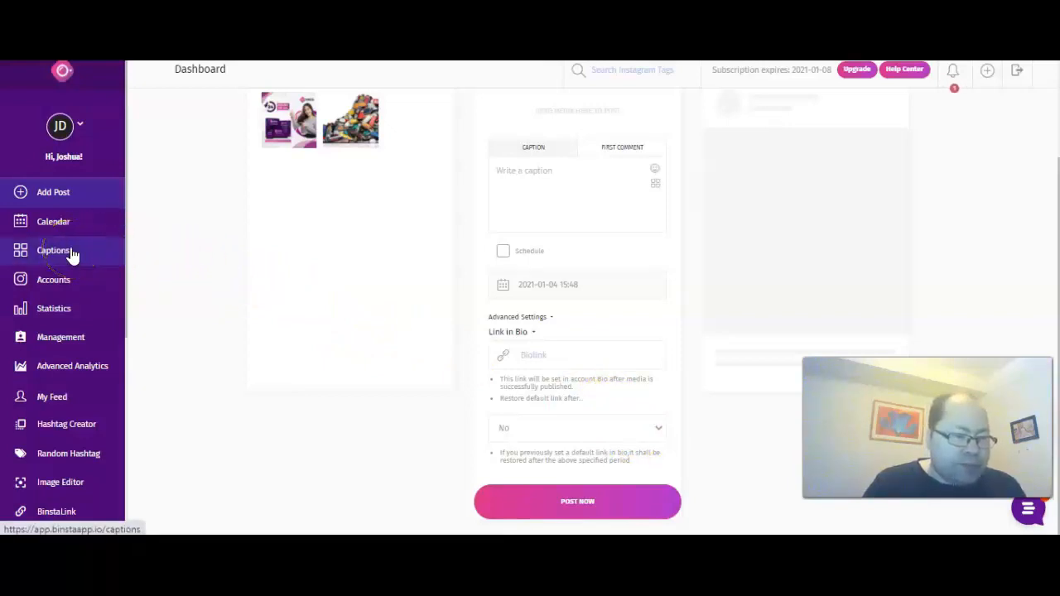
mouse_move(54, 308)
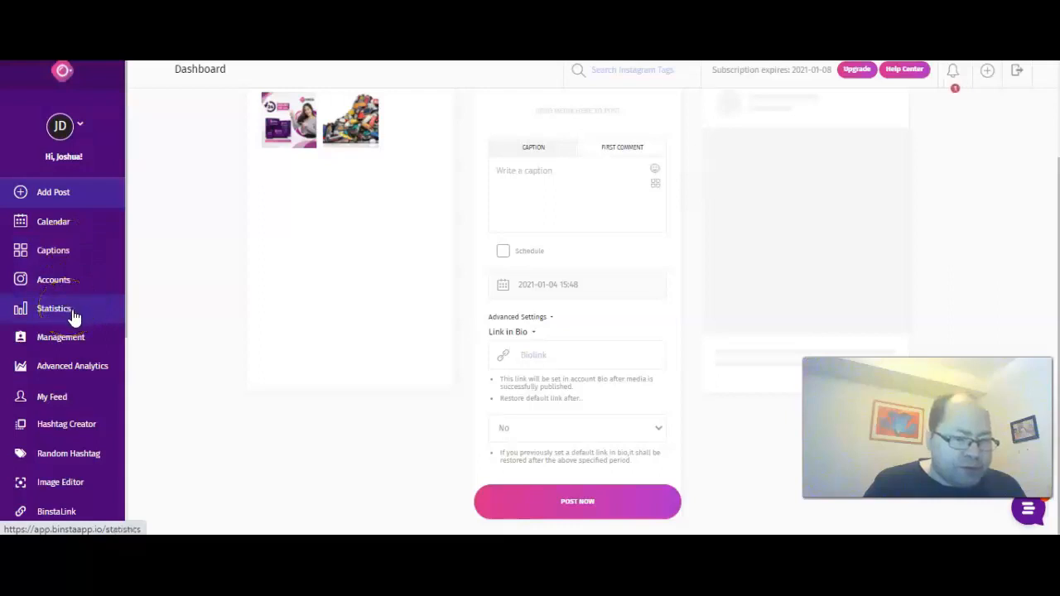
mouse_move(72, 365)
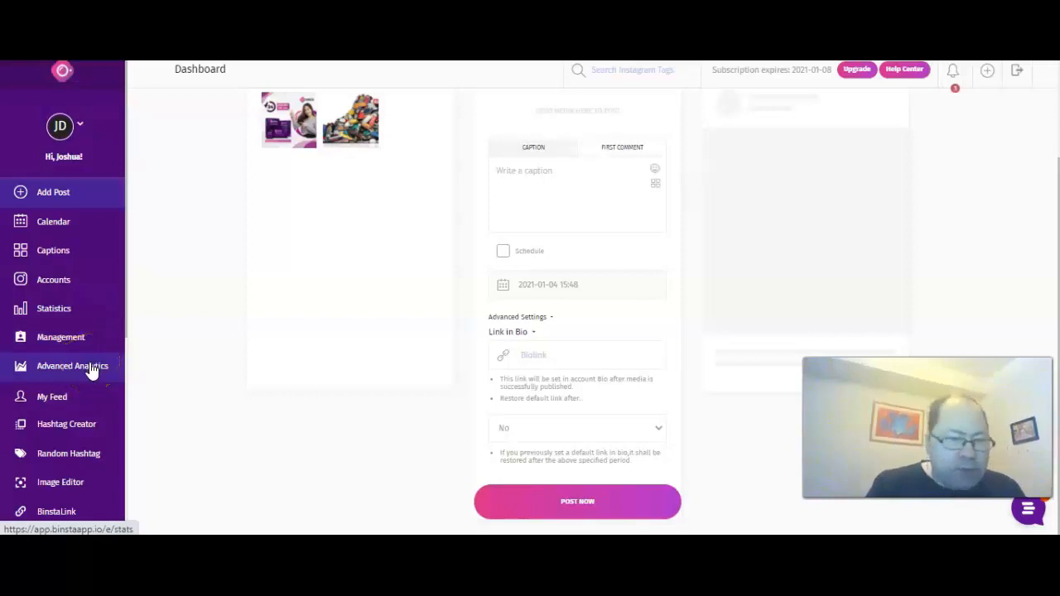
mouse_move(210, 320)
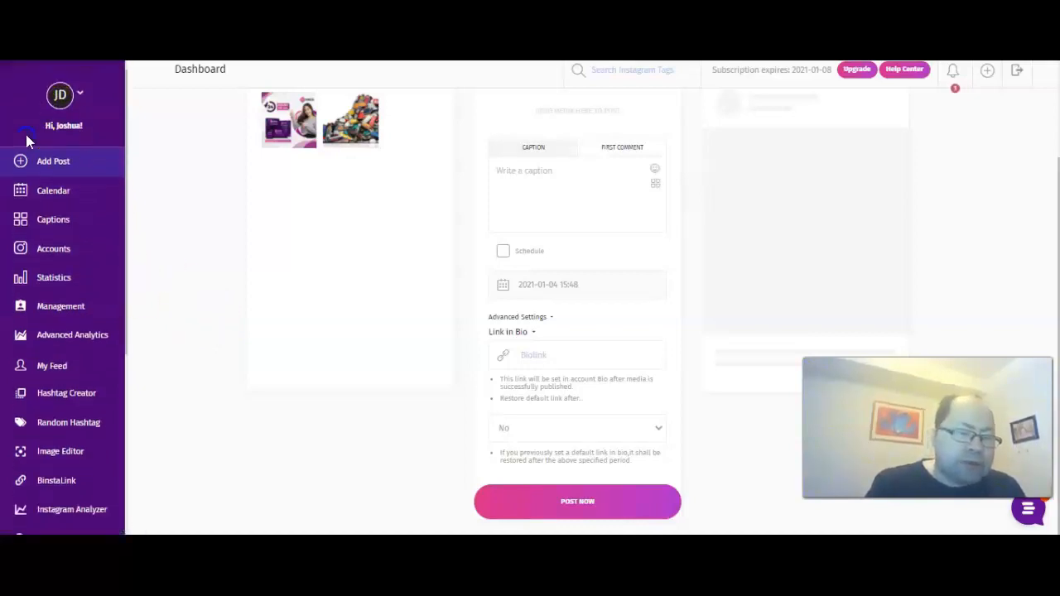
scroll(down, 3)
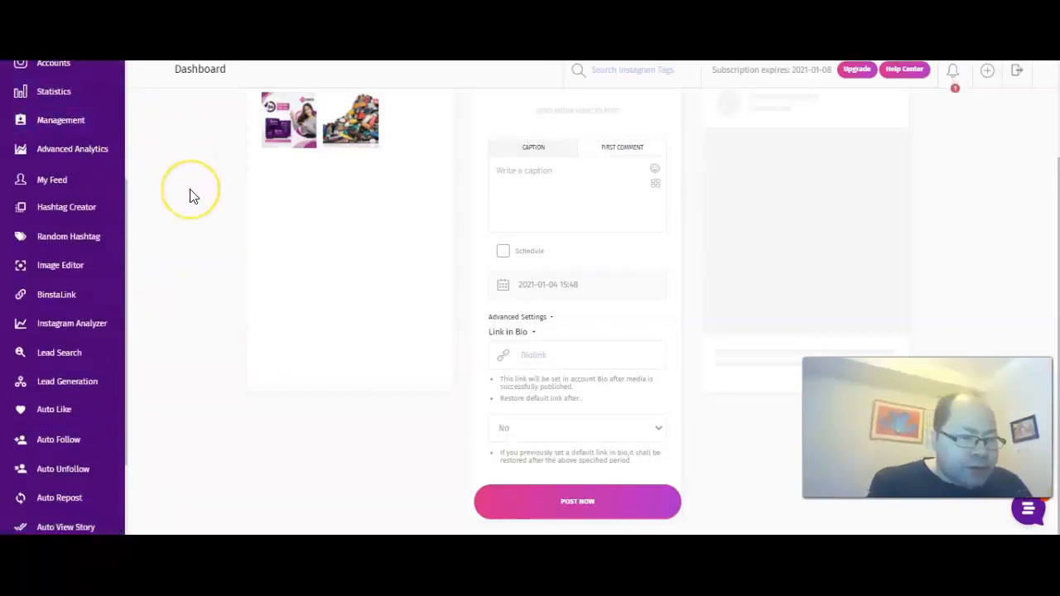
mouse_move(192, 196)
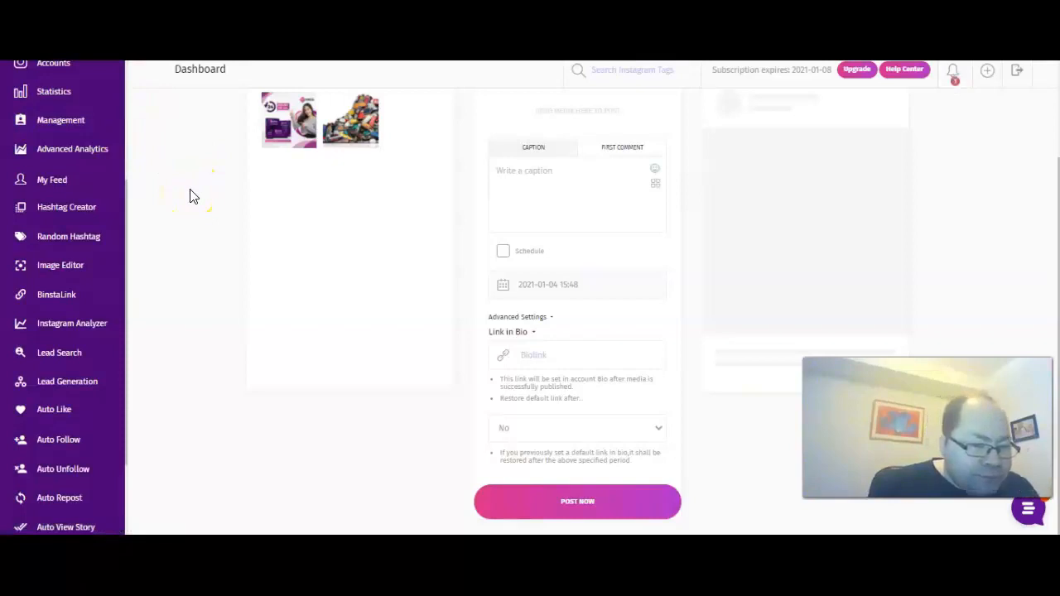
mouse_move(111, 247)
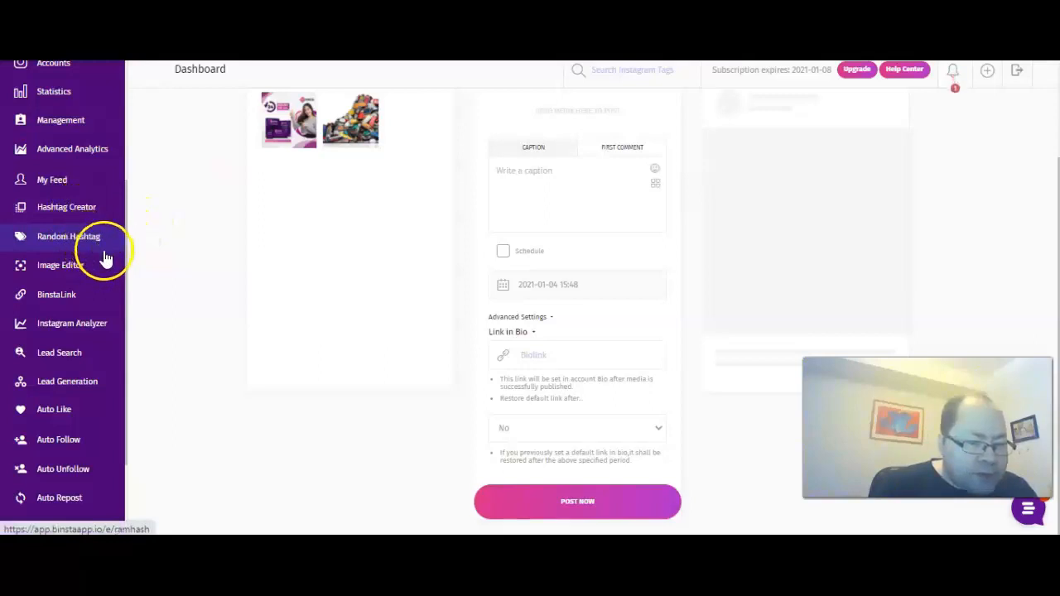
mouse_move(103, 265)
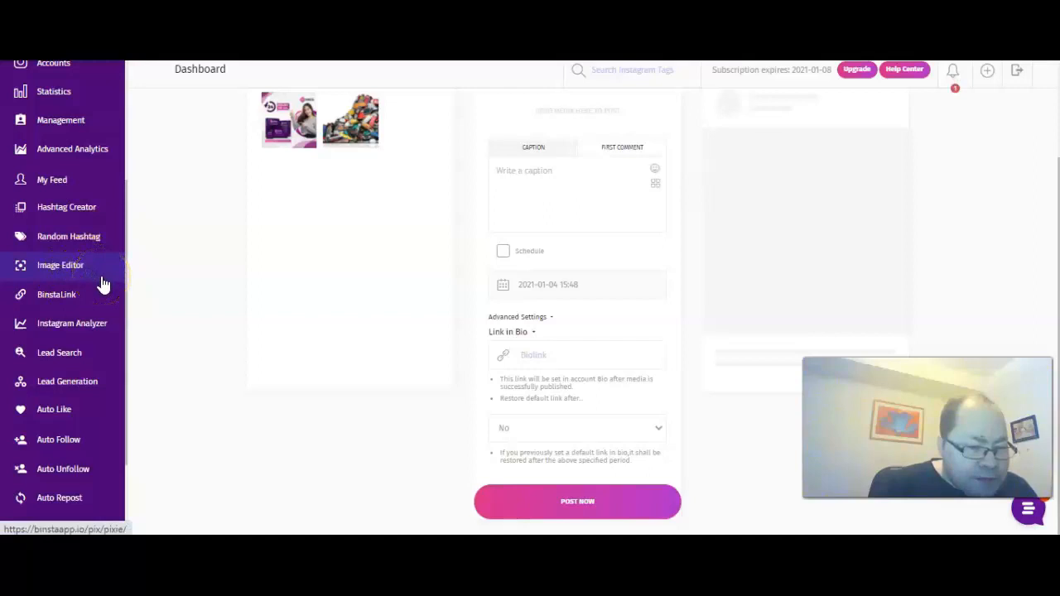
mouse_move(141, 360)
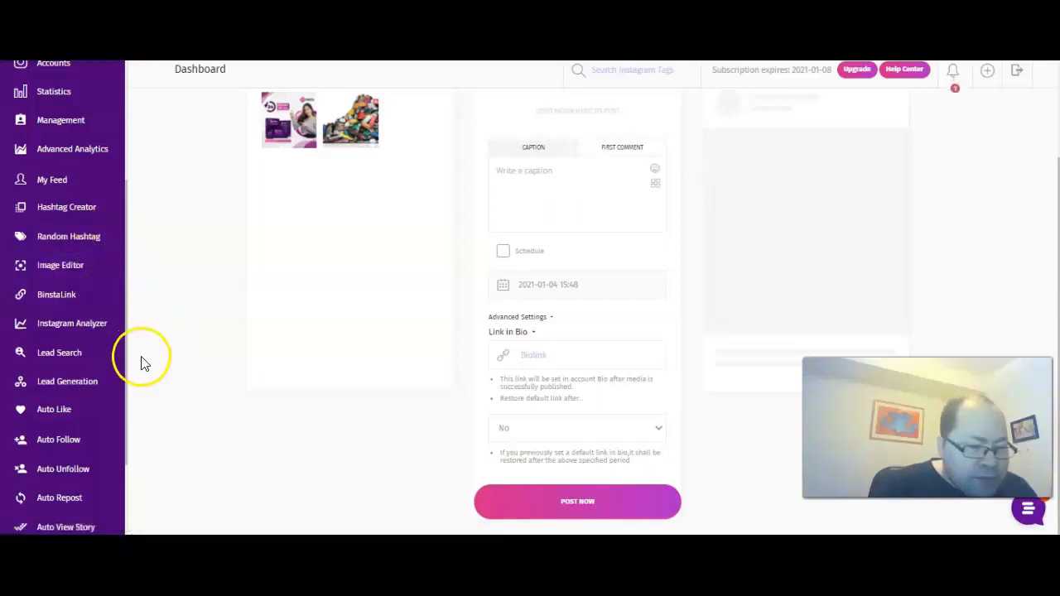
mouse_move(98, 400)
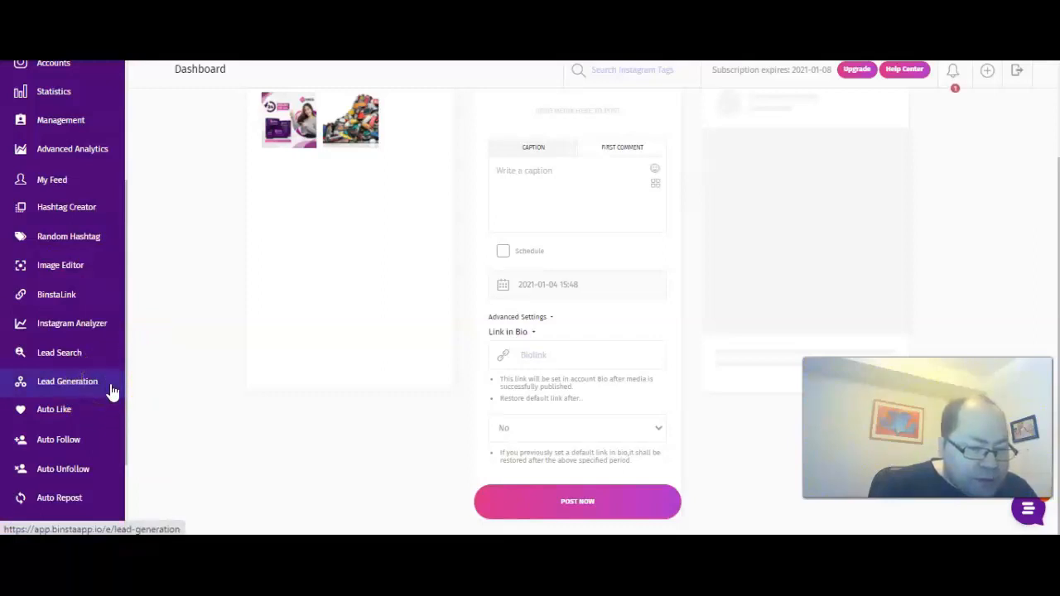
mouse_move(58, 439)
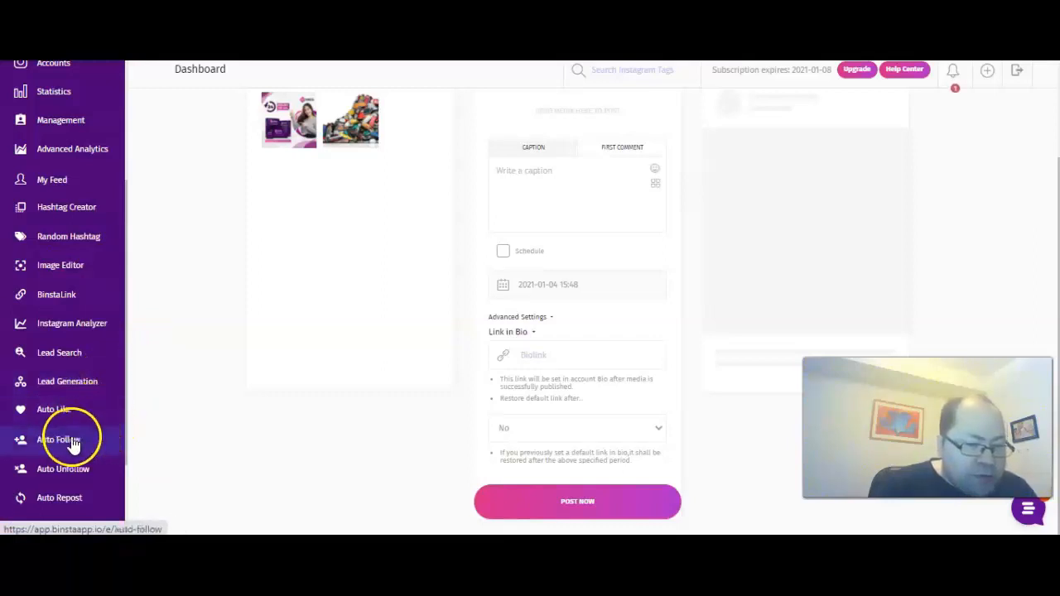
mouse_move(79, 456)
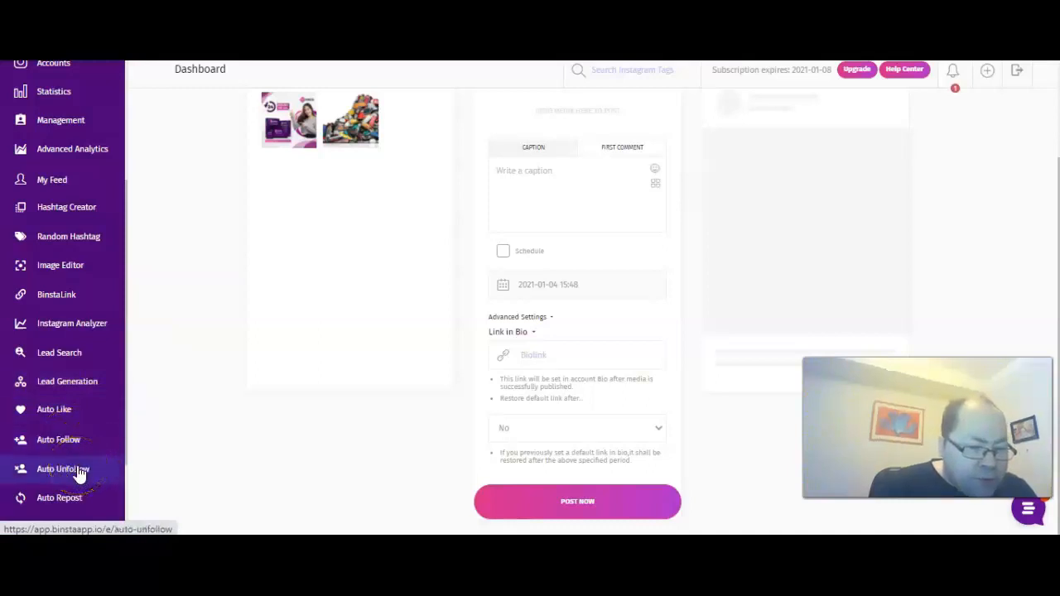
mouse_move(60, 498)
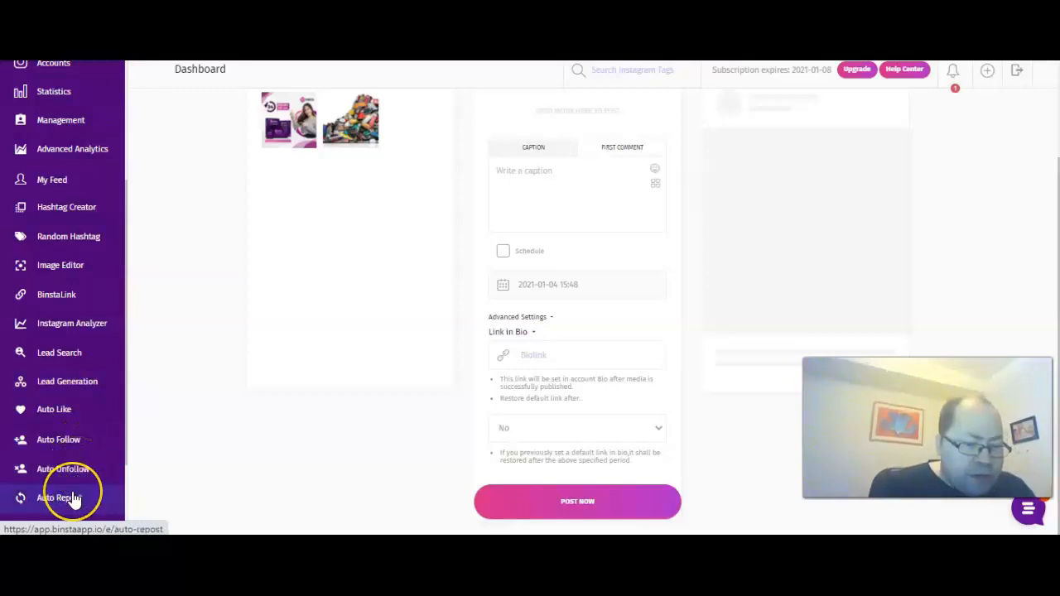
Open the Auto Repost Plus page from the left sidebar.
click(59, 497)
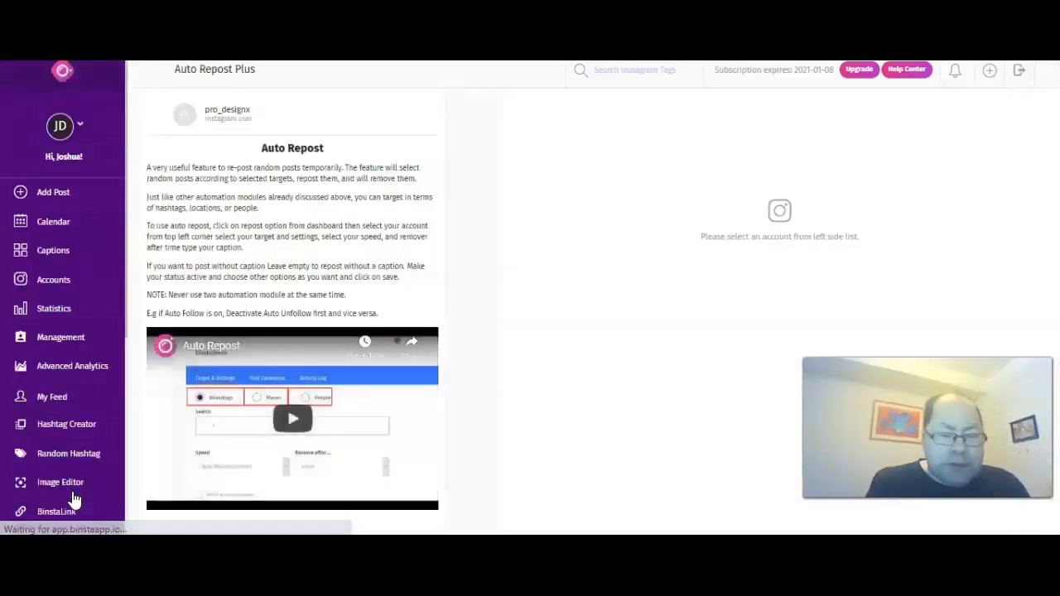
mouse_move(412, 375)
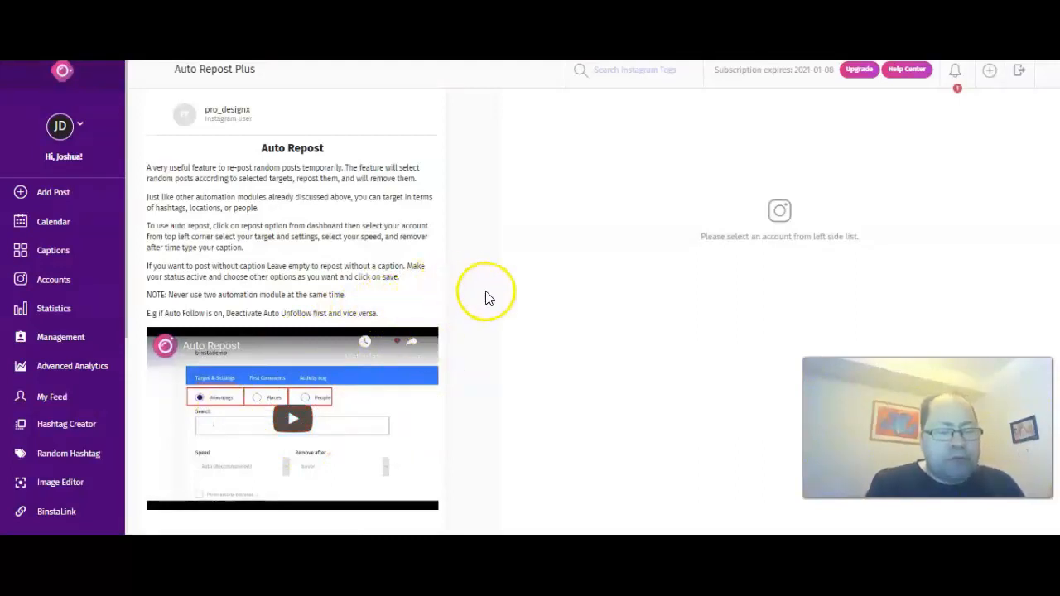
mouse_move(530, 389)
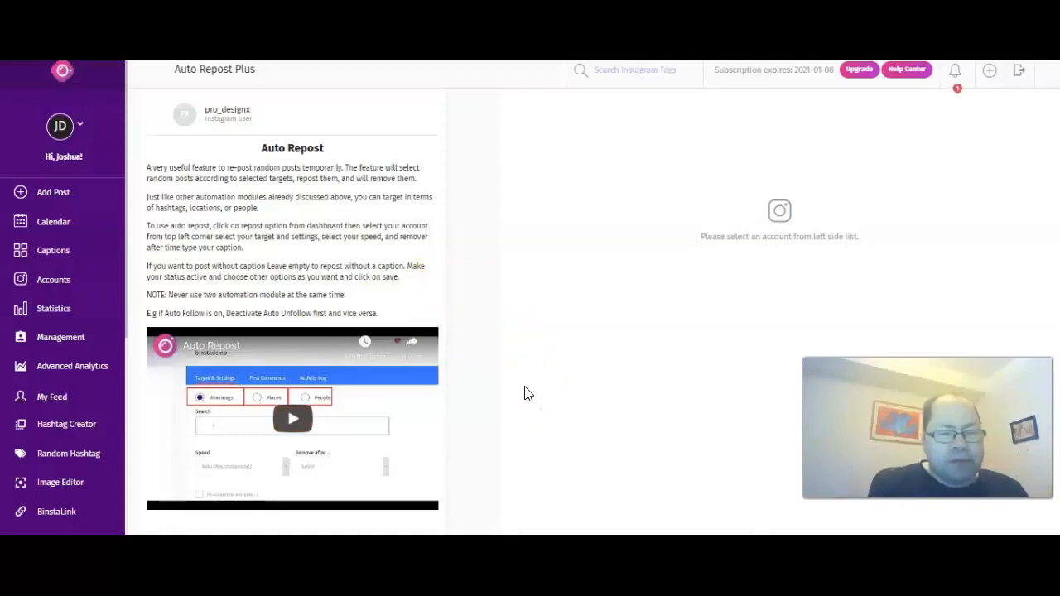
mouse_move(495, 257)
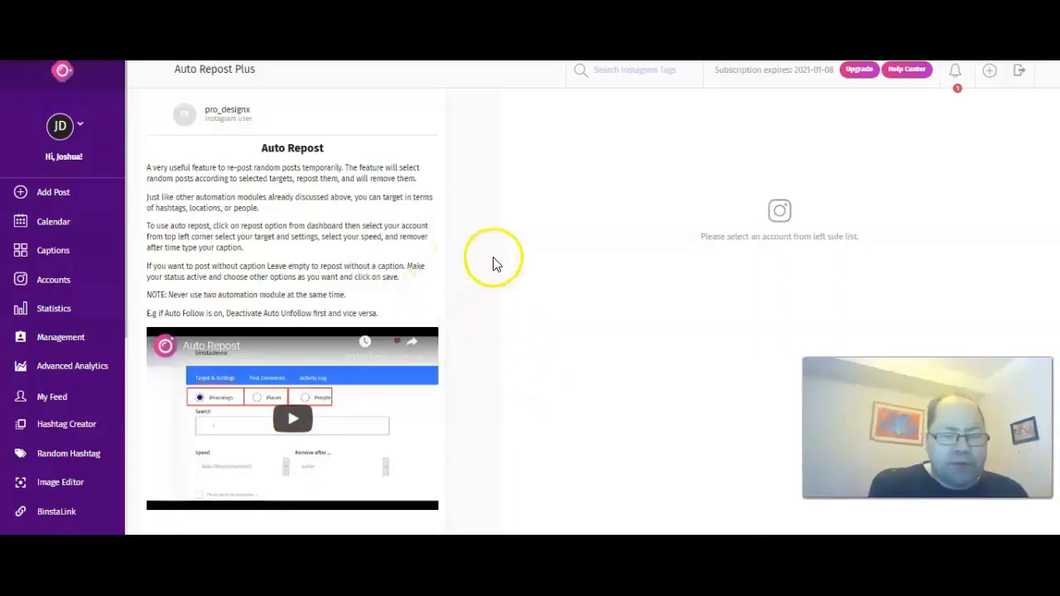
mouse_move(495, 264)
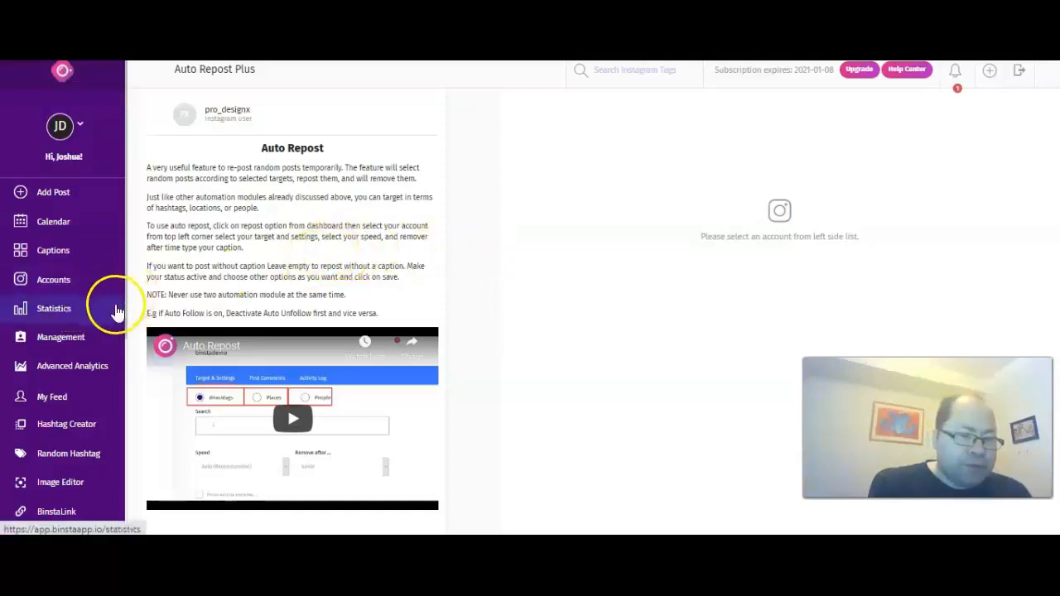
mouse_move(53, 279)
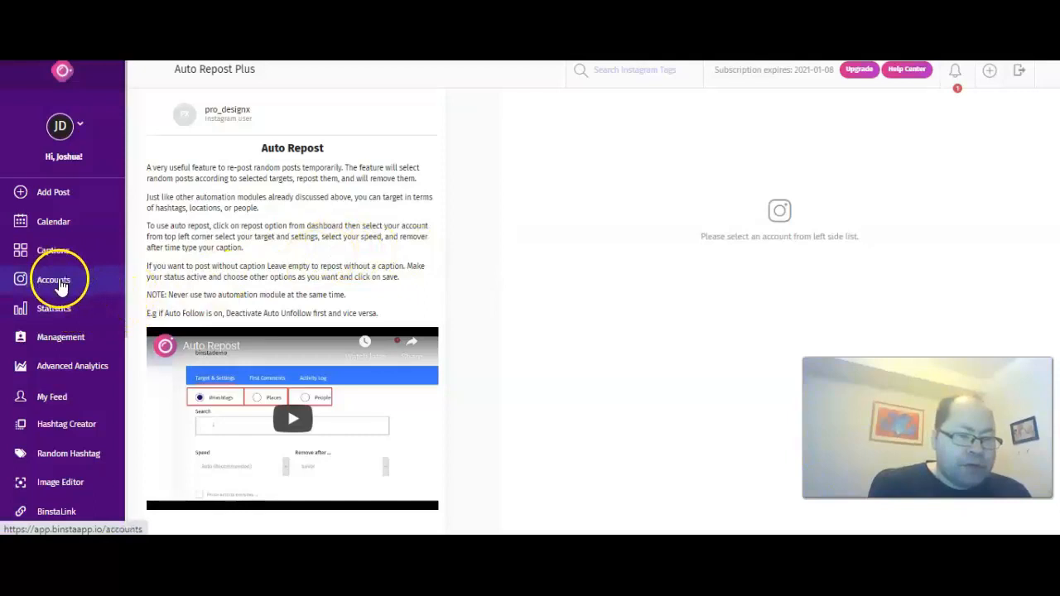
mouse_move(53, 221)
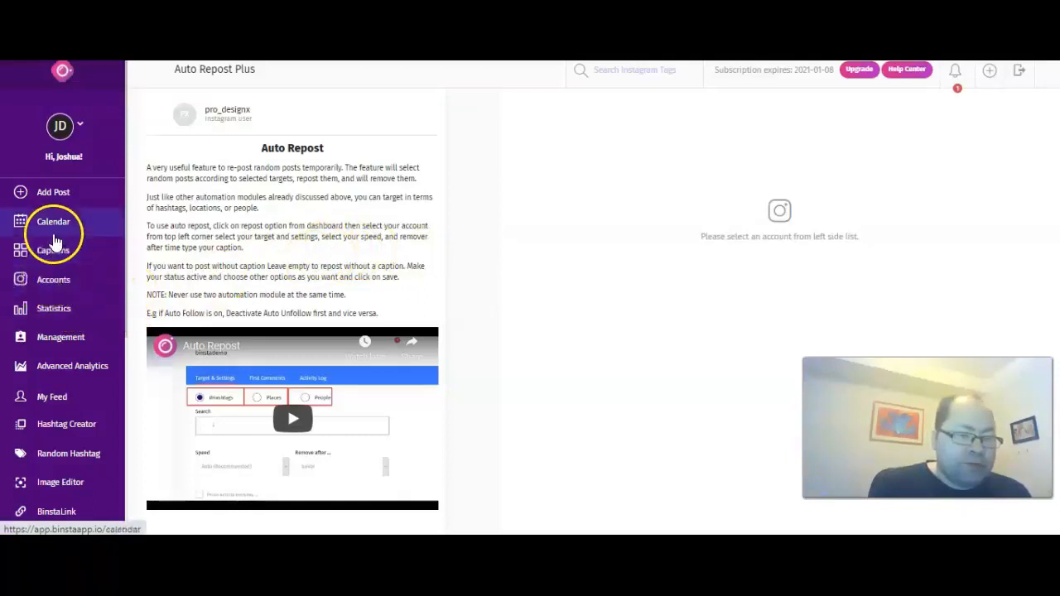
mouse_move(207, 352)
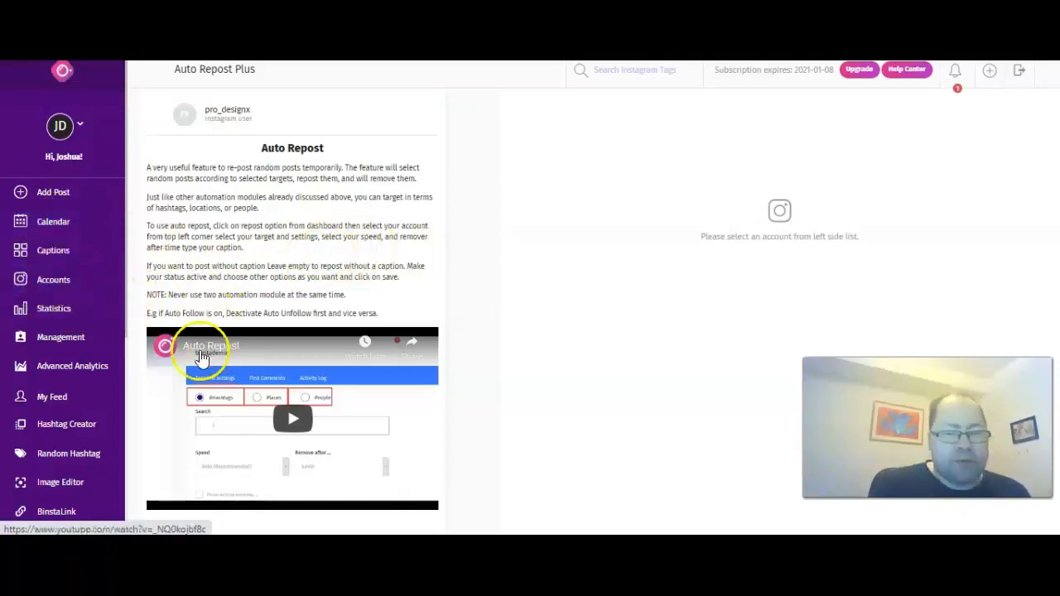
mouse_move(53, 279)
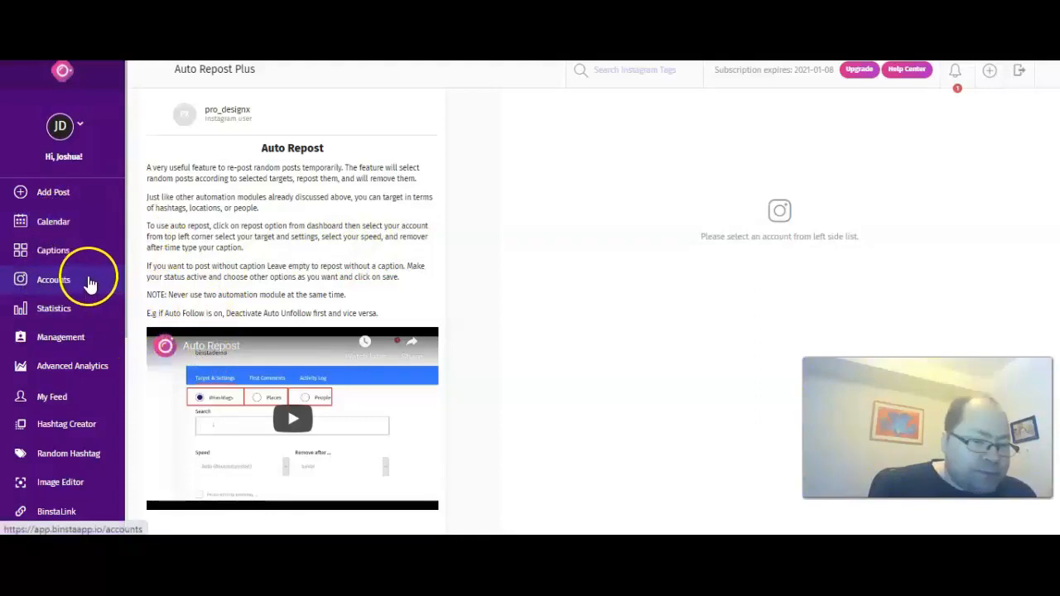
mouse_move(67, 254)
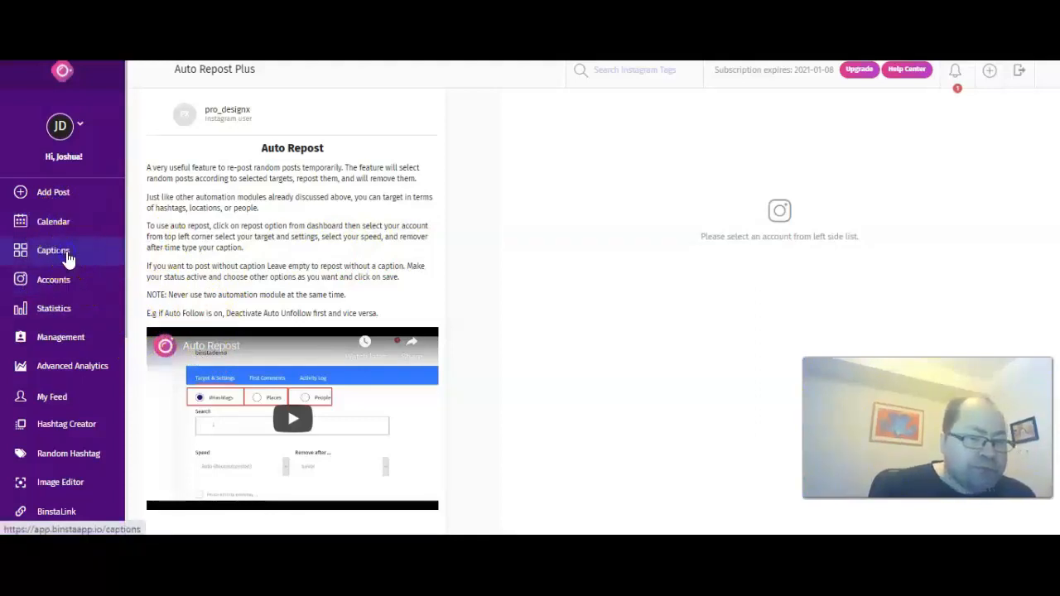
Open Caption Templates from the sidebar, showing the single example caption.
click(53, 250)
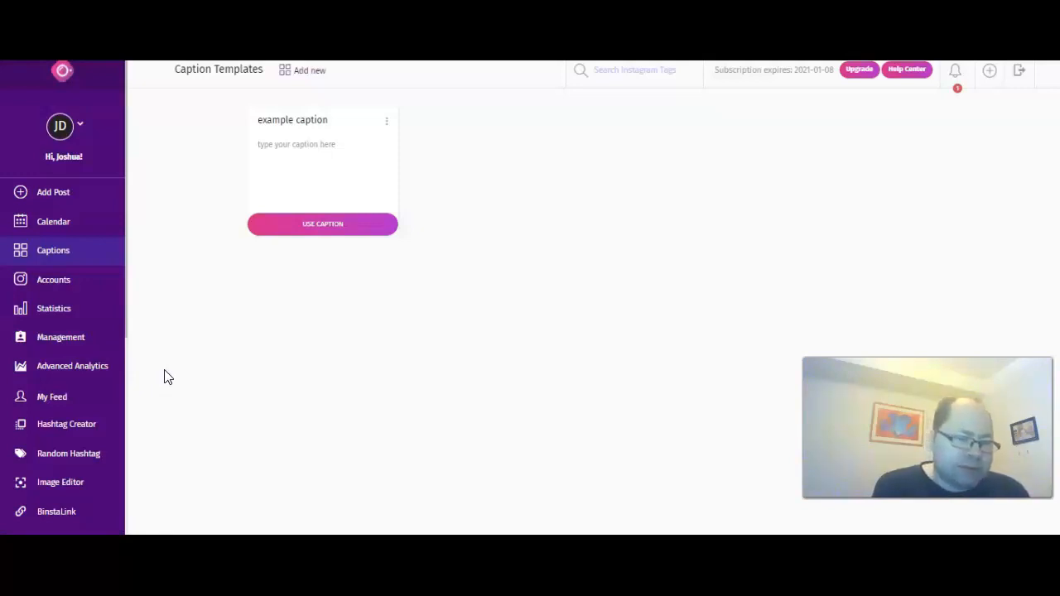
mouse_move(194, 455)
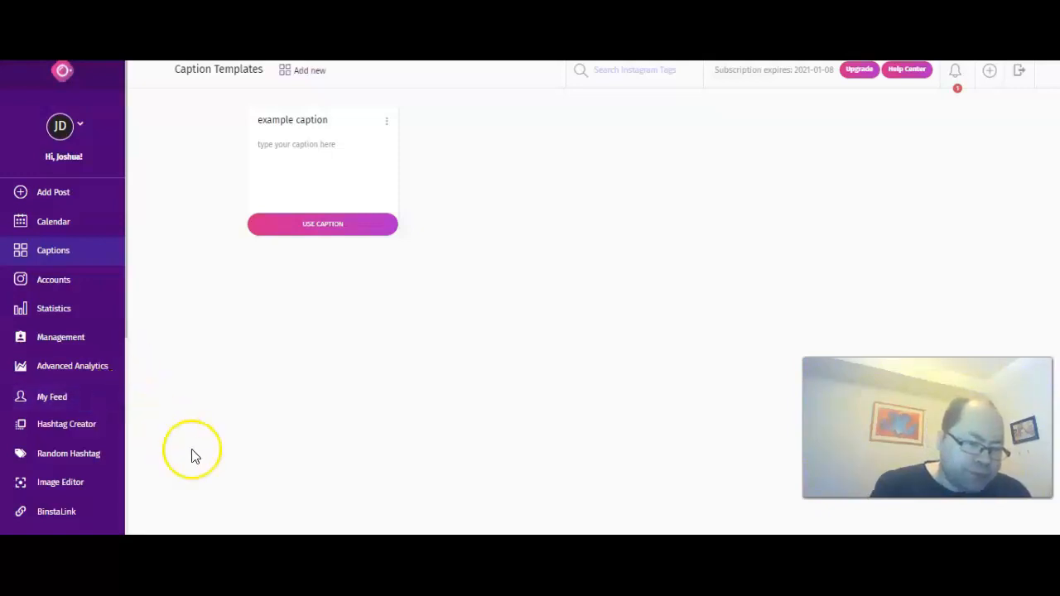
mouse_move(57, 511)
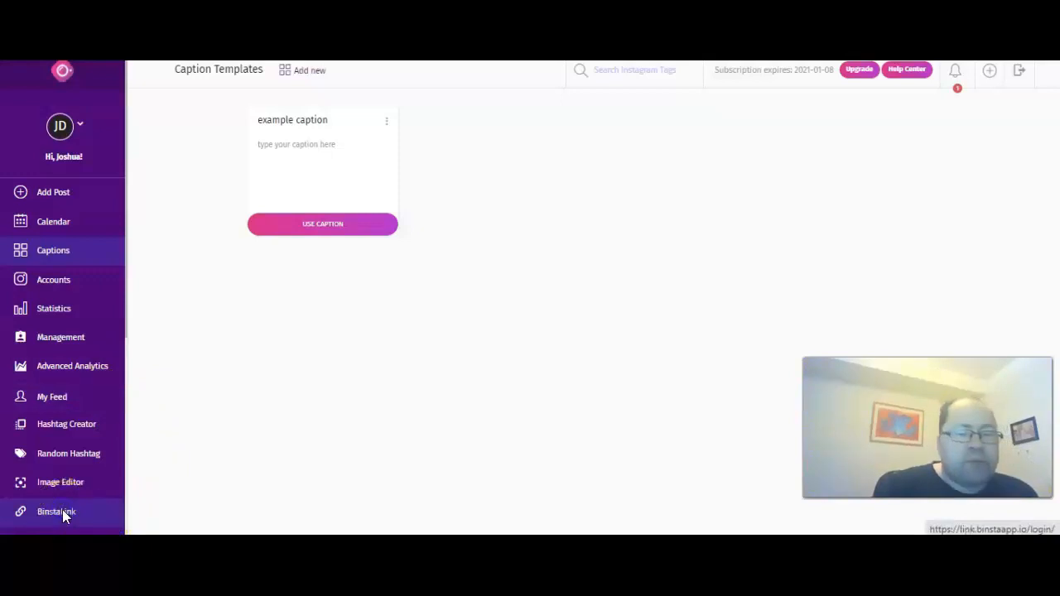
Open the BinstaLink login page from the bottom of the sidebar.
click(56, 512)
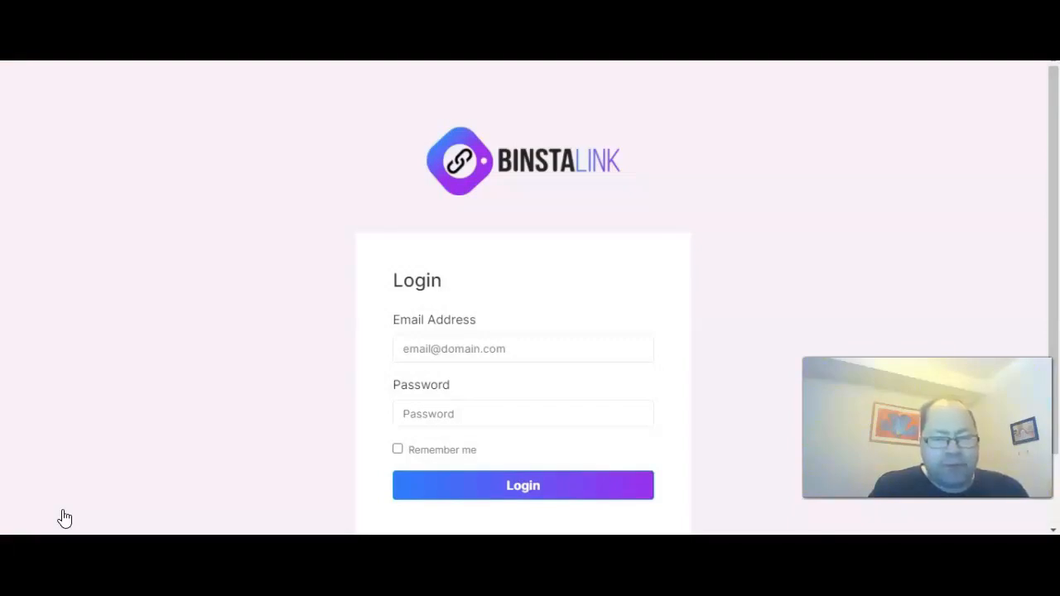
mouse_move(186, 481)
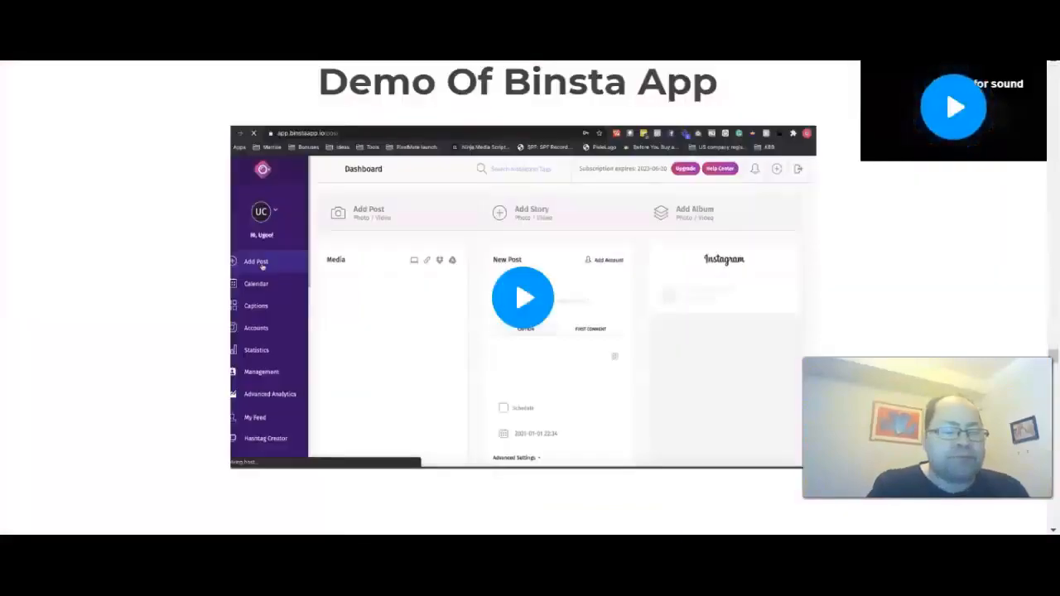
mouse_move(163, 124)
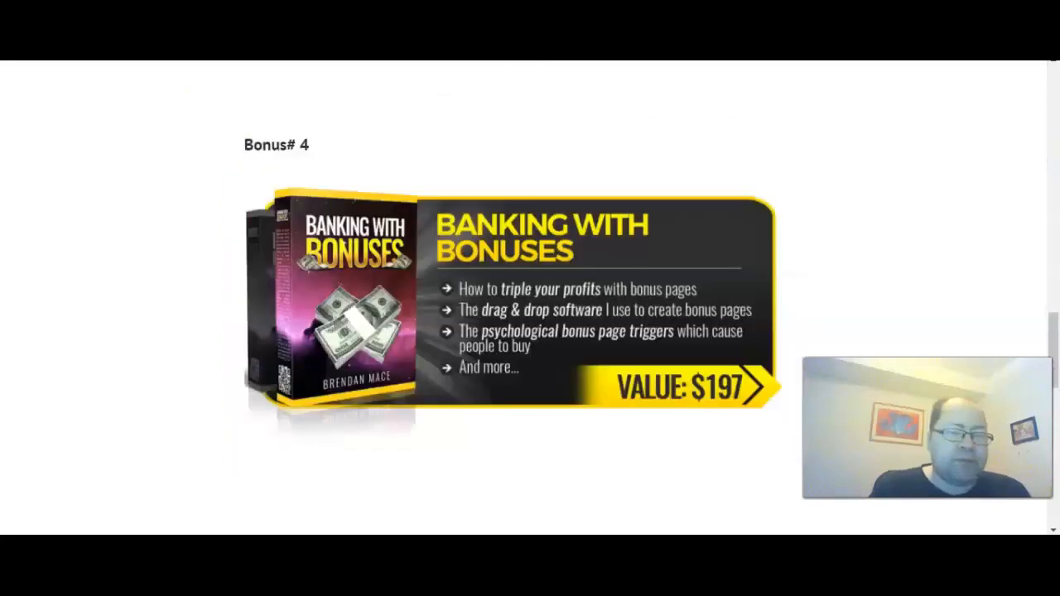
Scroll through the bonus post past Bonus #3 and Bonus #4.
scroll(up, 3)
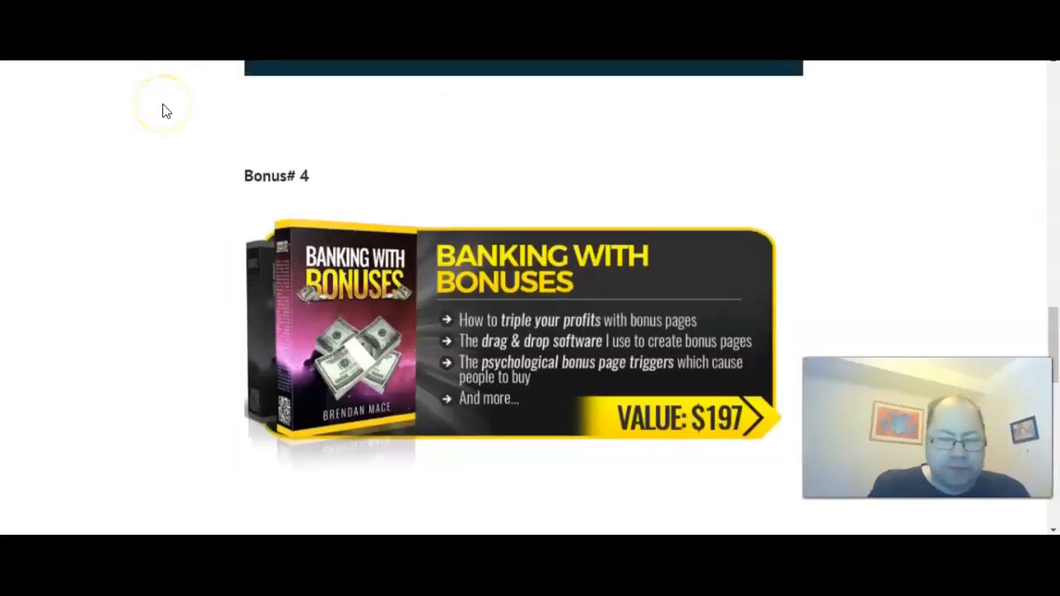
scroll(up, 3)
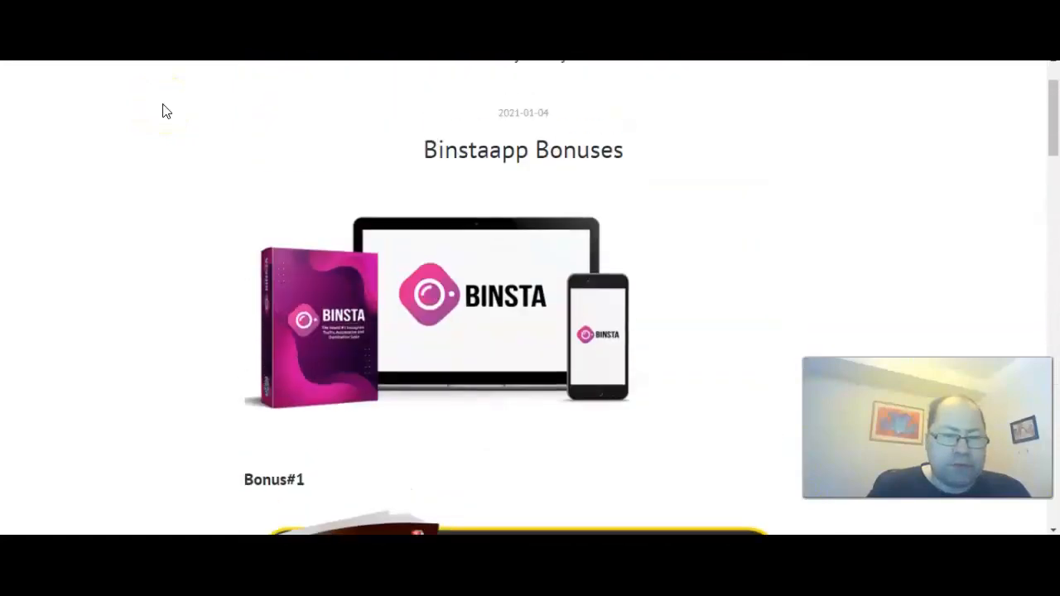
scroll(down, 3)
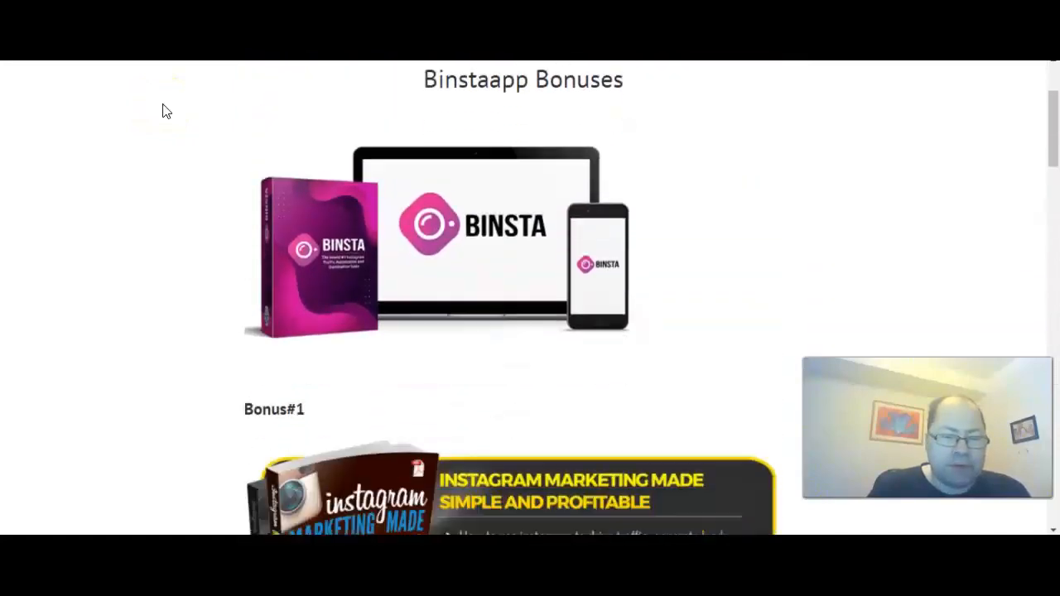
scroll(down, 3)
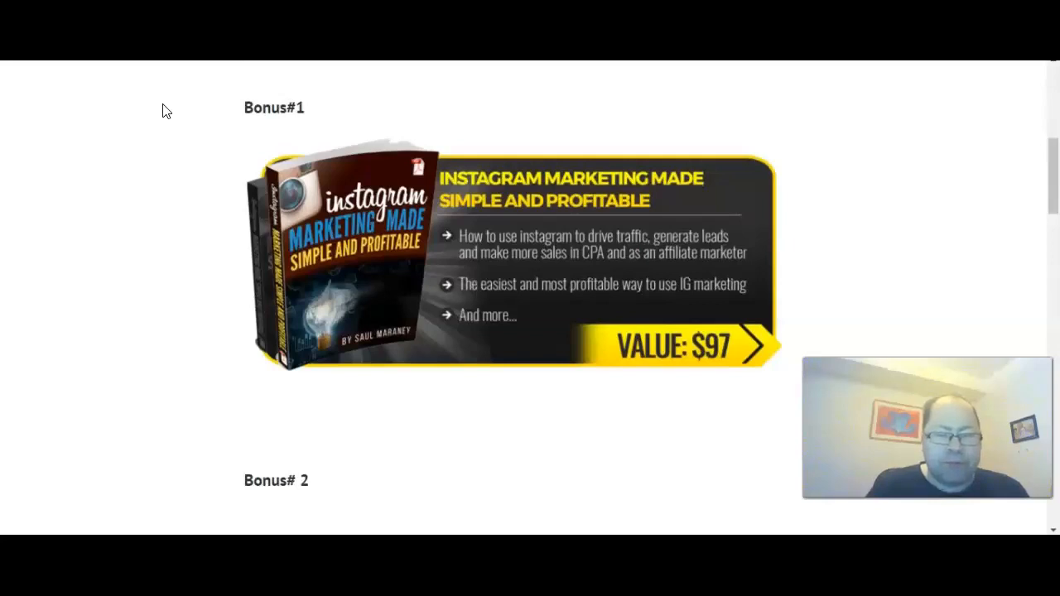
scroll(down, 3)
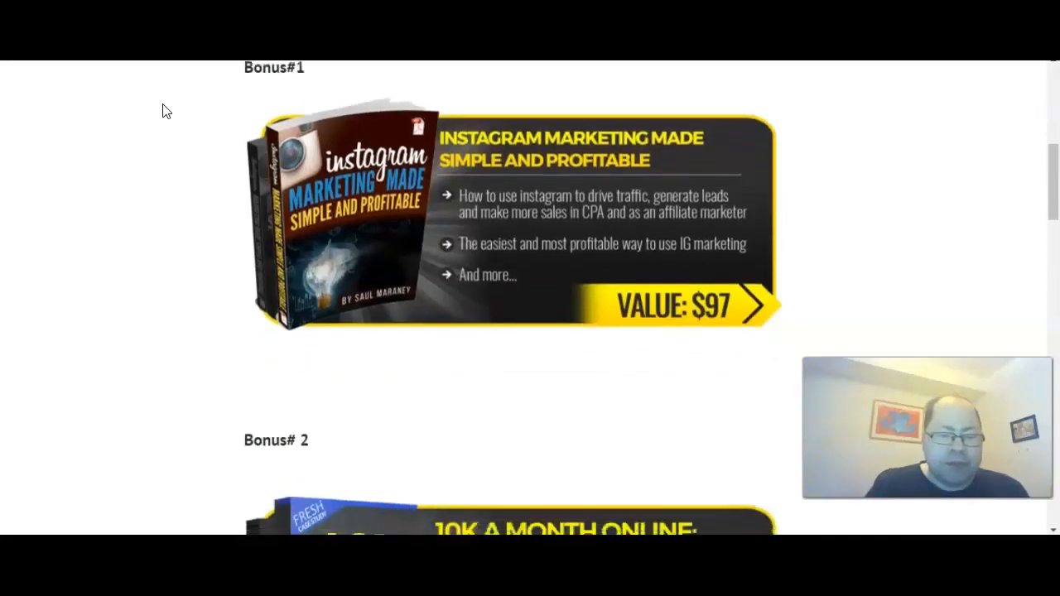
scroll(down, 3)
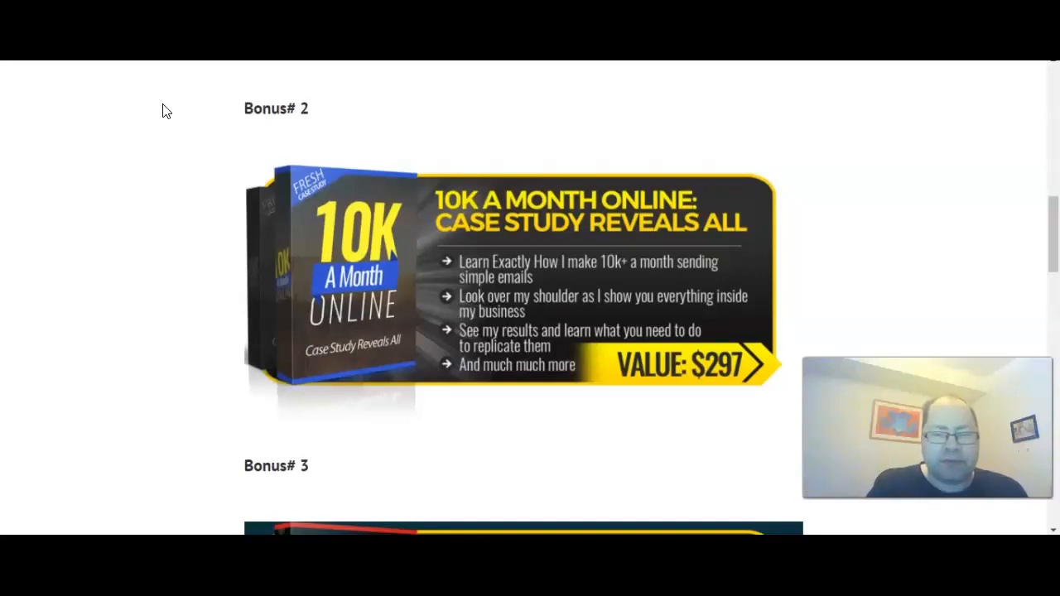
scroll(down, 3)
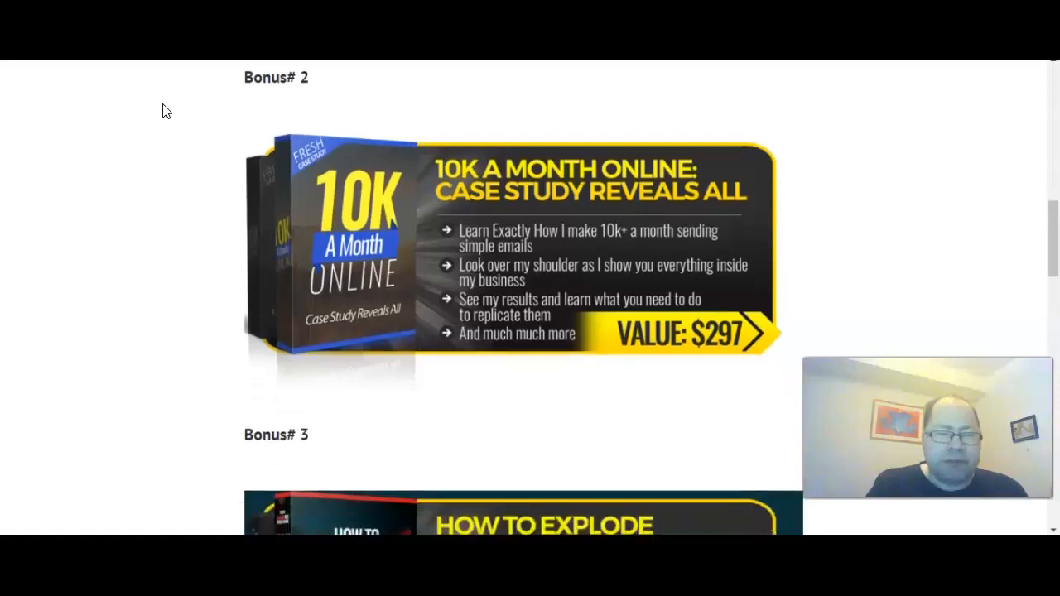
scroll(down, 3)
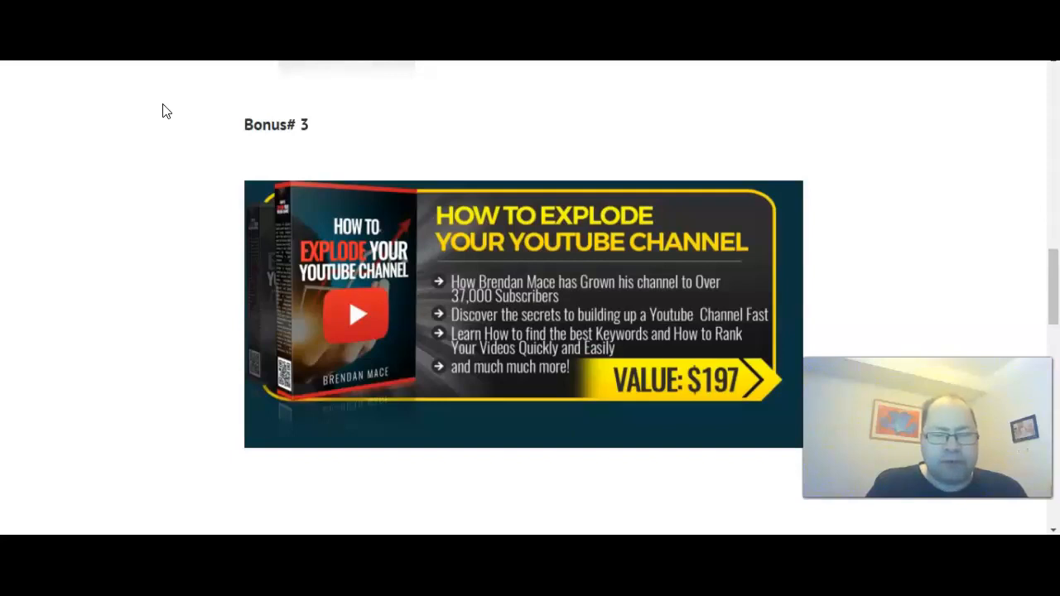
Continue down to the Banking With Bonuses offer and the Binsta sales funnel chart.
scroll(down, 3)
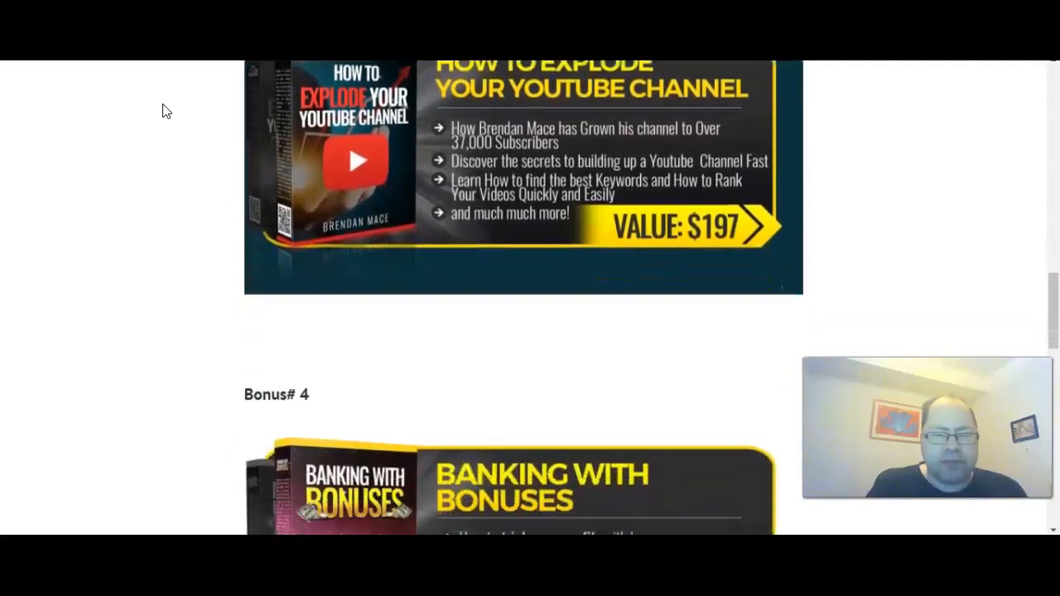
scroll(down, 3)
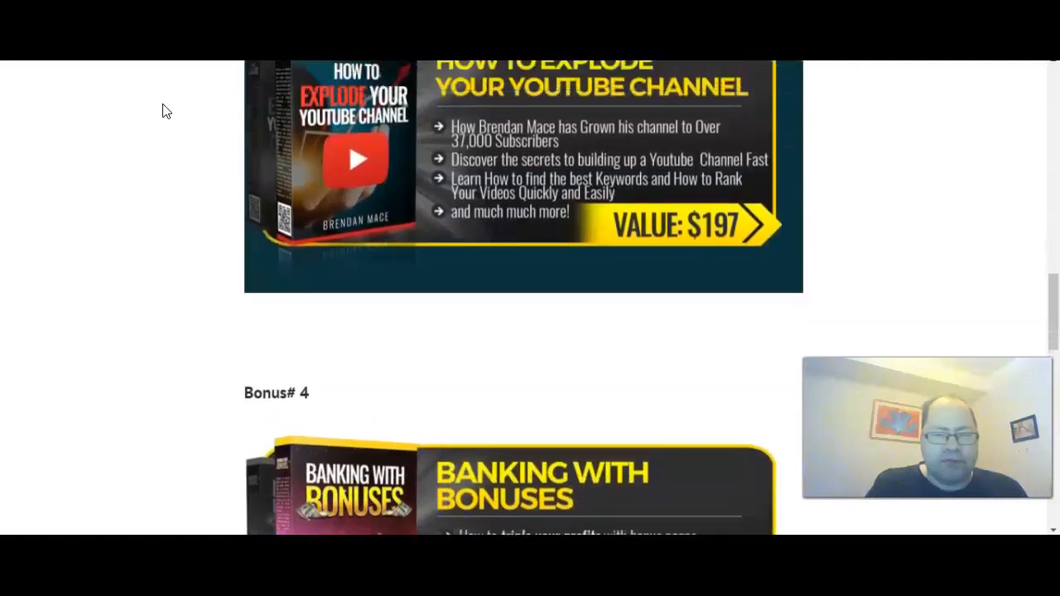
scroll(down, 3)
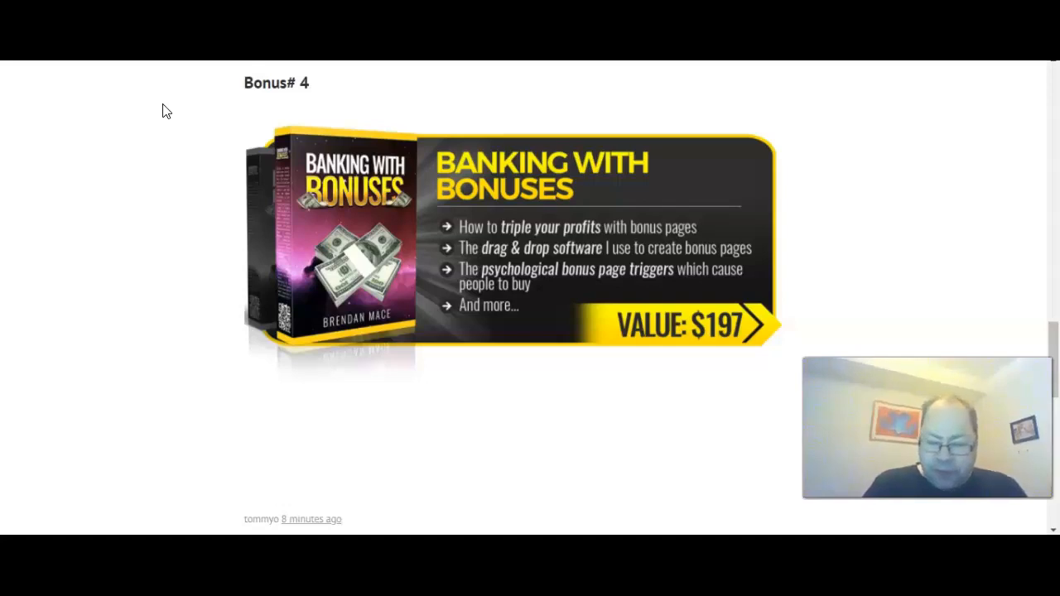
scroll(down, 3)
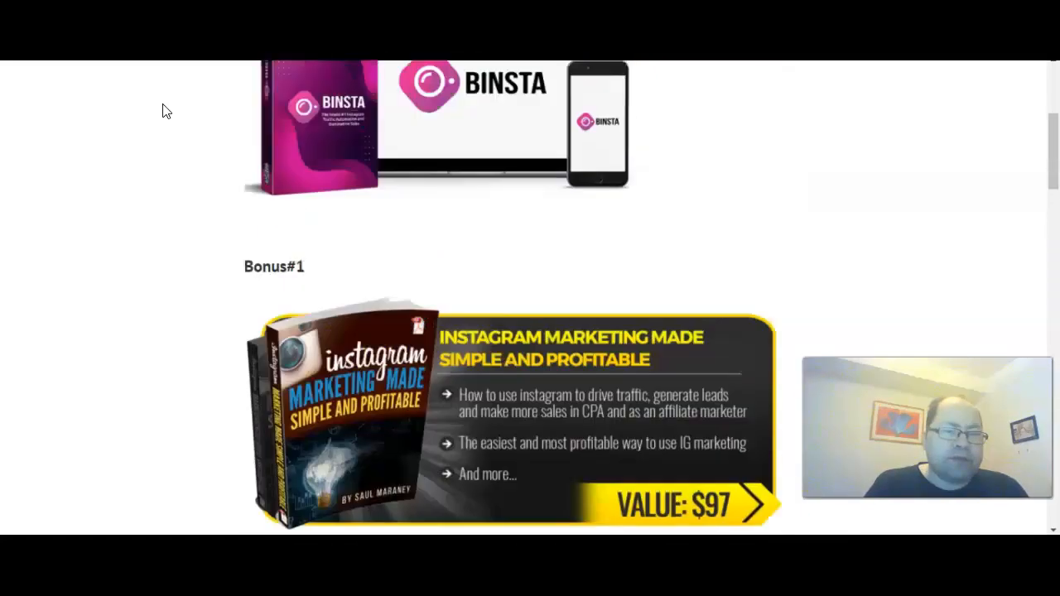
scroll(up, 3)
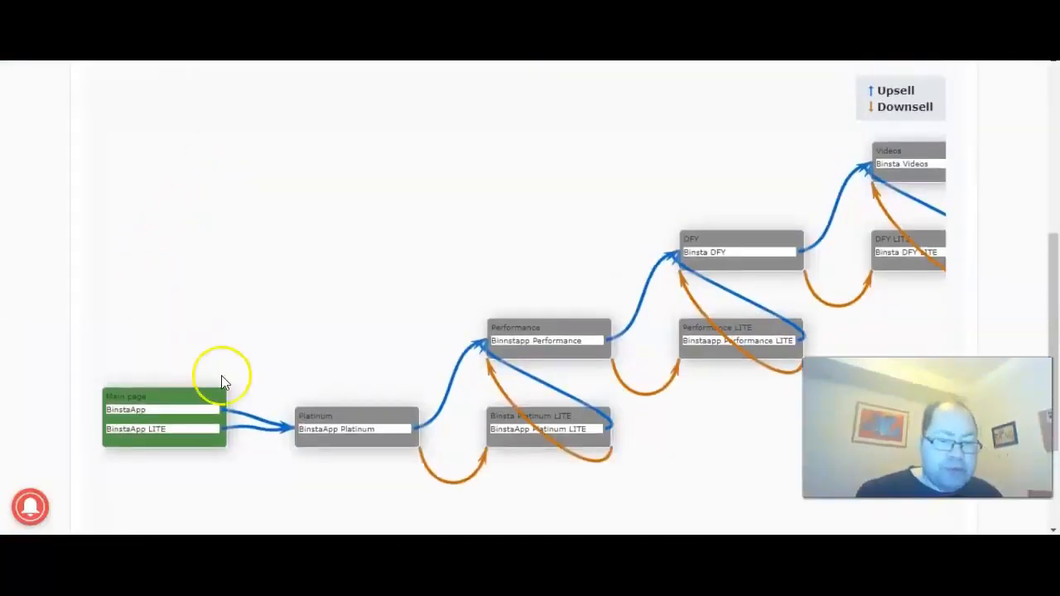
mouse_move(82, 157)
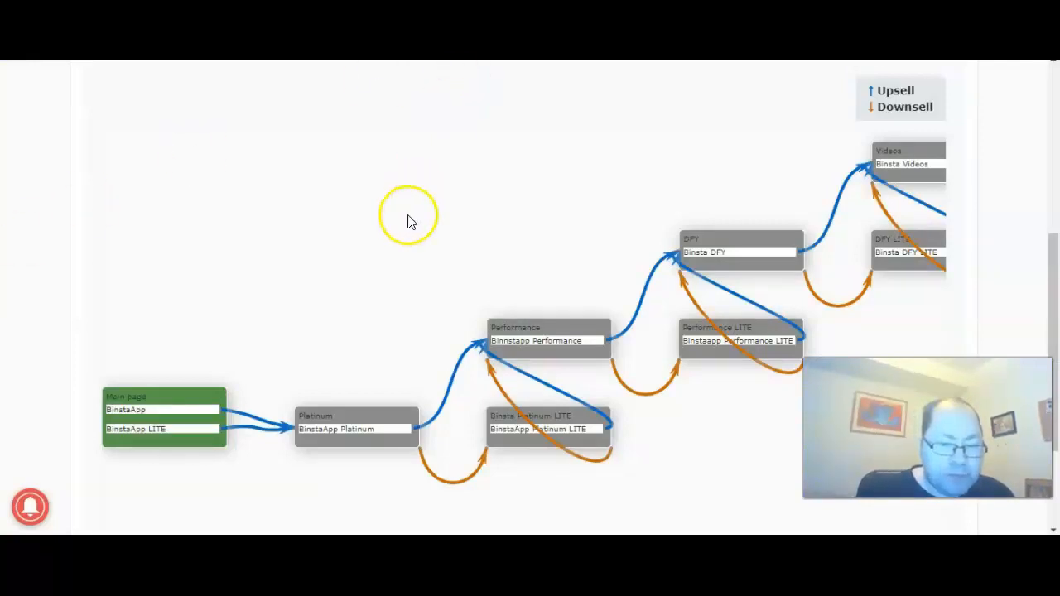
mouse_move(414, 398)
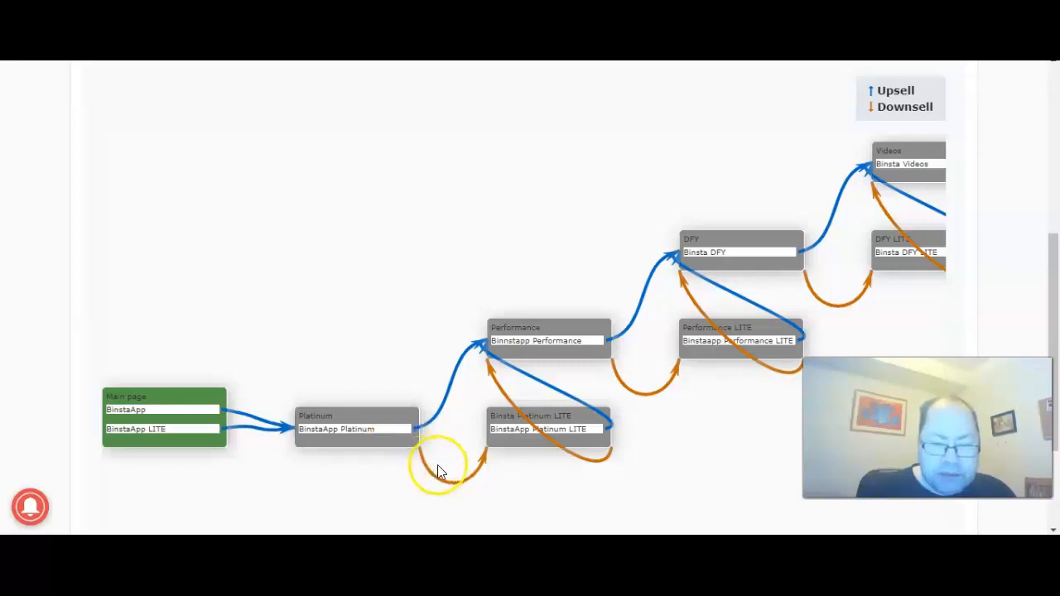
mouse_move(538, 493)
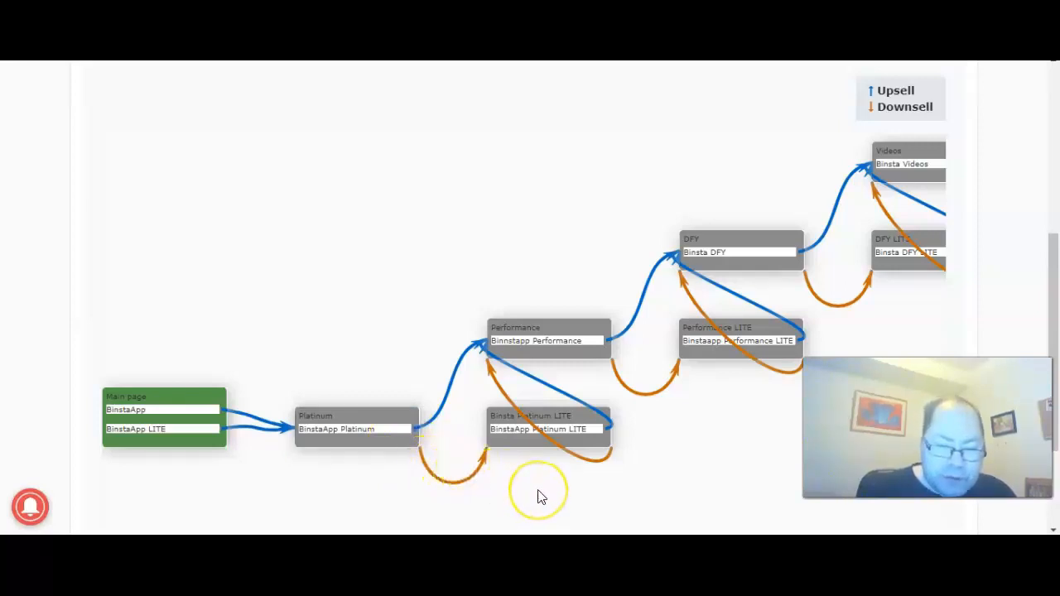
mouse_move(588, 463)
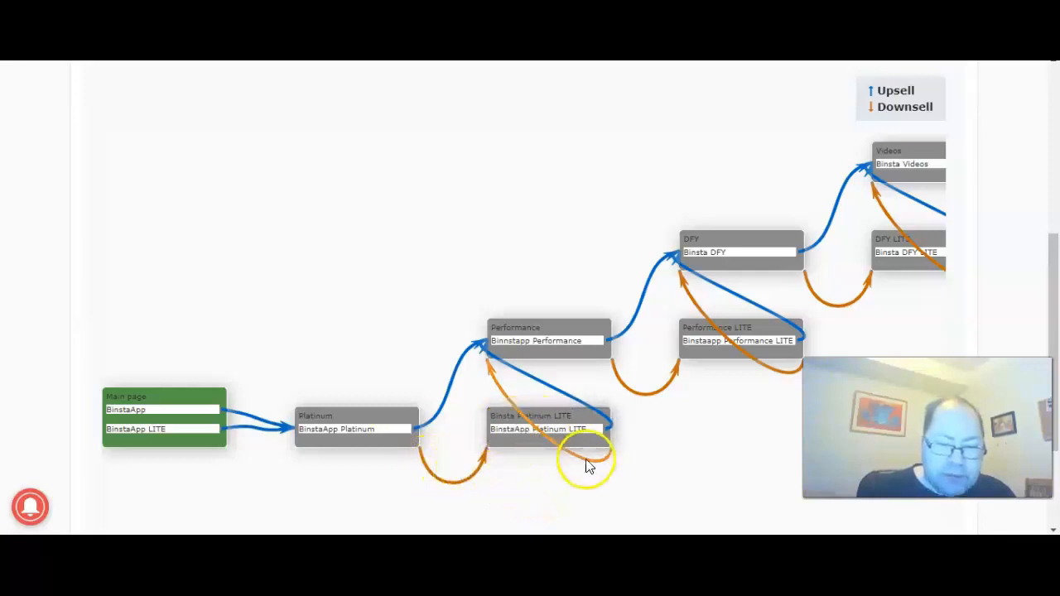
mouse_move(497, 348)
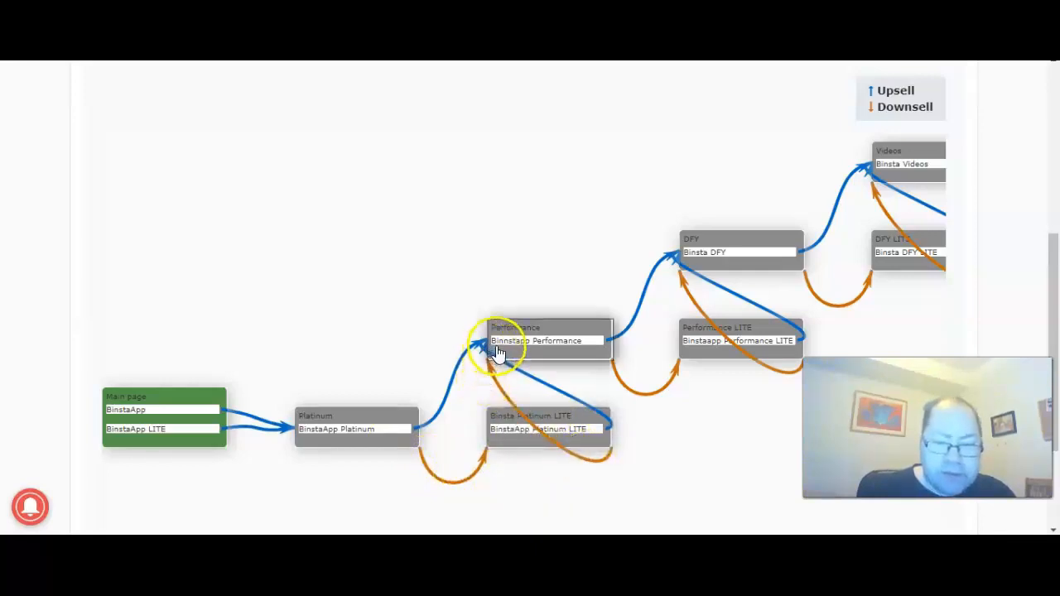
mouse_move(642, 429)
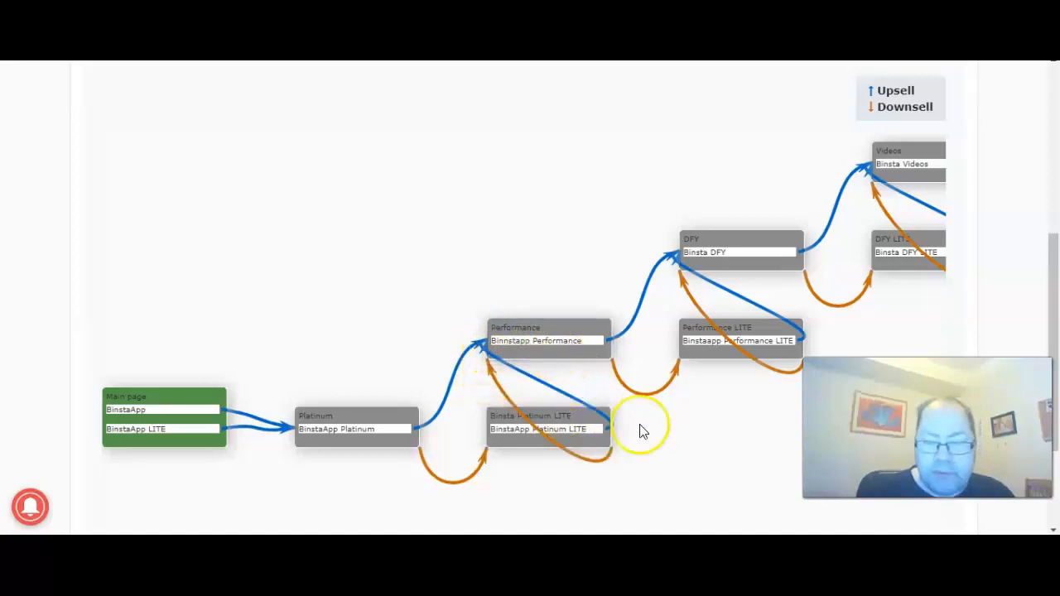
mouse_move(620, 443)
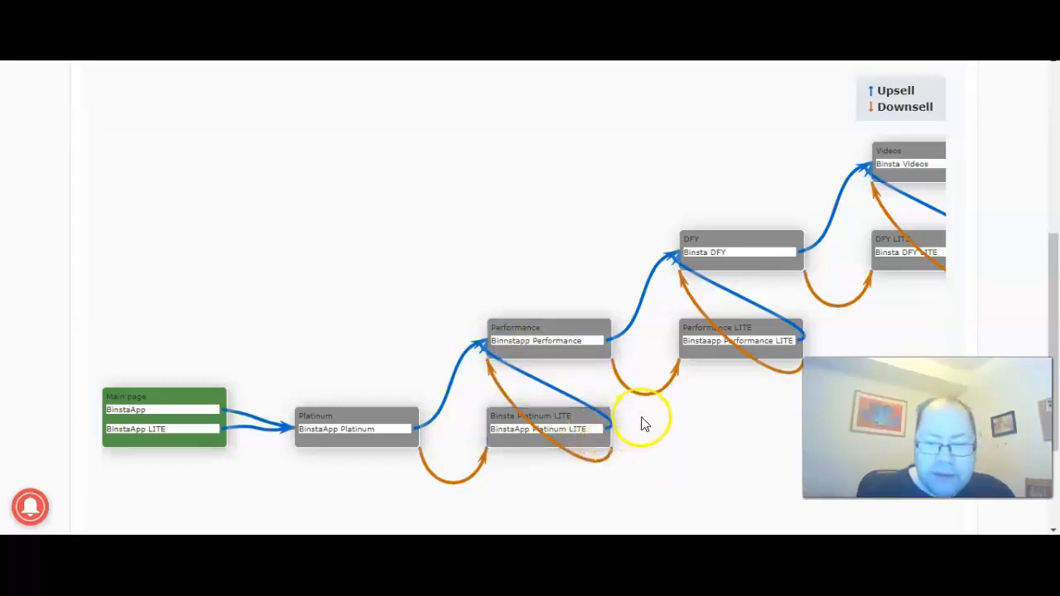
mouse_move(607, 370)
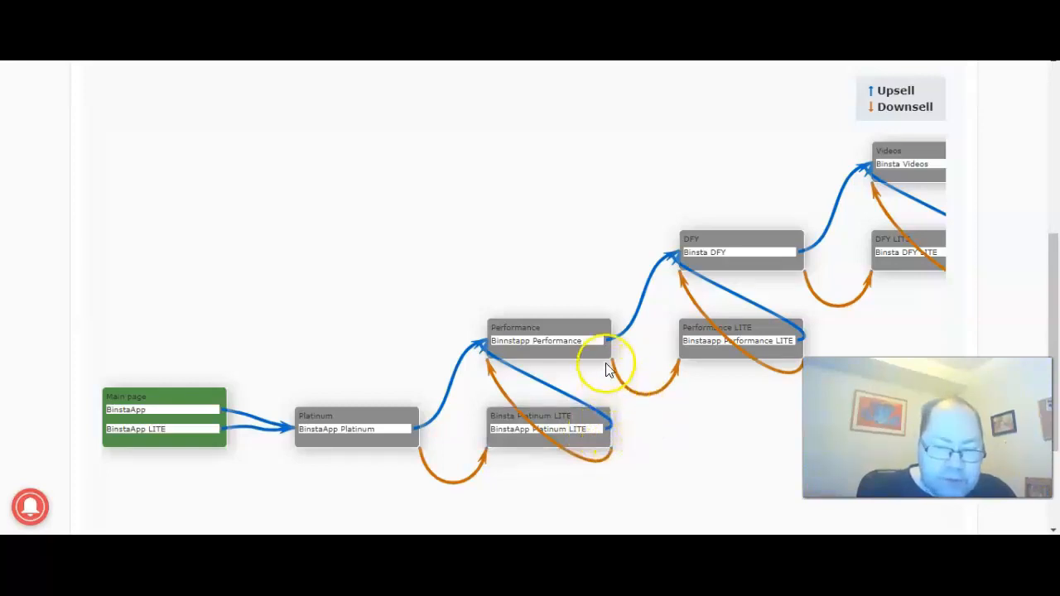
mouse_move(625, 393)
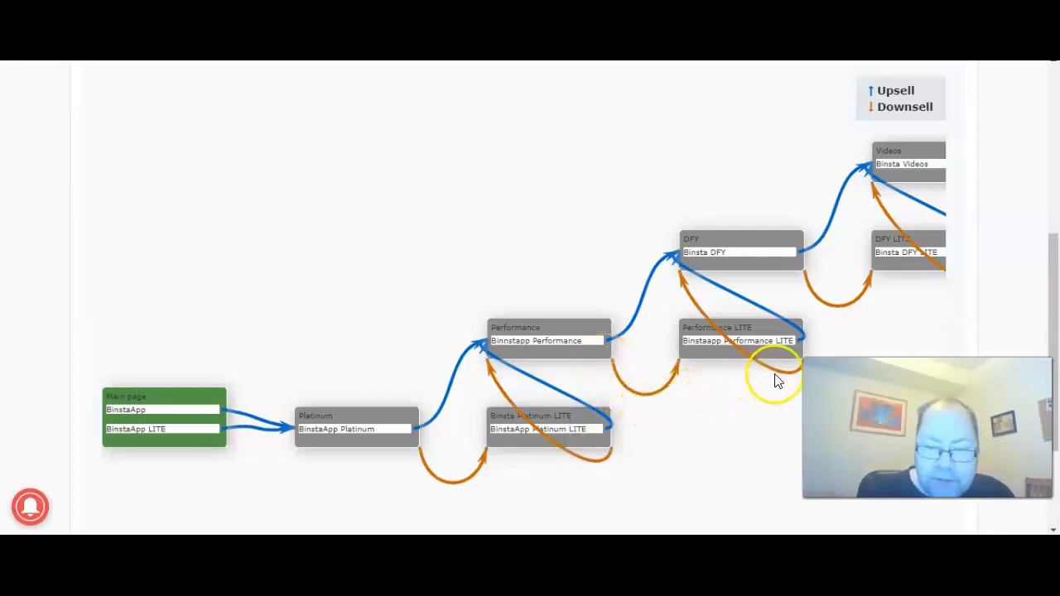
mouse_move(786, 370)
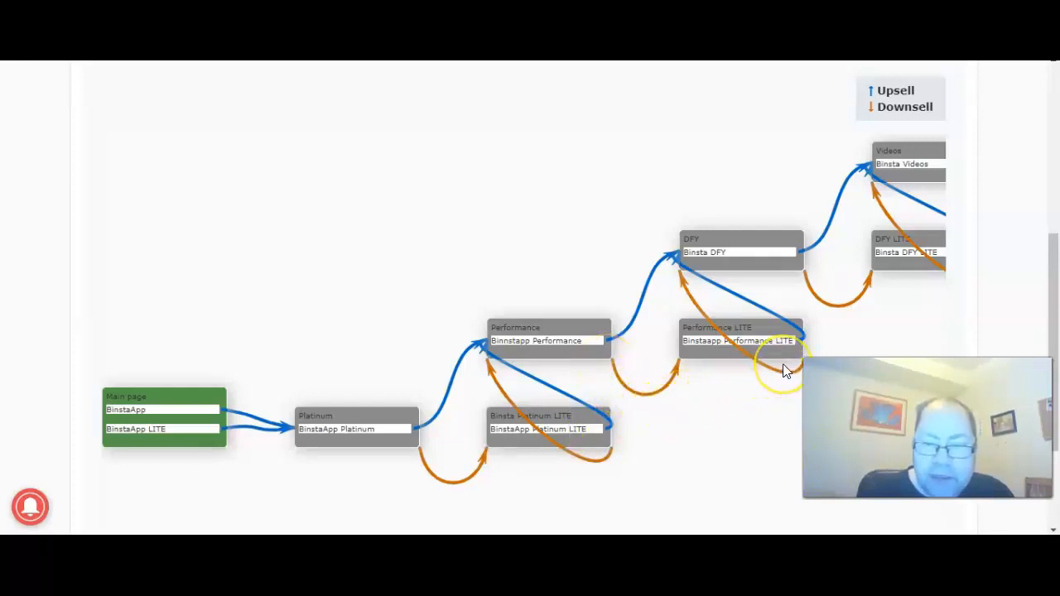
mouse_move(784, 300)
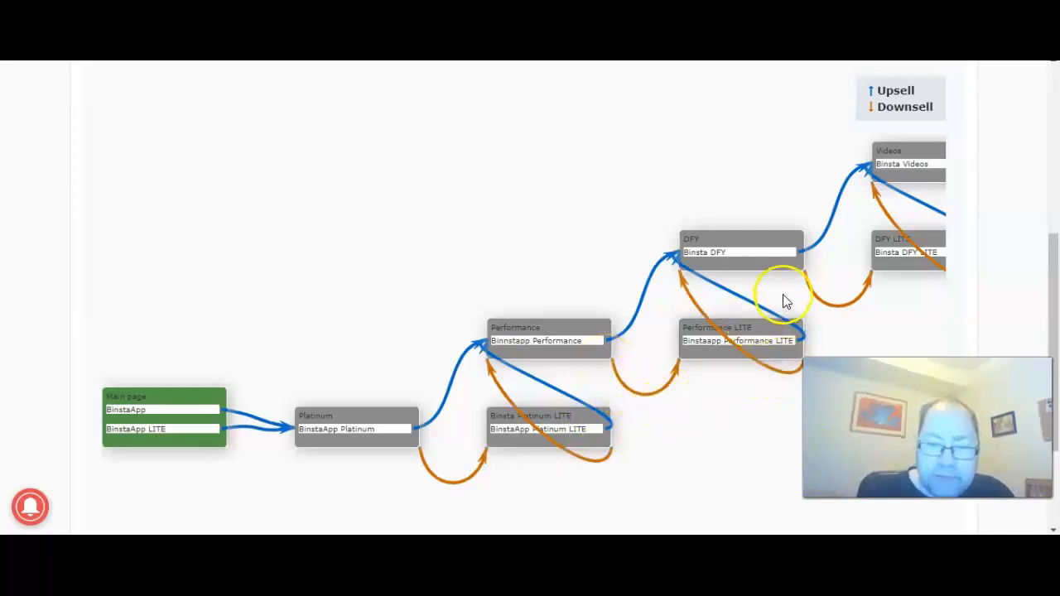
mouse_move(804, 279)
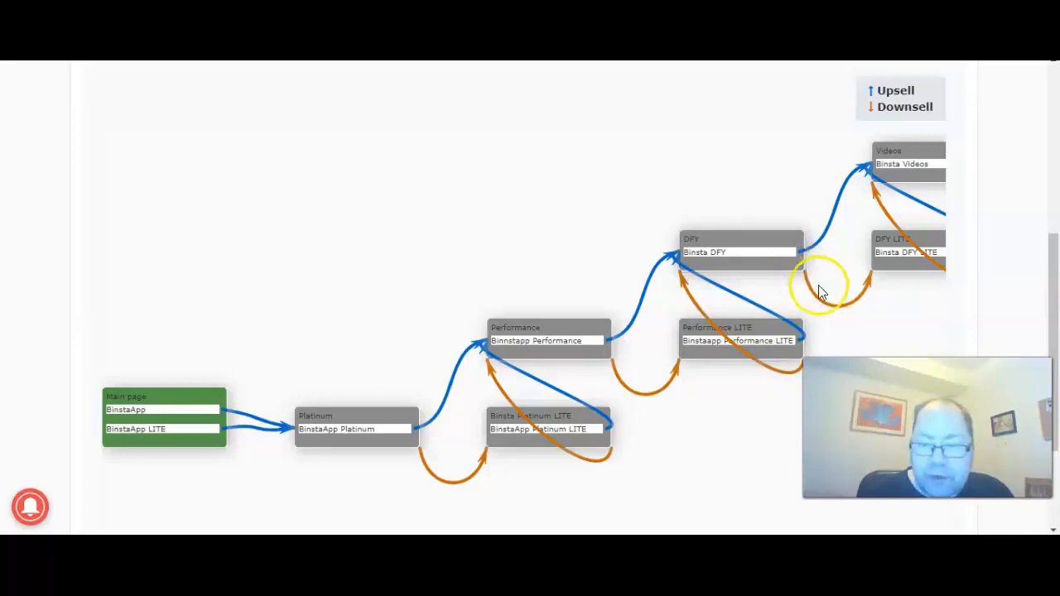
mouse_move(890, 282)
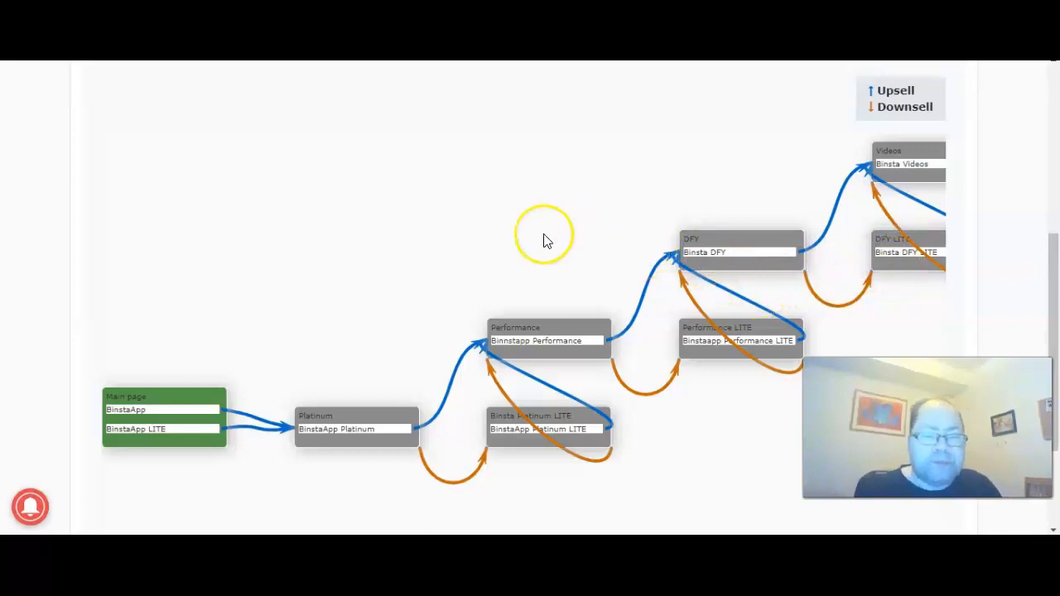
mouse_move(70, 412)
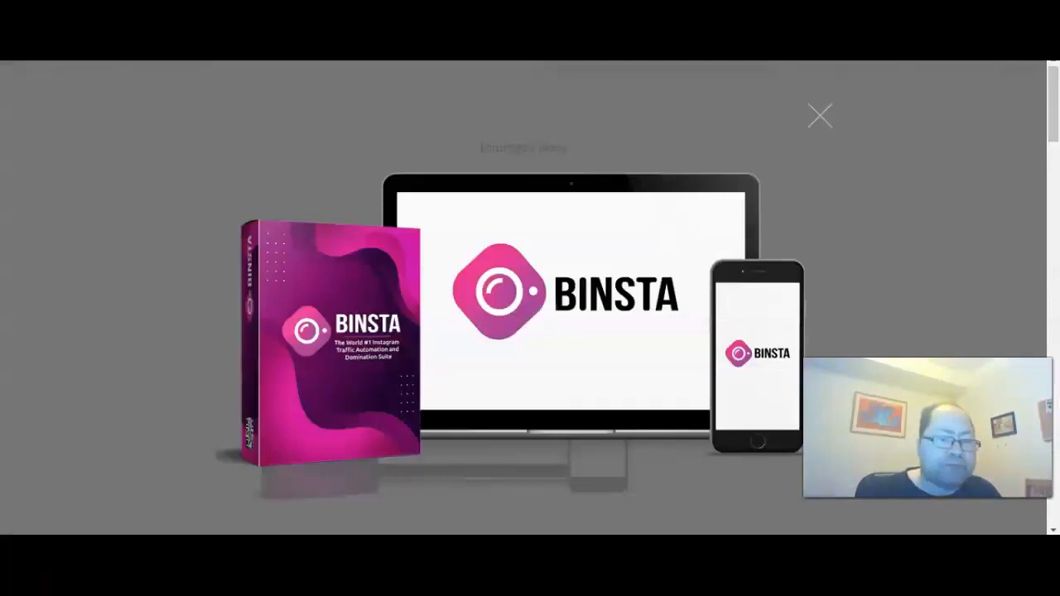
Dismiss the enlarged Binsta image and scroll the Binstaapp Bonuses post to Bonus #2 and #3.
click(819, 116)
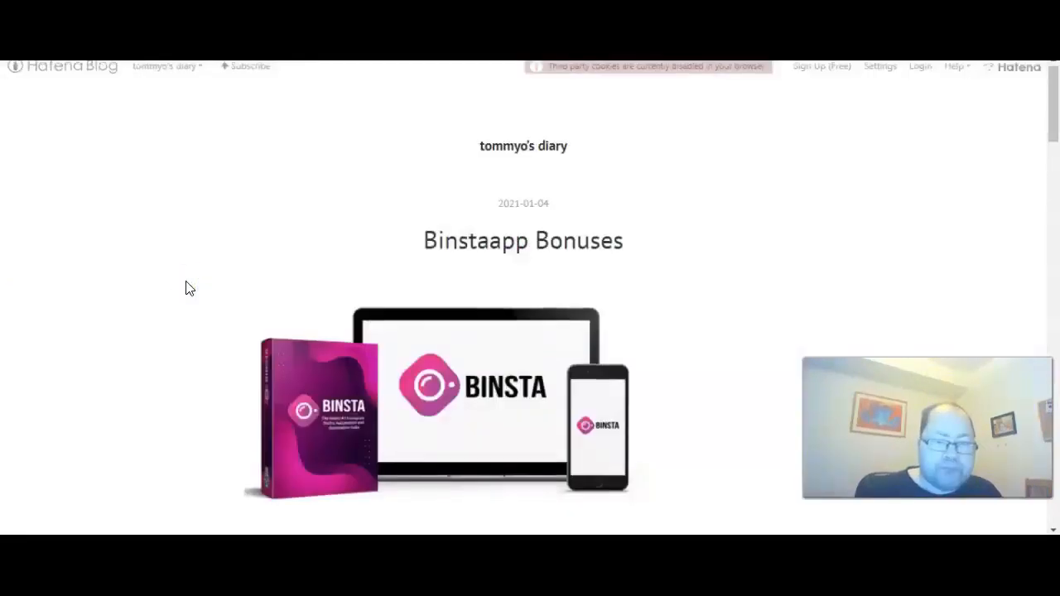
scroll(down, 3)
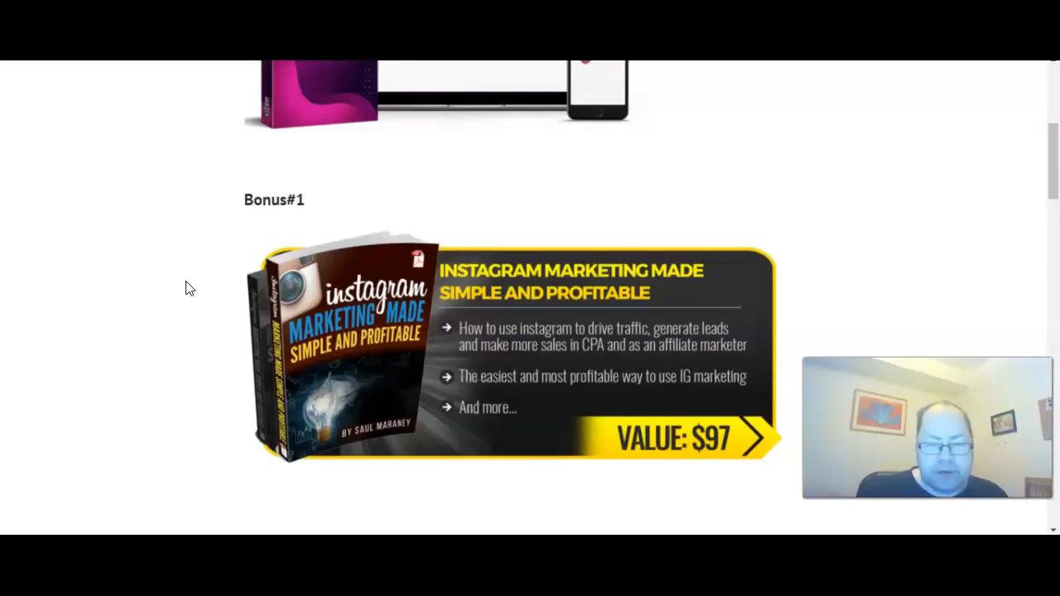
scroll(down, 3)
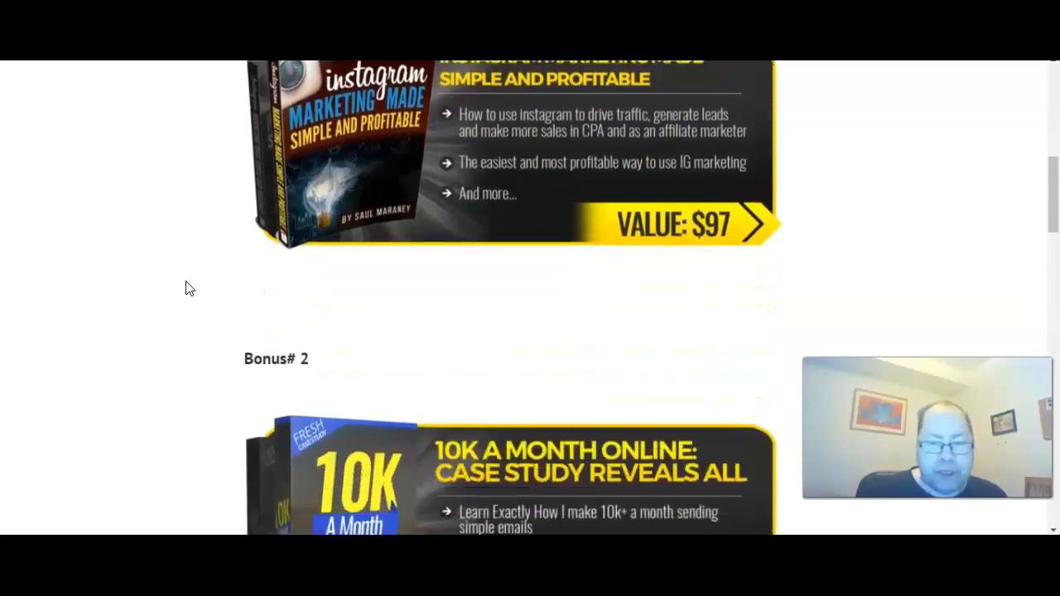
scroll(down, 3)
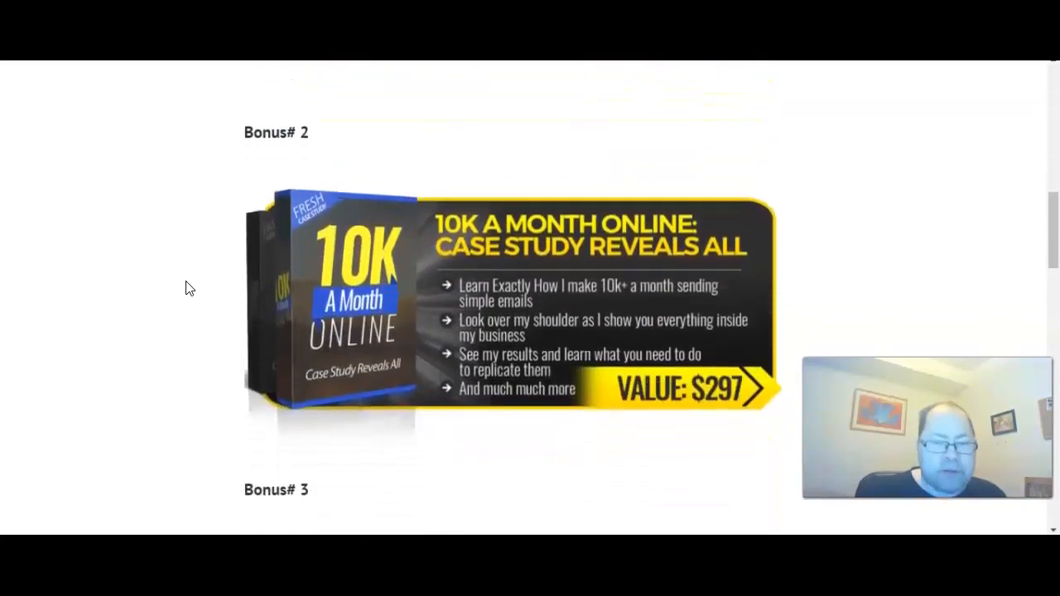
scroll(down, 3)
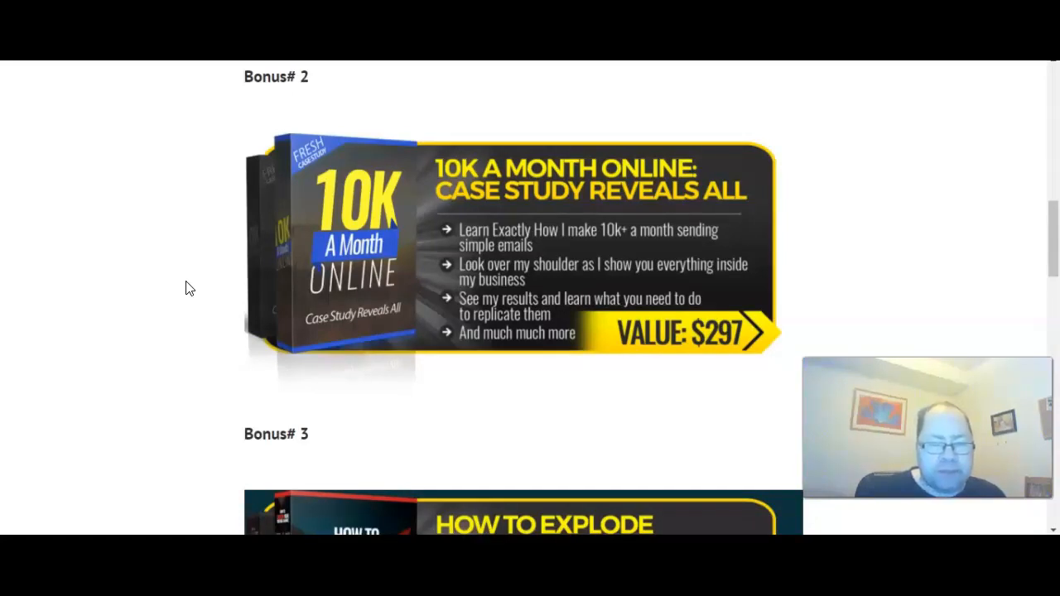
scroll(down, 3)
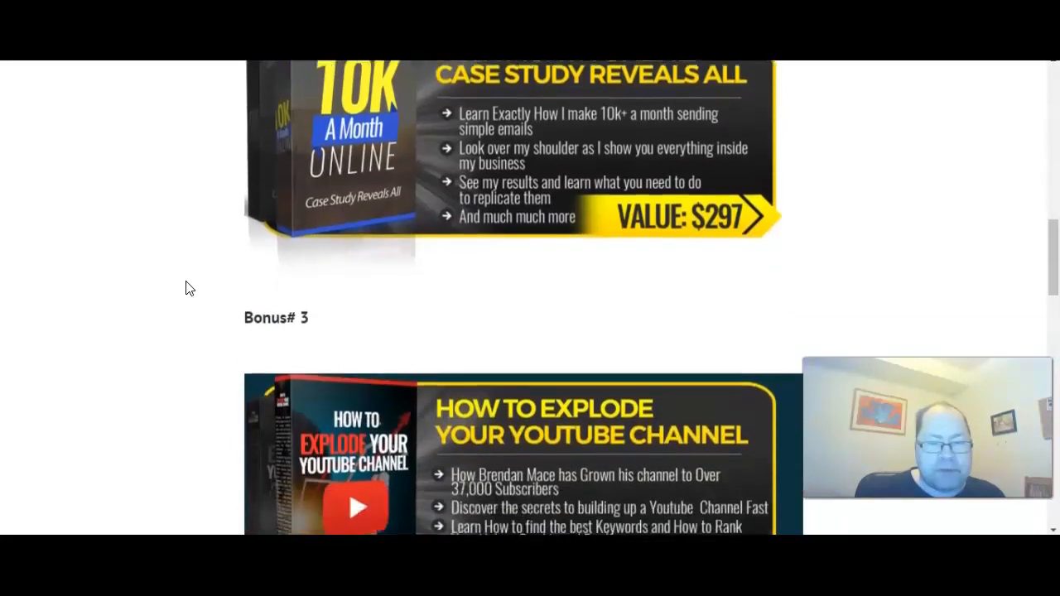
Scroll from Bonus #3 to Bonus #4, Banking With Bonuses valued at $197.
scroll(down, 3)
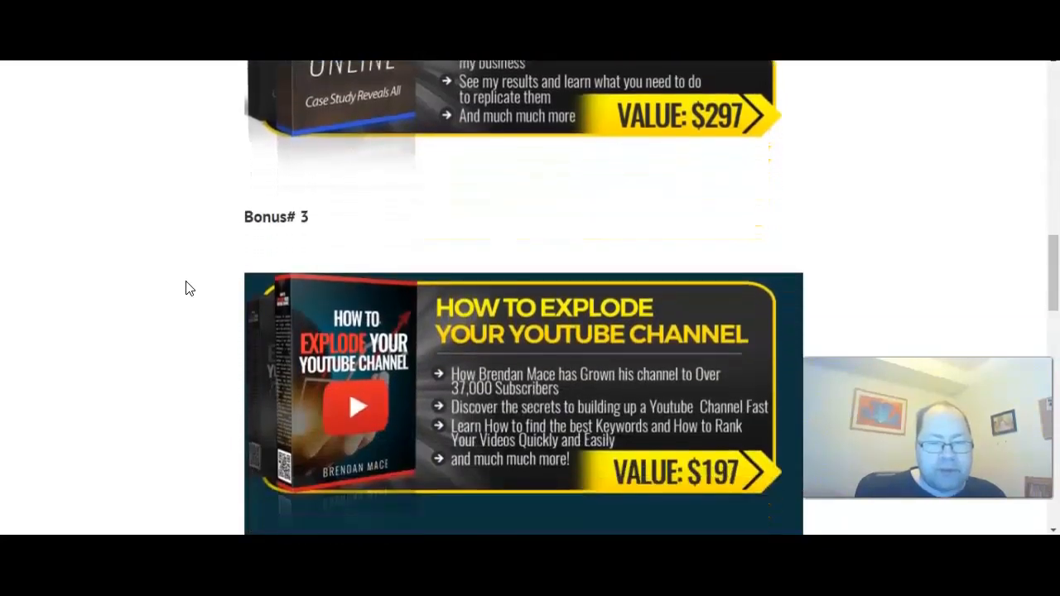
scroll(down, 3)
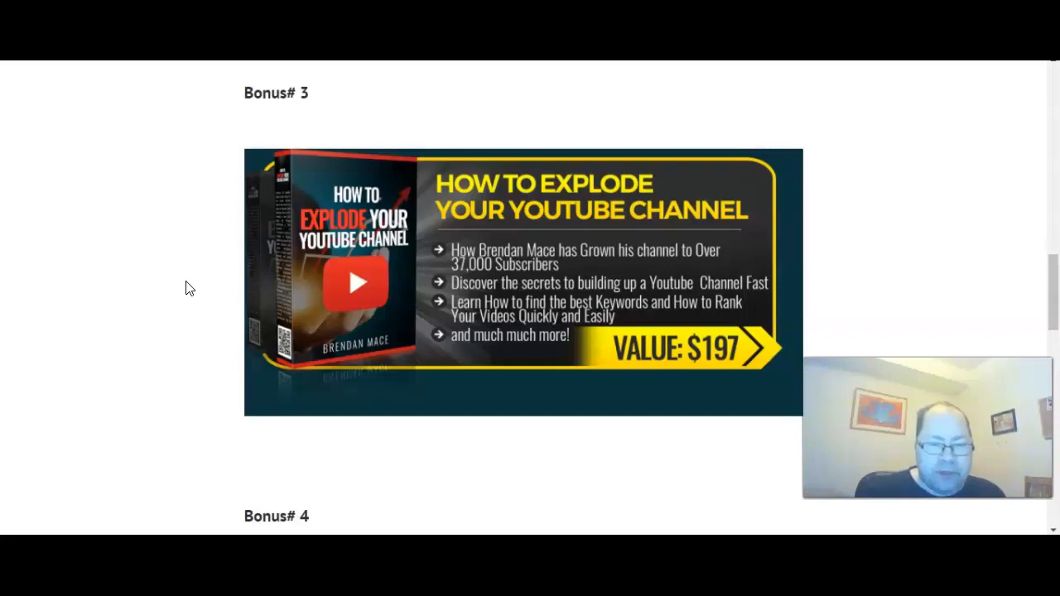
scroll(down, 3)
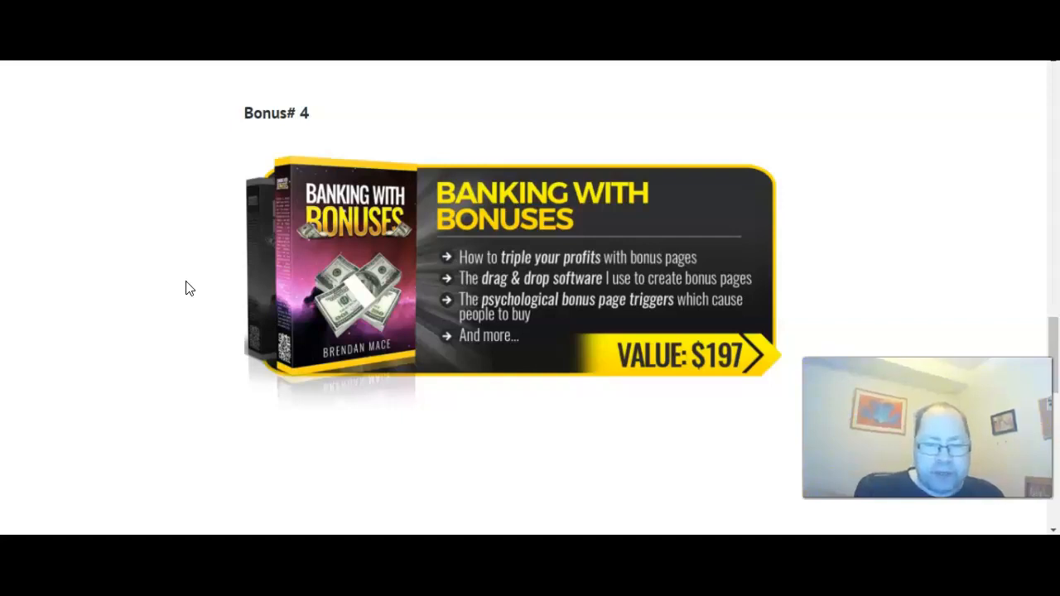
scroll(up, 3)
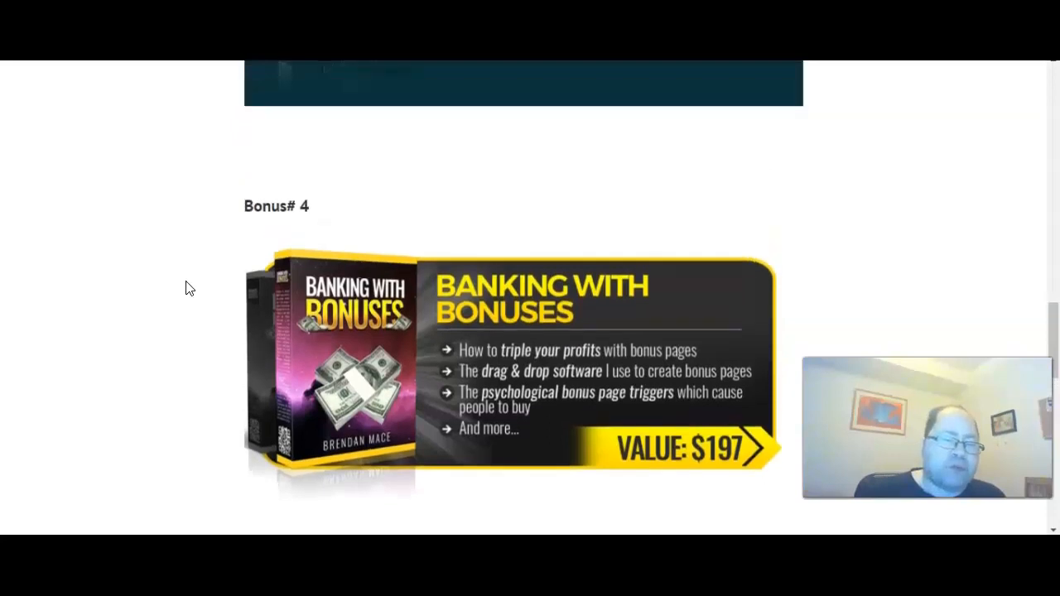